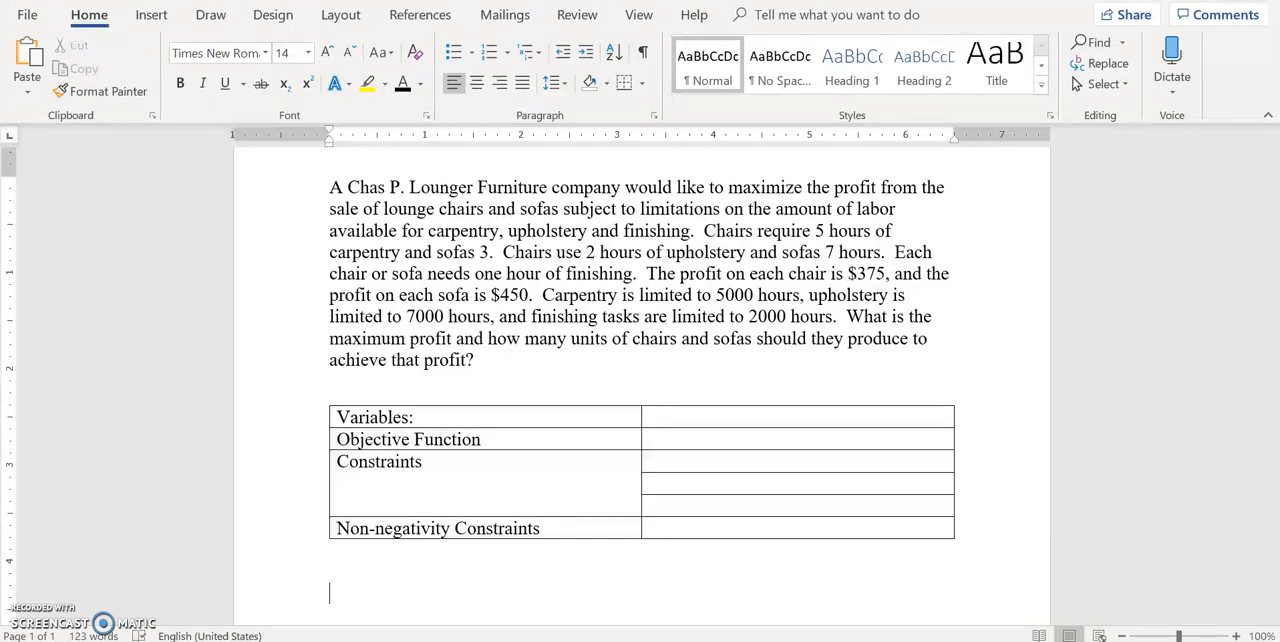
{"action": "mouse_move", "coordinate": [608, 208]}
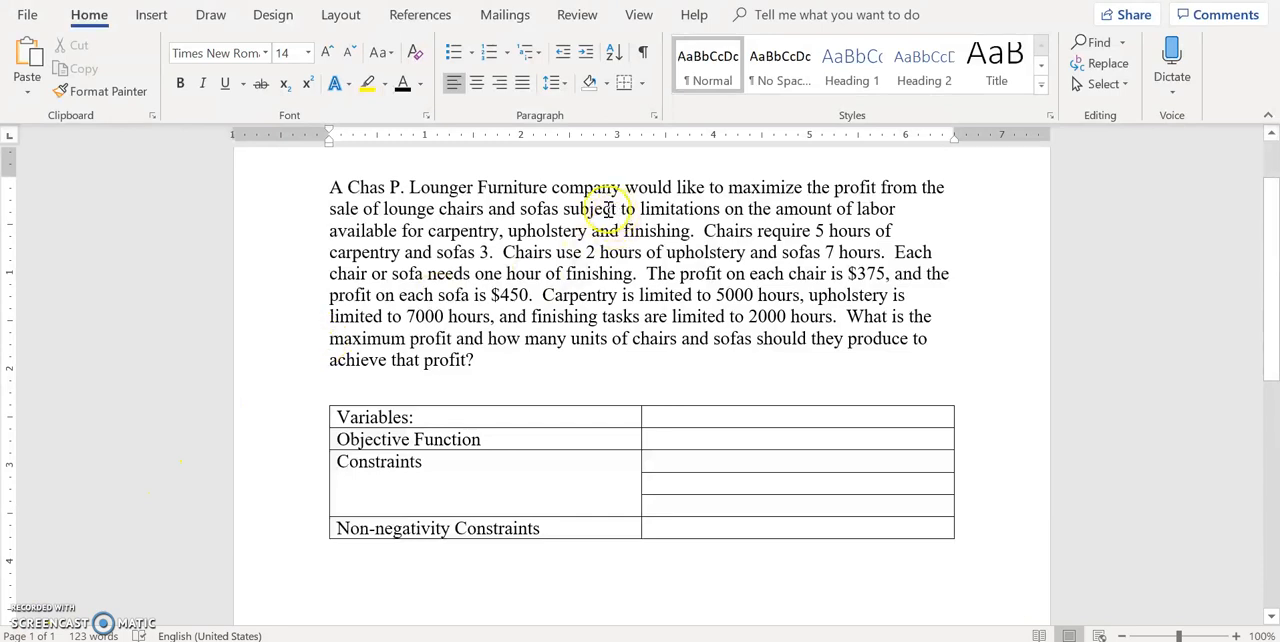
{"action": "mouse_move", "coordinate": [700, 208]}
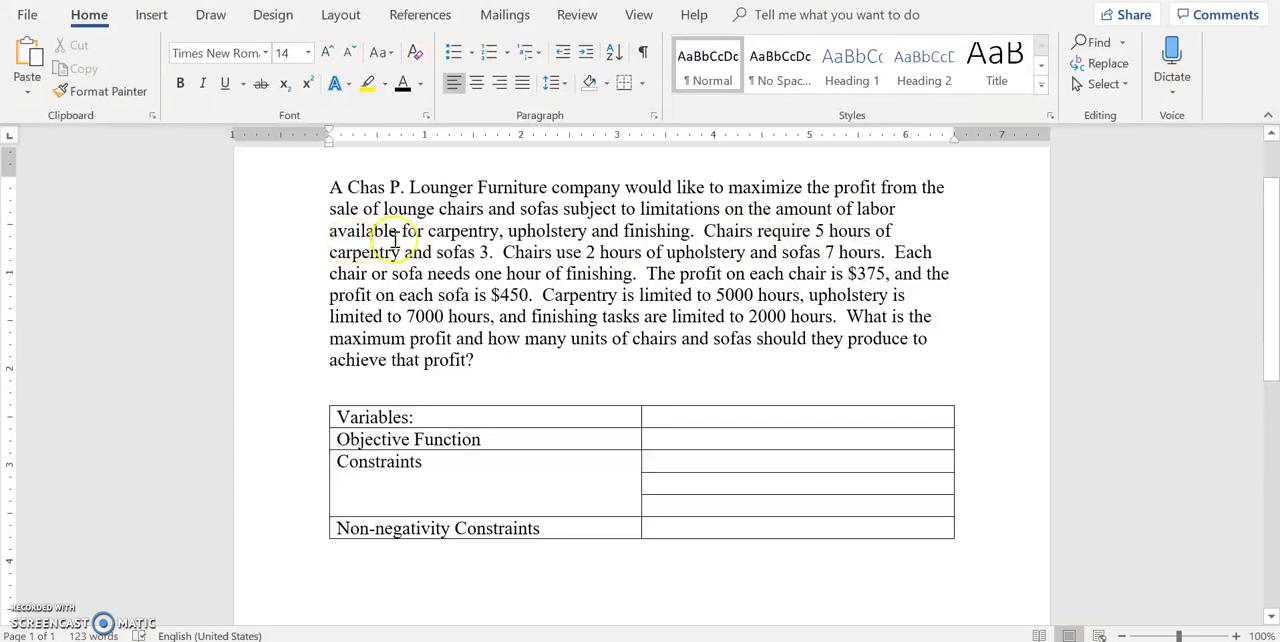
{"action": "mouse_move", "coordinate": [650, 240]}
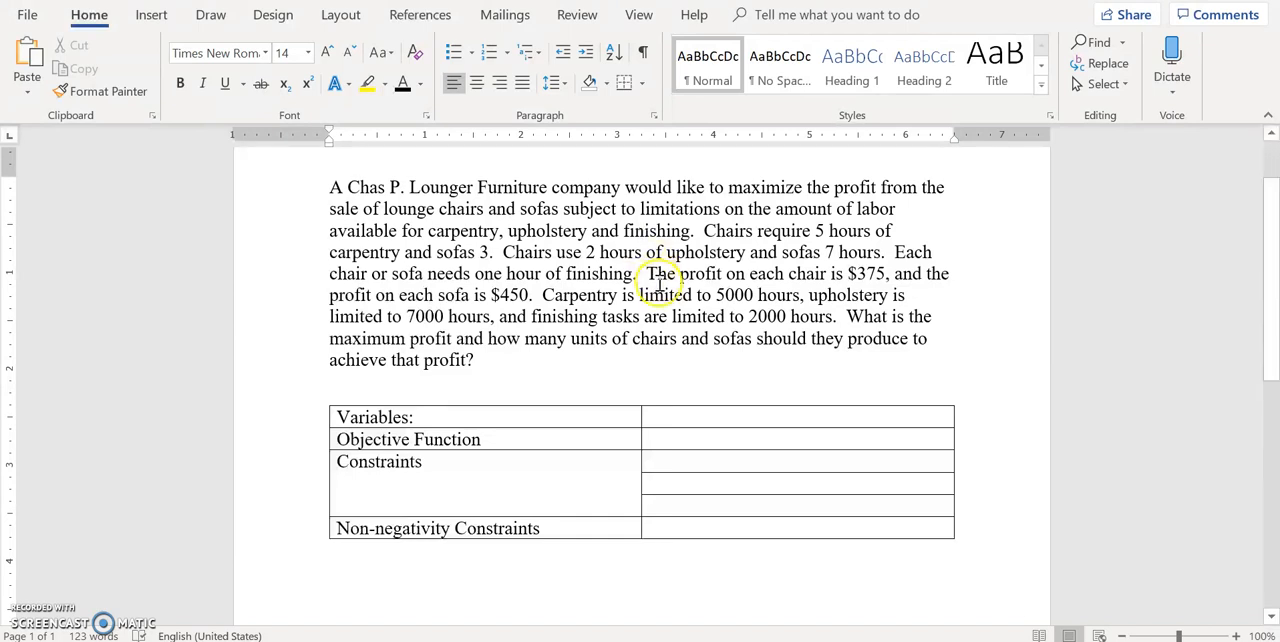
Define x as the number of chairs and y as the number of sofas in the Variables row.
{"action": "double_click", "coordinate": [660, 272]}
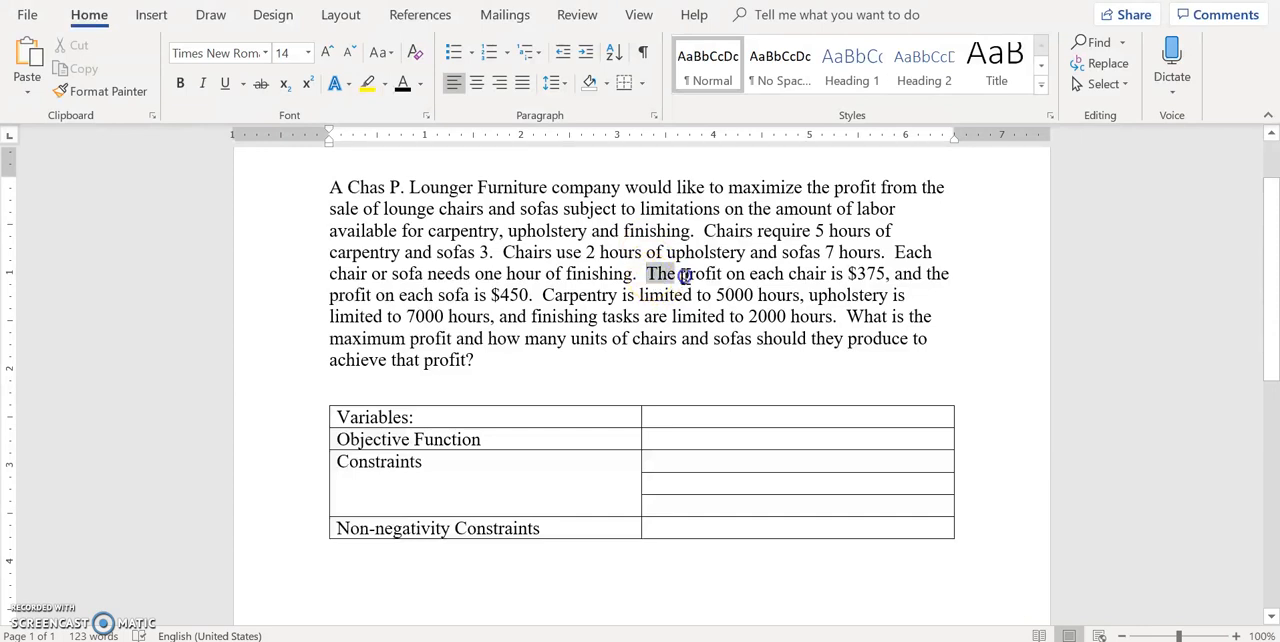
{"action": "left_click_drag", "start_coordinate": [648, 272], "coordinate": [890, 272]}
{"action": "type", "text": "x"}
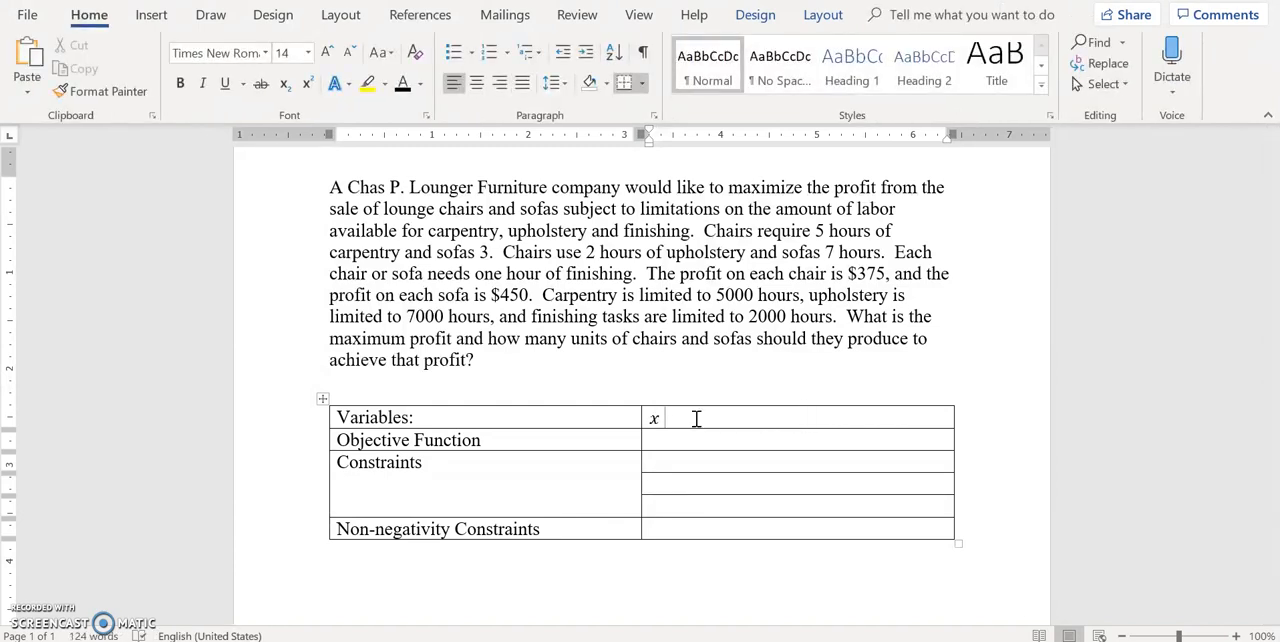
{"action": "type", "text": "is the number of chairs"}
{"action": "type", "text": "y"}
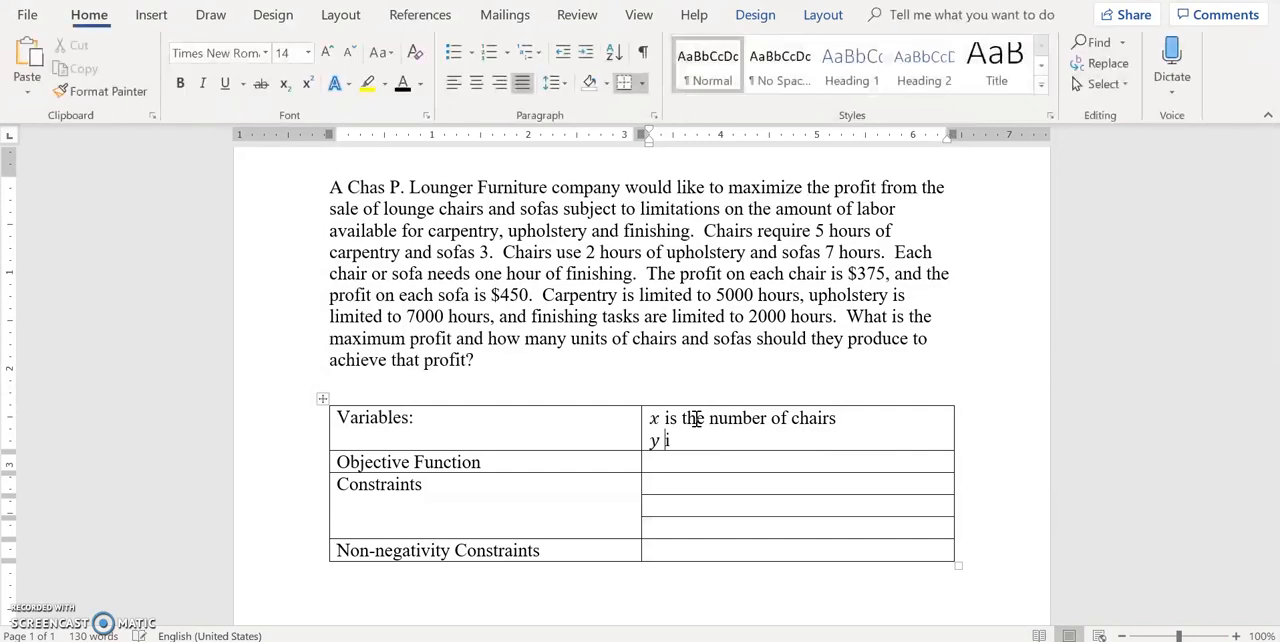
{"action": "type", "text": "is the number of sofas"}
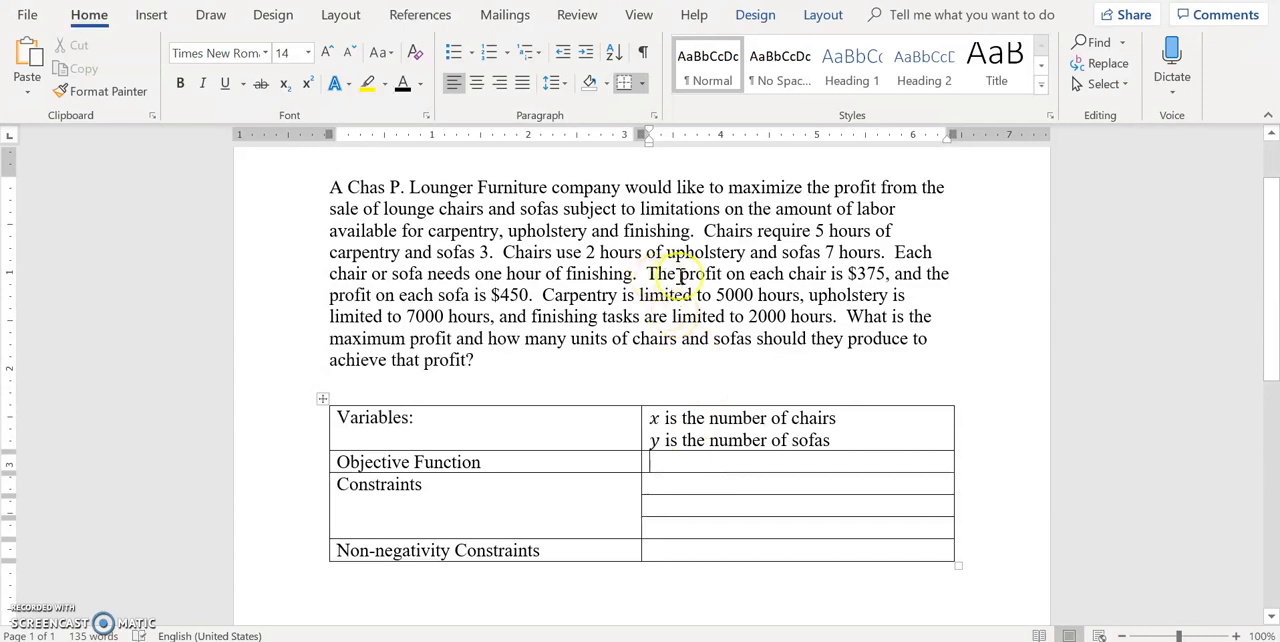
Enter the objective function P = 375x + 450y in the Objective Function row.
{"action": "left_click", "coordinate": [654, 462]}
{"action": "type", "text": "P ="}
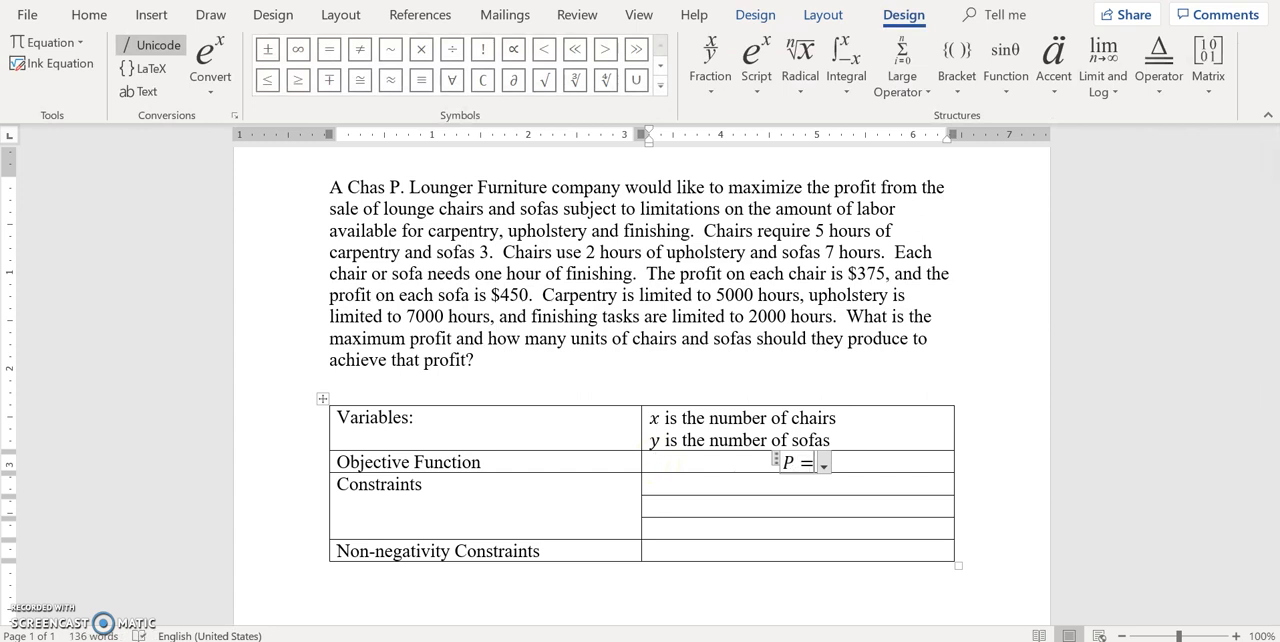
{"action": "type", "text": "375"}
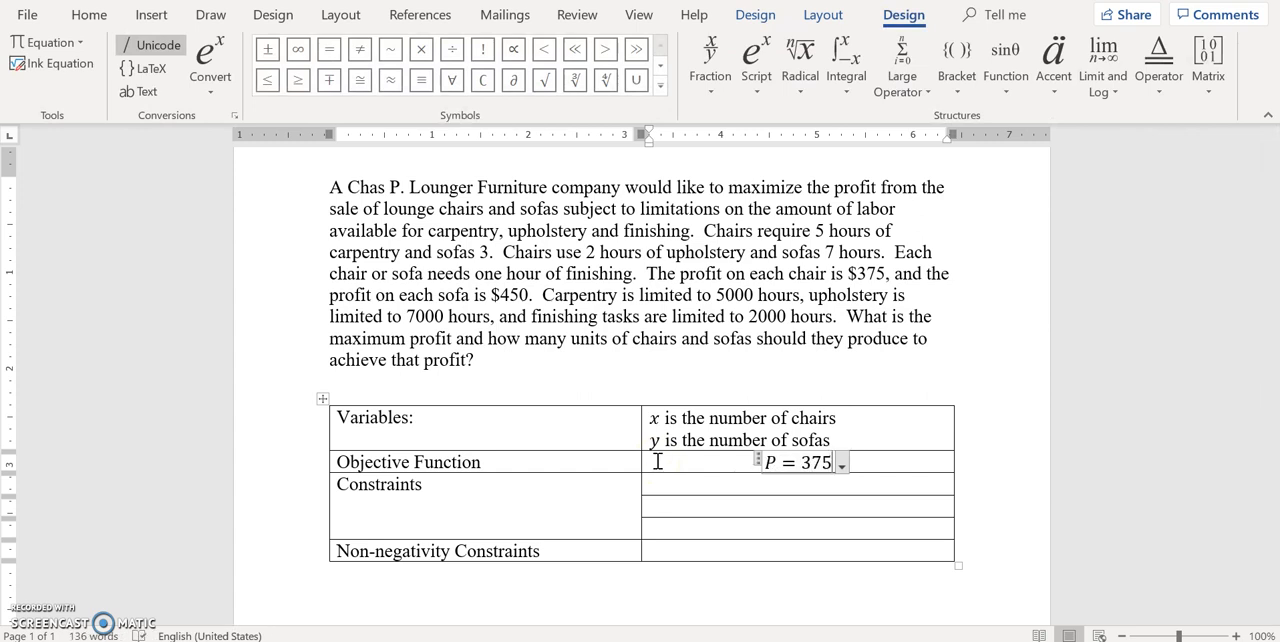
{"action": "type", "text": "x + 450y"}
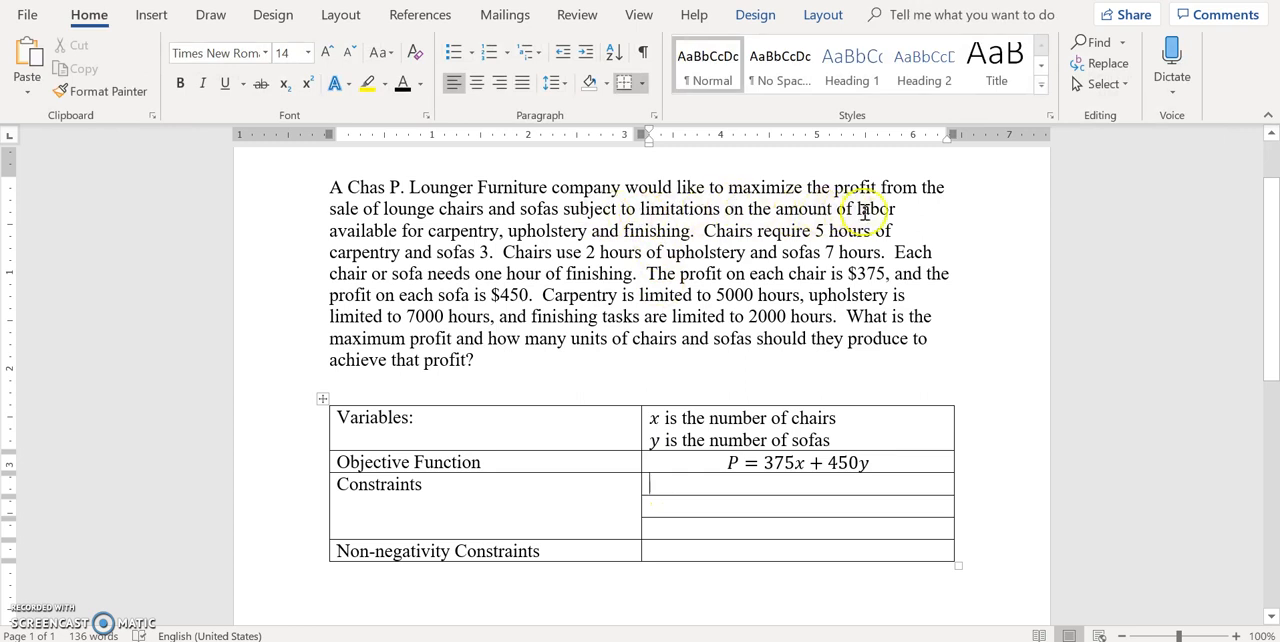
{"action": "mouse_move", "coordinate": [456, 238]}
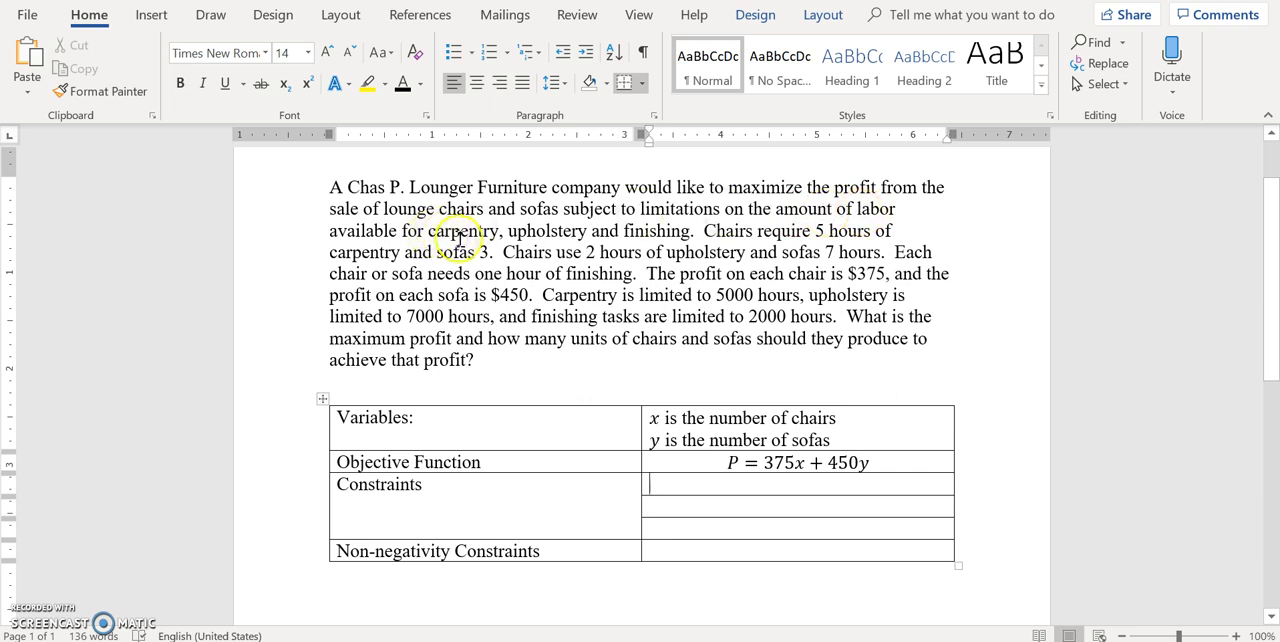
{"action": "mouse_move", "coordinate": [640, 220]}
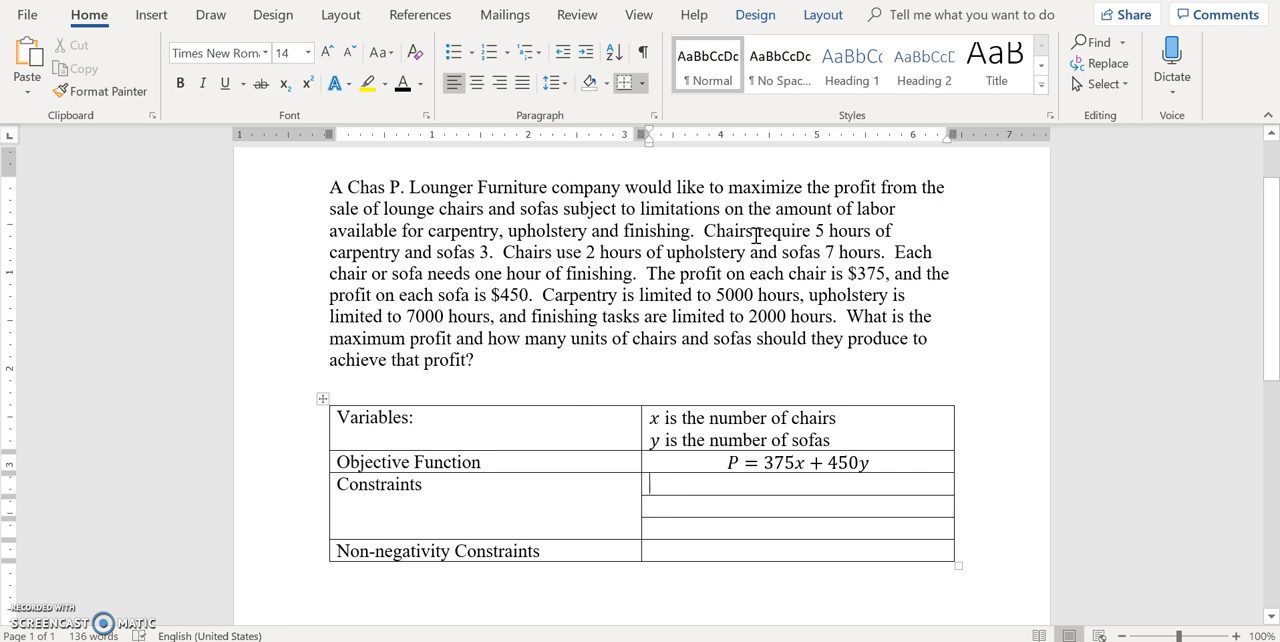
{"action": "mouse_move", "coordinate": [746, 234]}
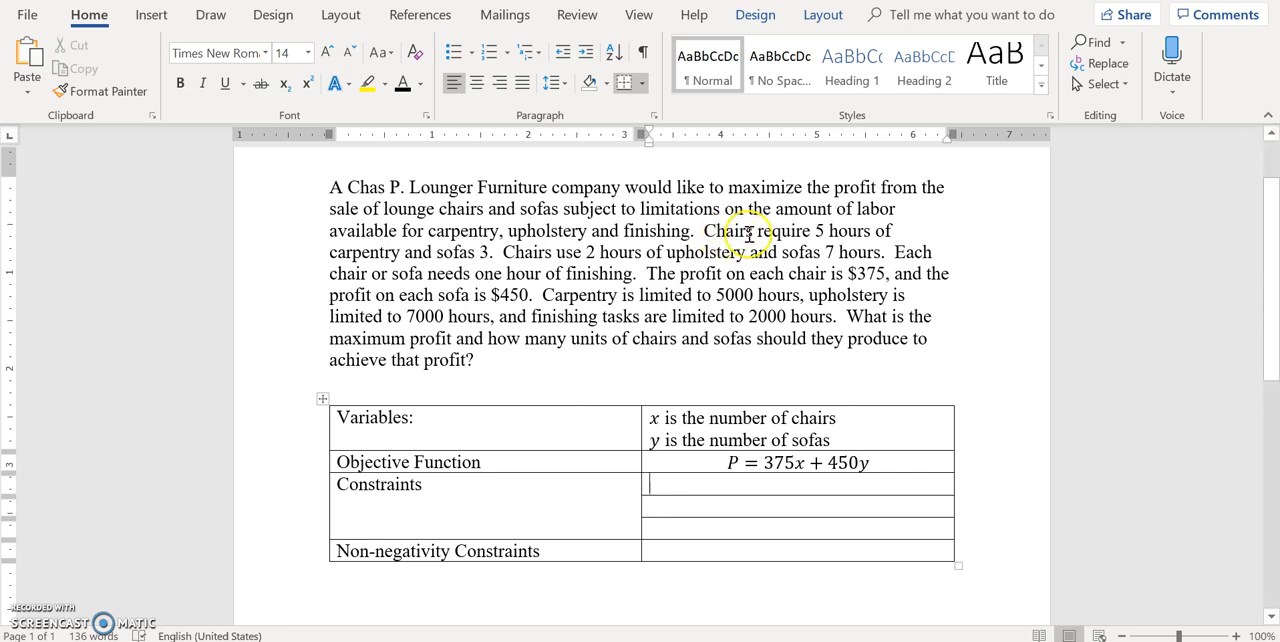
{"action": "mouse_move", "coordinate": [490, 258]}
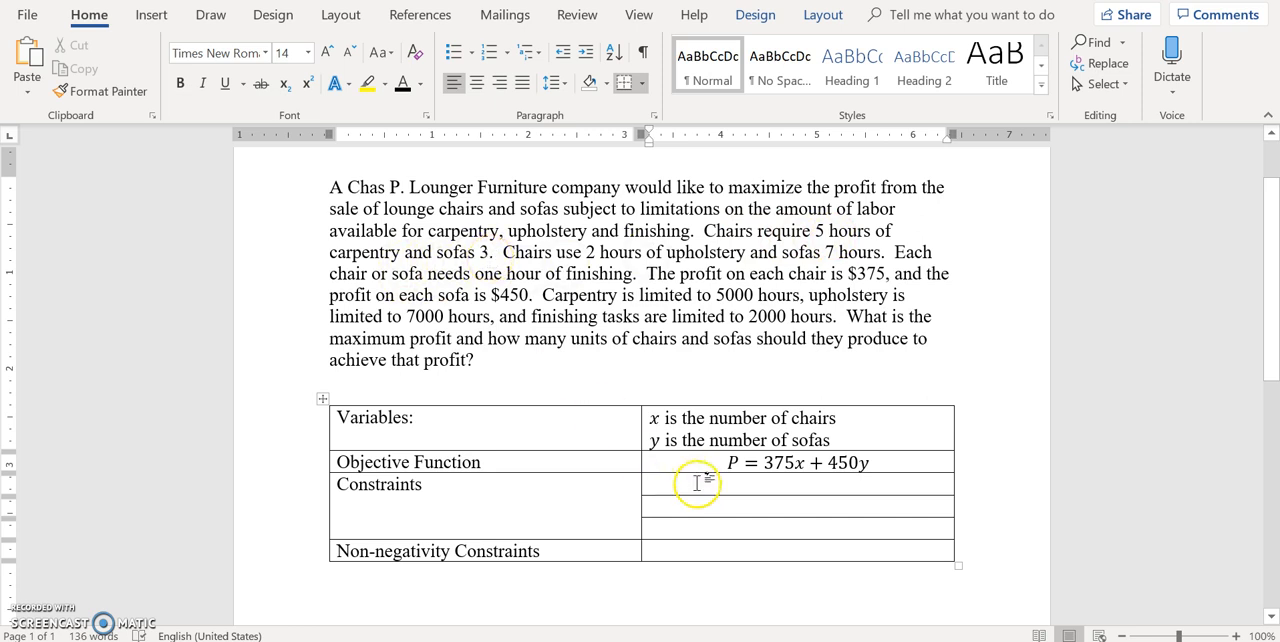
Enter the constraints 5x + 3y ≤ 5000 and 2x + 7y ≤ 7000 in the first two Constraints rows.
{"action": "left_click", "coordinate": [696, 484]}
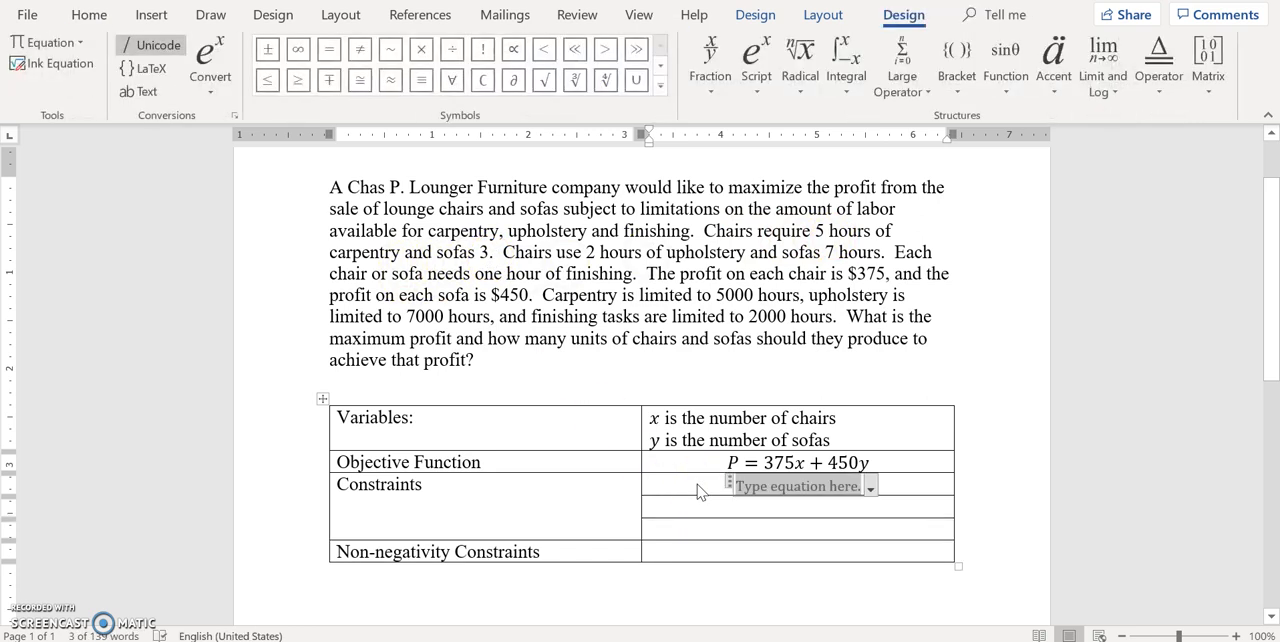
{"action": "type", "text": "5x + 3y"}
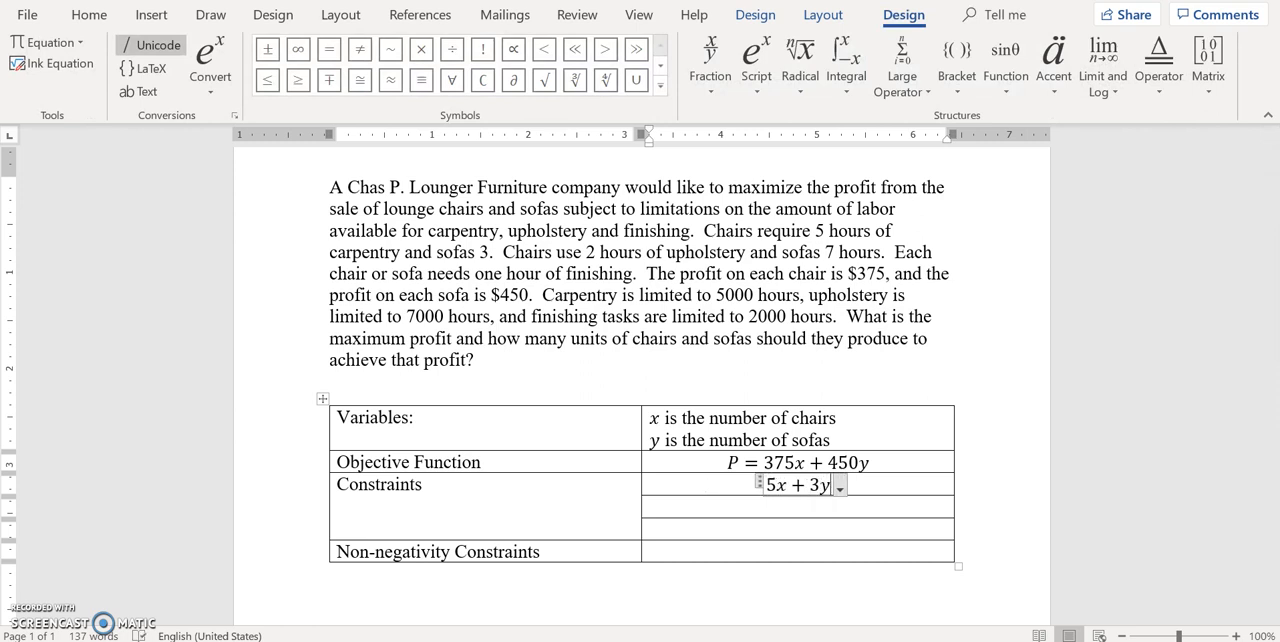
{"action": "type", "text": "≤"}
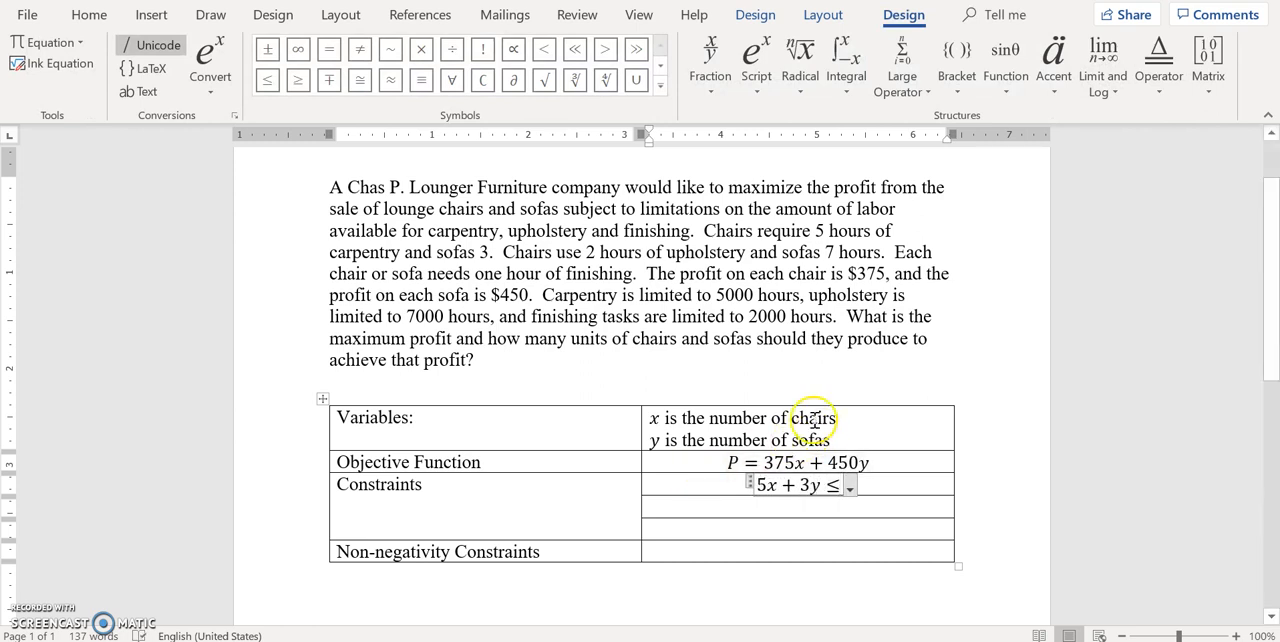
{"action": "mouse_move", "coordinate": [752, 296]}
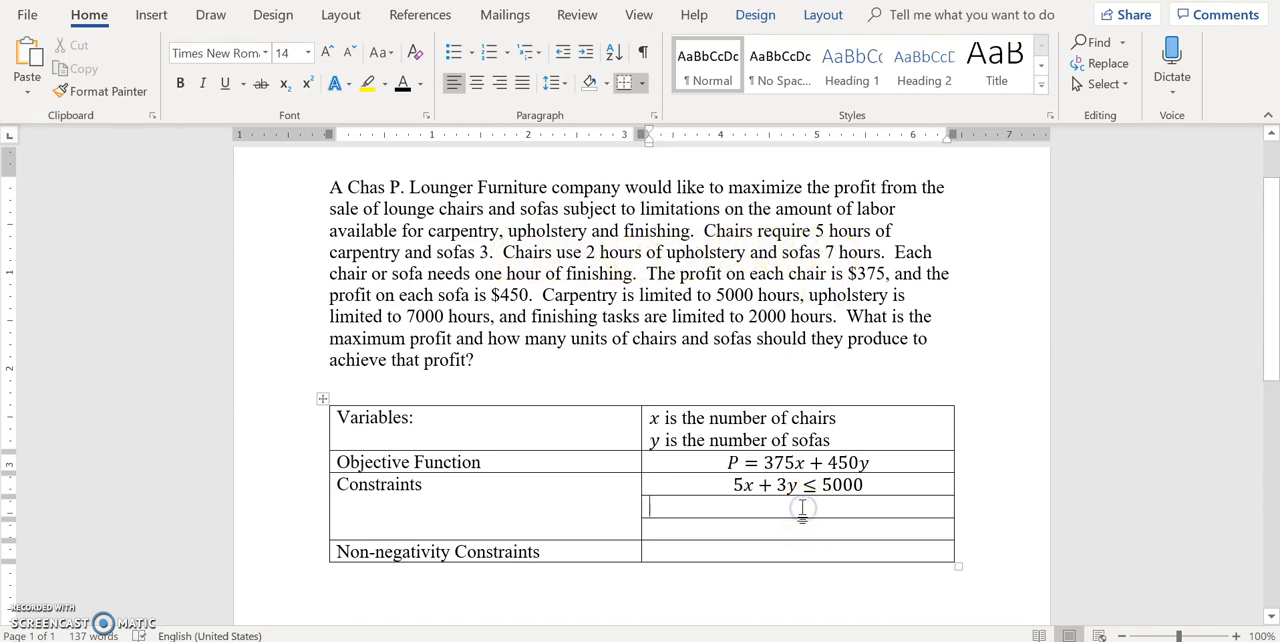
{"action": "type", "text": "2x + 7y ≤"}
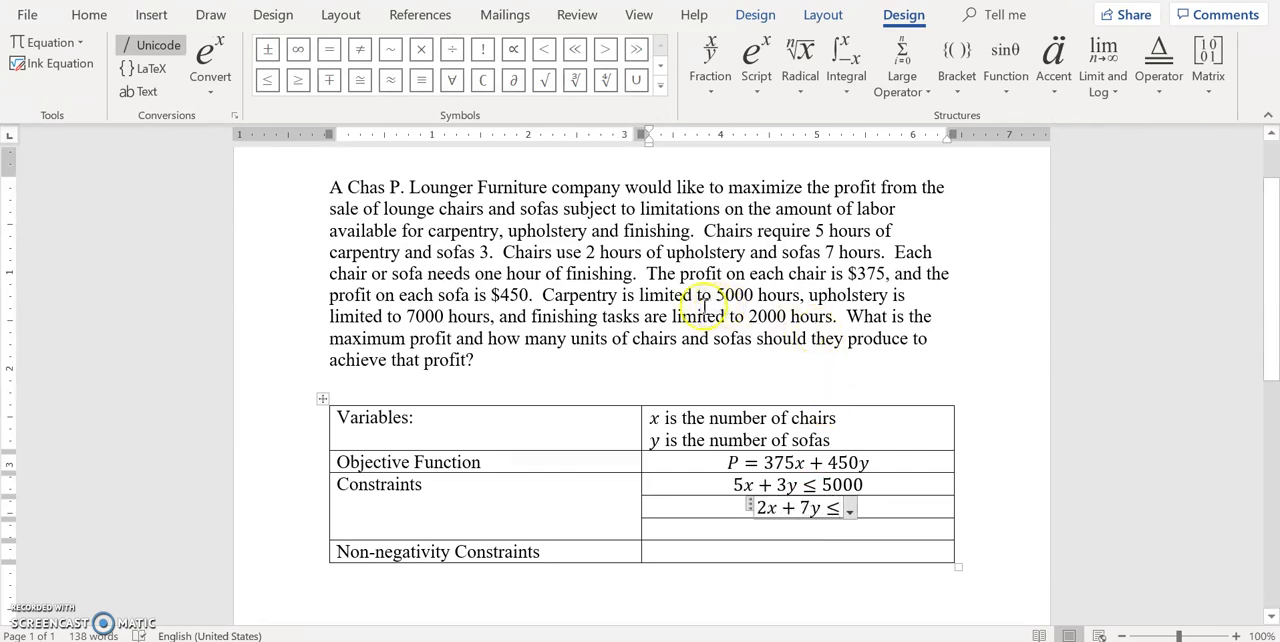
{"action": "mouse_move", "coordinate": [440, 316]}
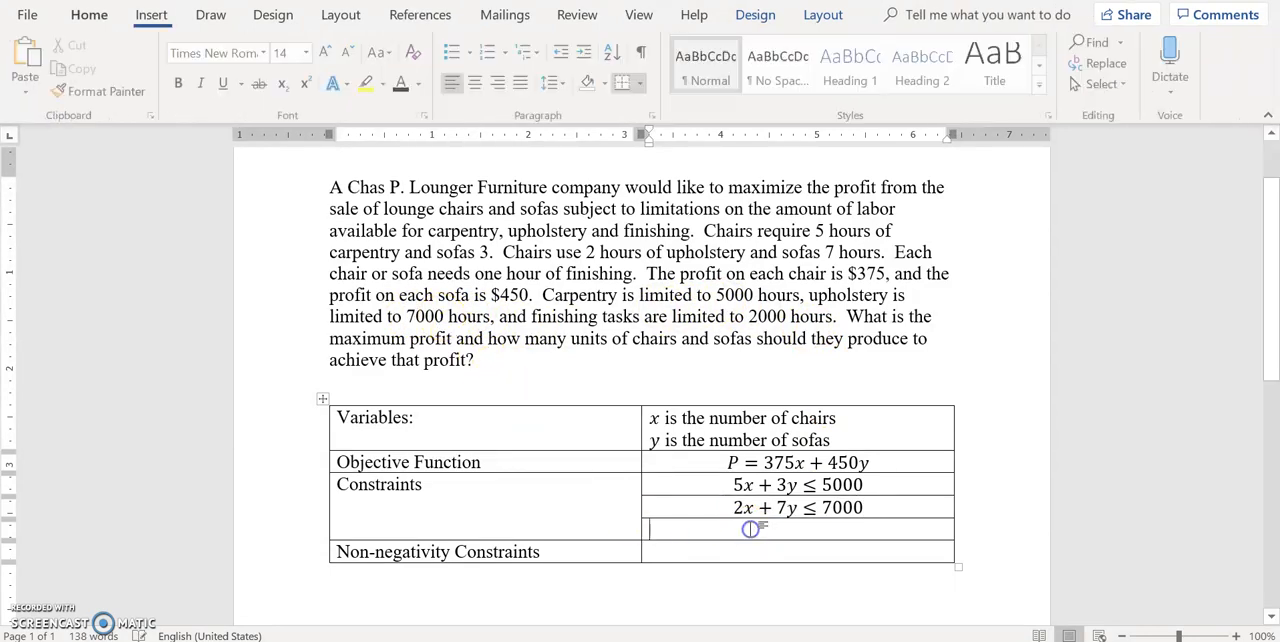
{"action": "left_click", "coordinate": [88, 16]}
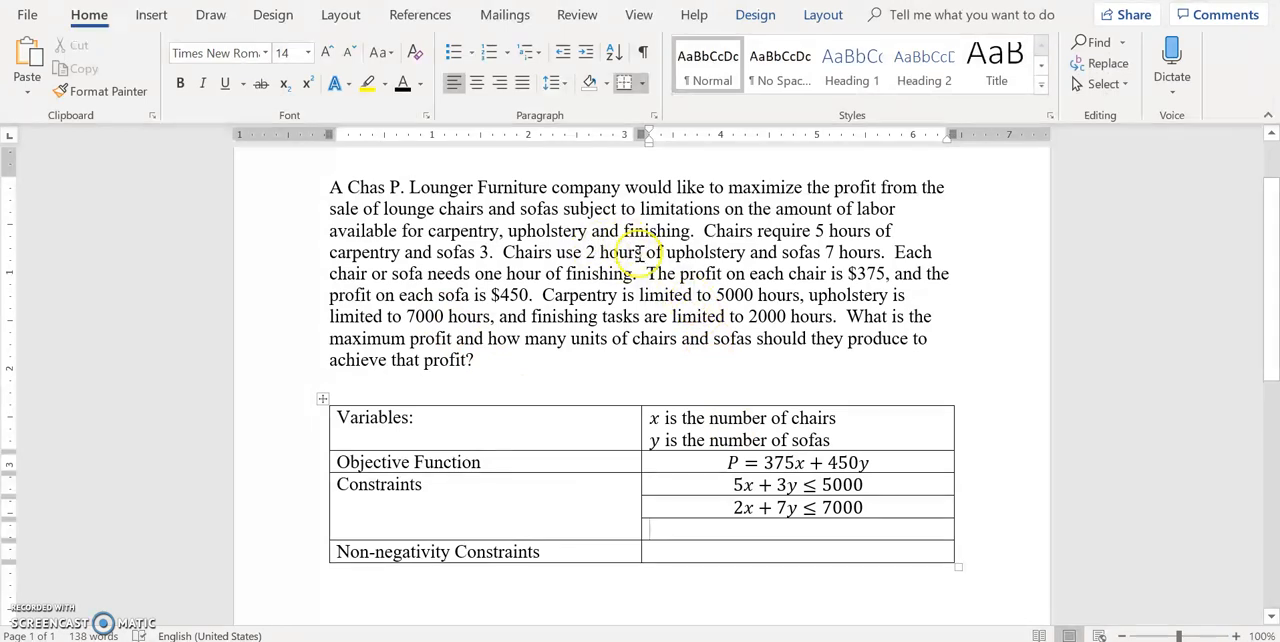
{"action": "mouse_move", "coordinate": [376, 284]}
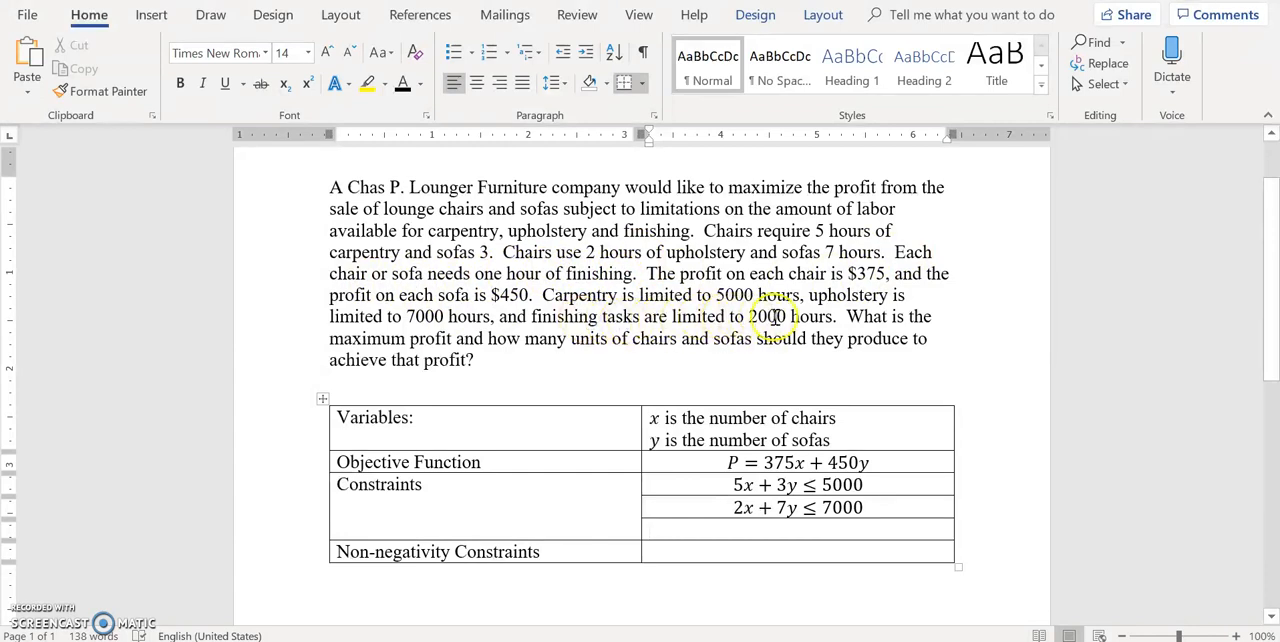
{"action": "left_click", "coordinate": [776, 528]}
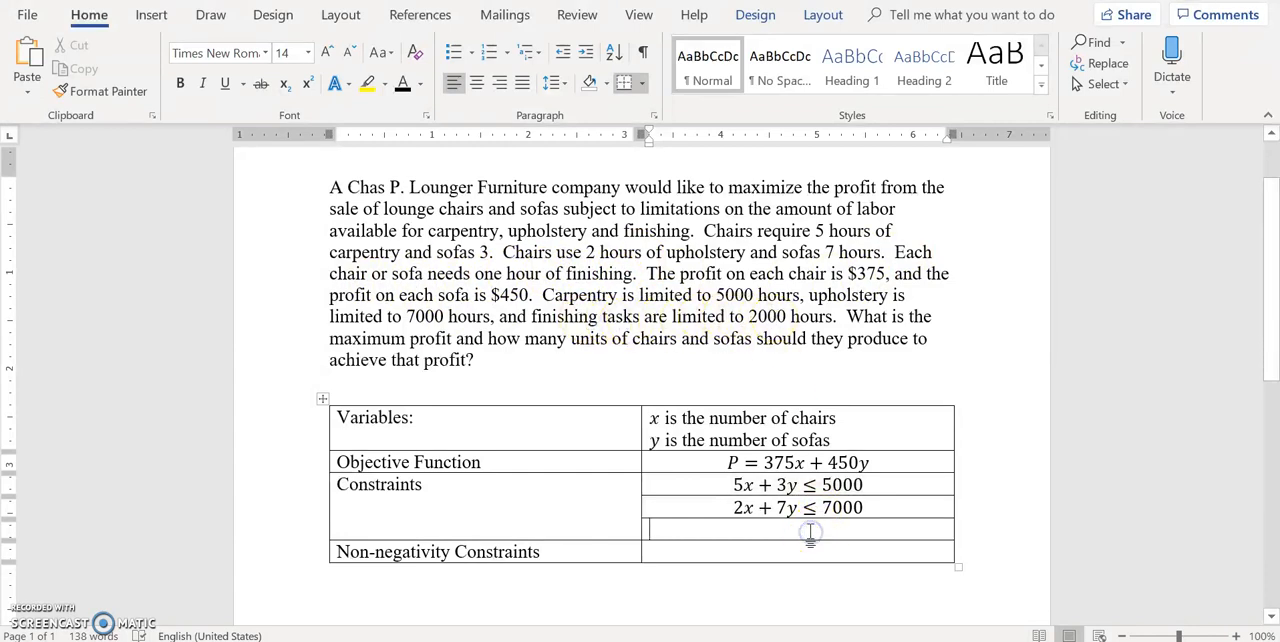
Enter the finishing constraint x + y ≤ 2000 and the non-negativity constraint x, y ≥ 0.
{"action": "type", "text": "x + y"}
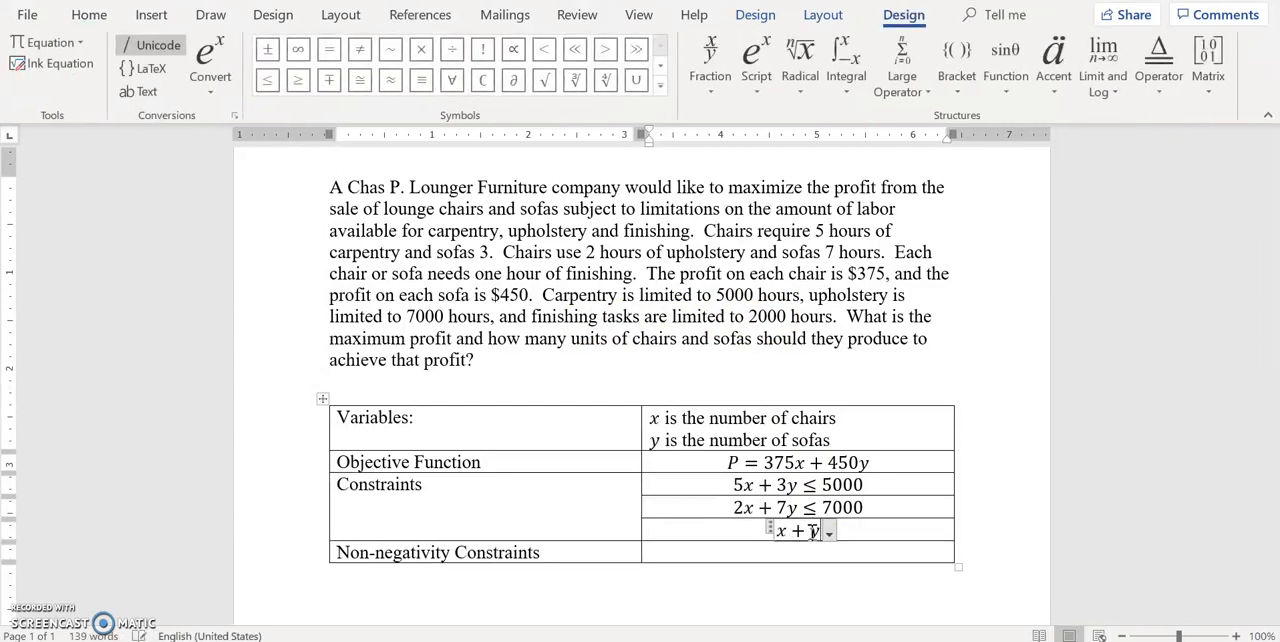
{"action": "type", "text": "<"}
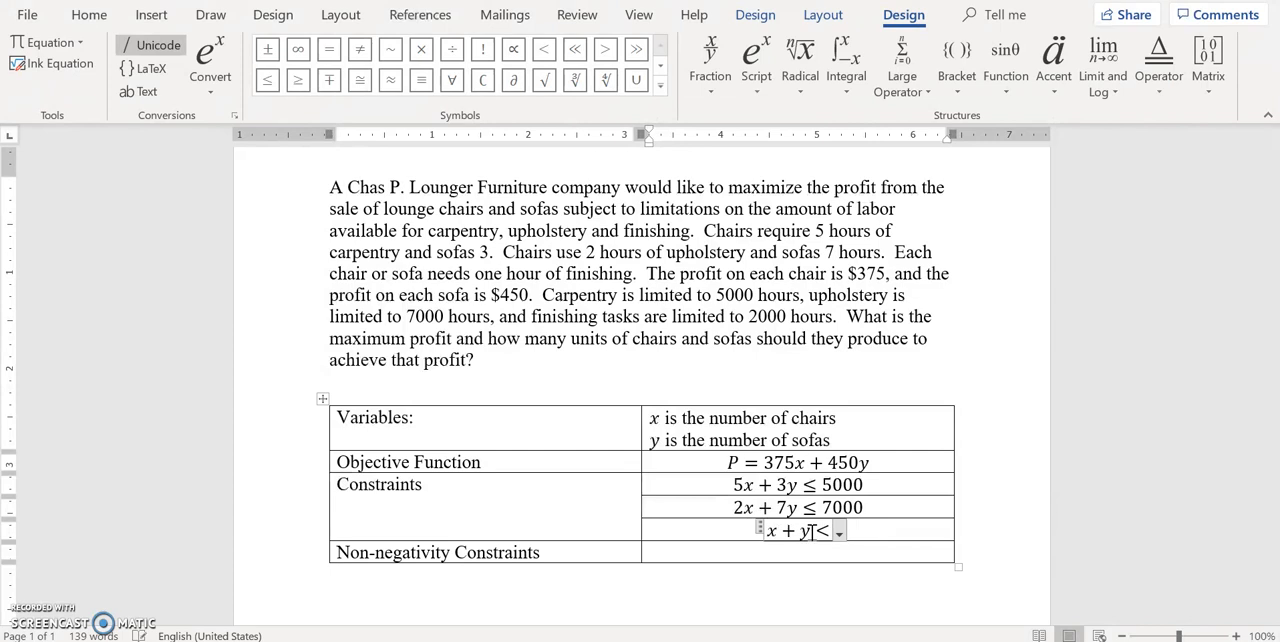
{"action": "type", "text": "2000"}
{"action": "left_click", "coordinate": [798, 552]}
{"action": "type", "text": "x"}
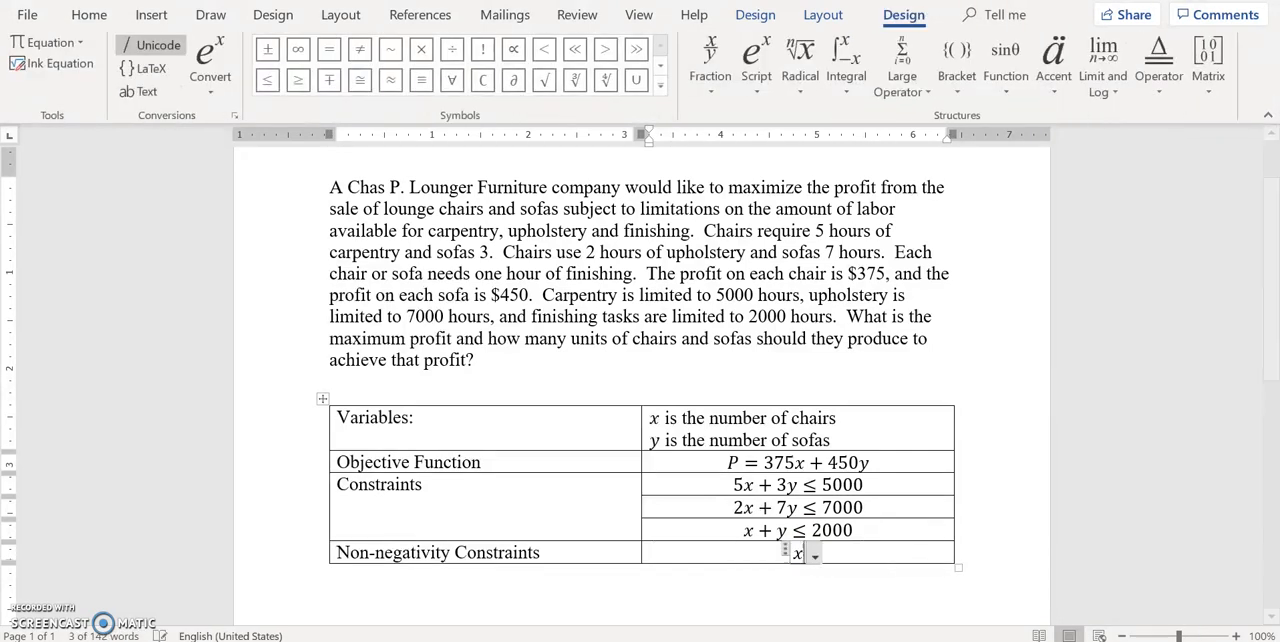
{"action": "type", "text": ", y ≥"}
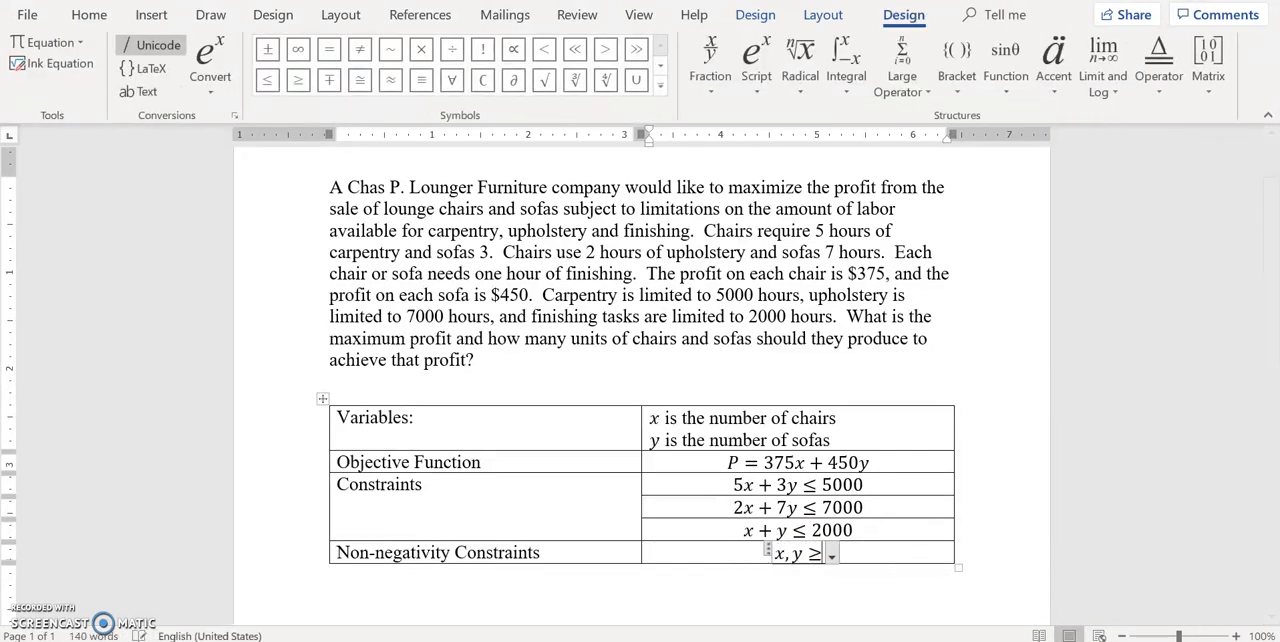
{"action": "type", "text": "0"}
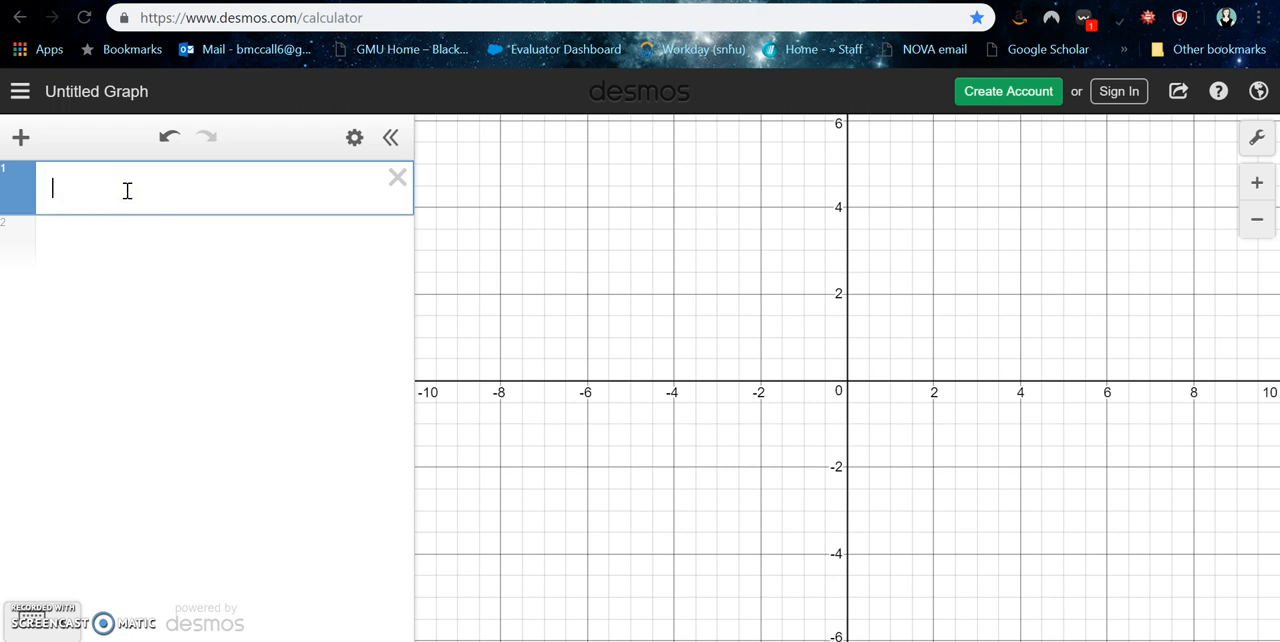
Graph the carpentry constraint 5x + 3y ≤ 5000 in the first expression line.
{"action": "type", "text": "5x"}
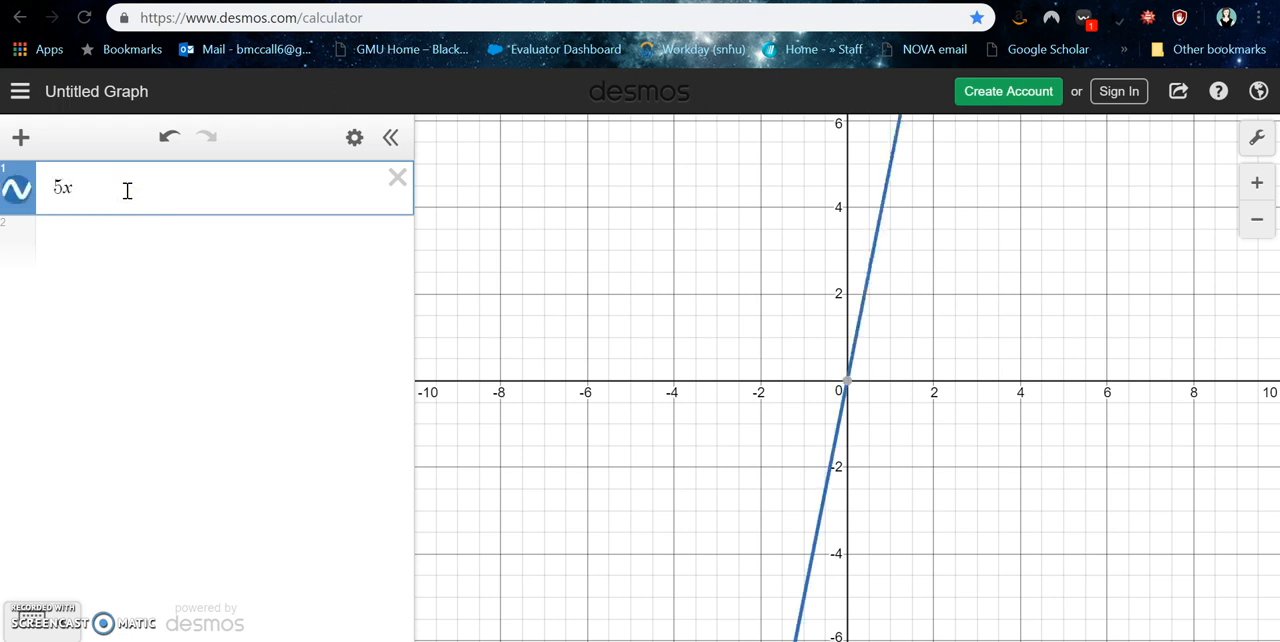
{"action": "type", "text": "+ 3y"}
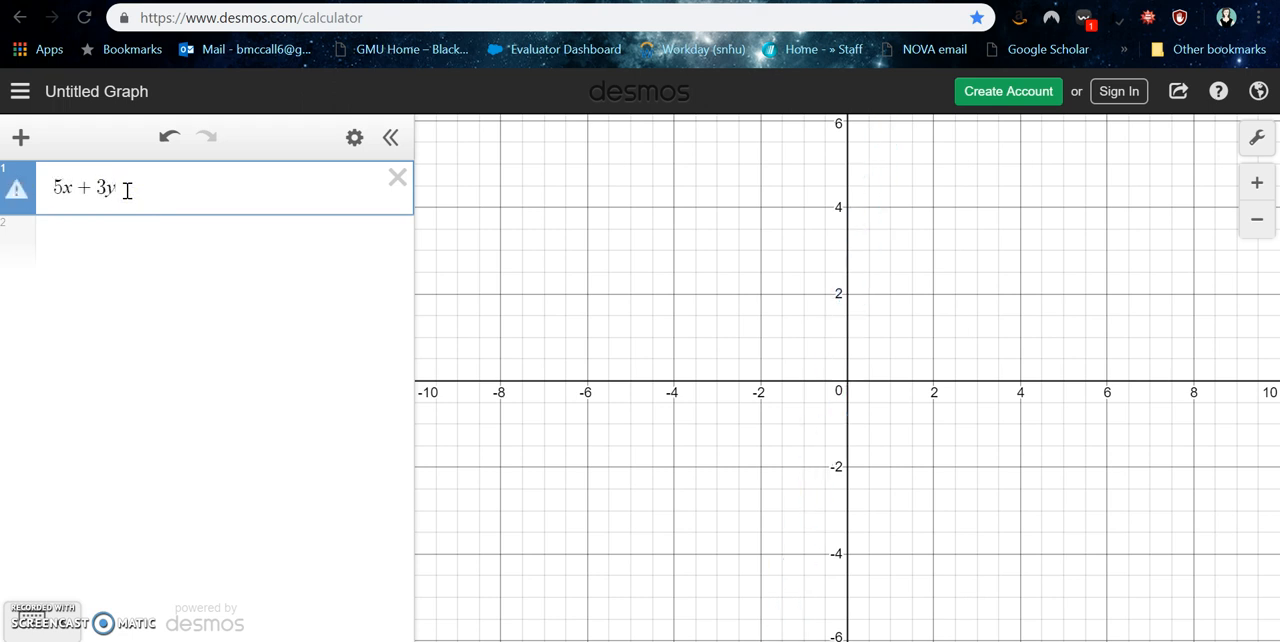
{"action": "type", "text": "≤500"}
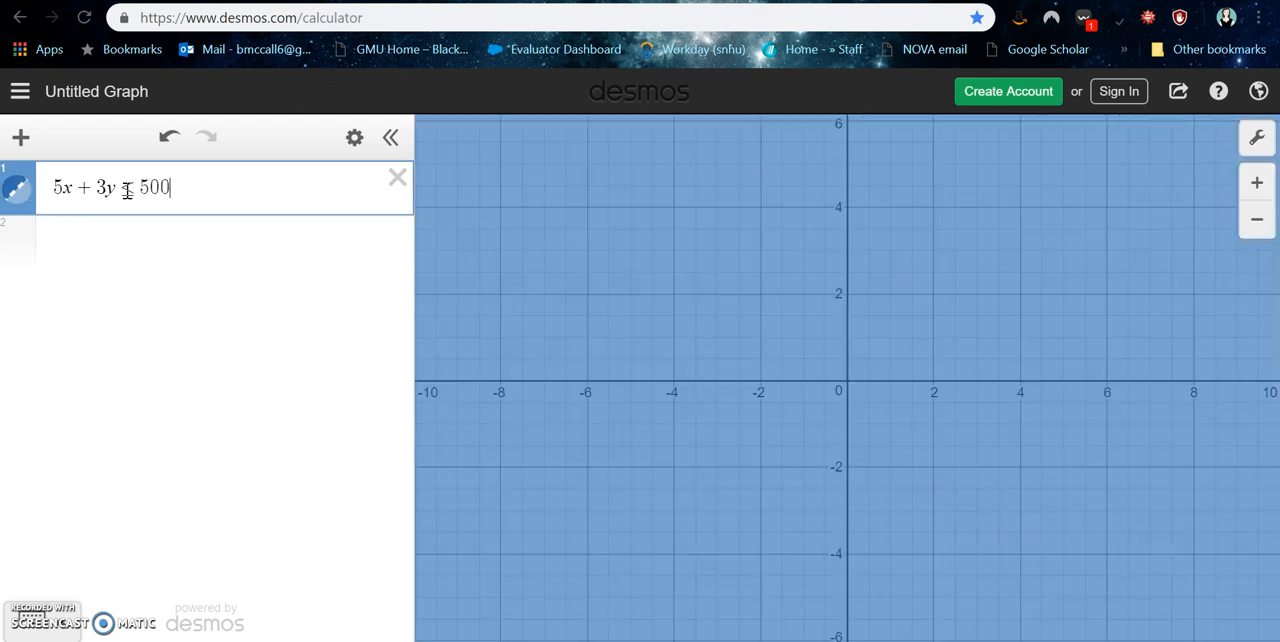
{"action": "type", "text": "0"}
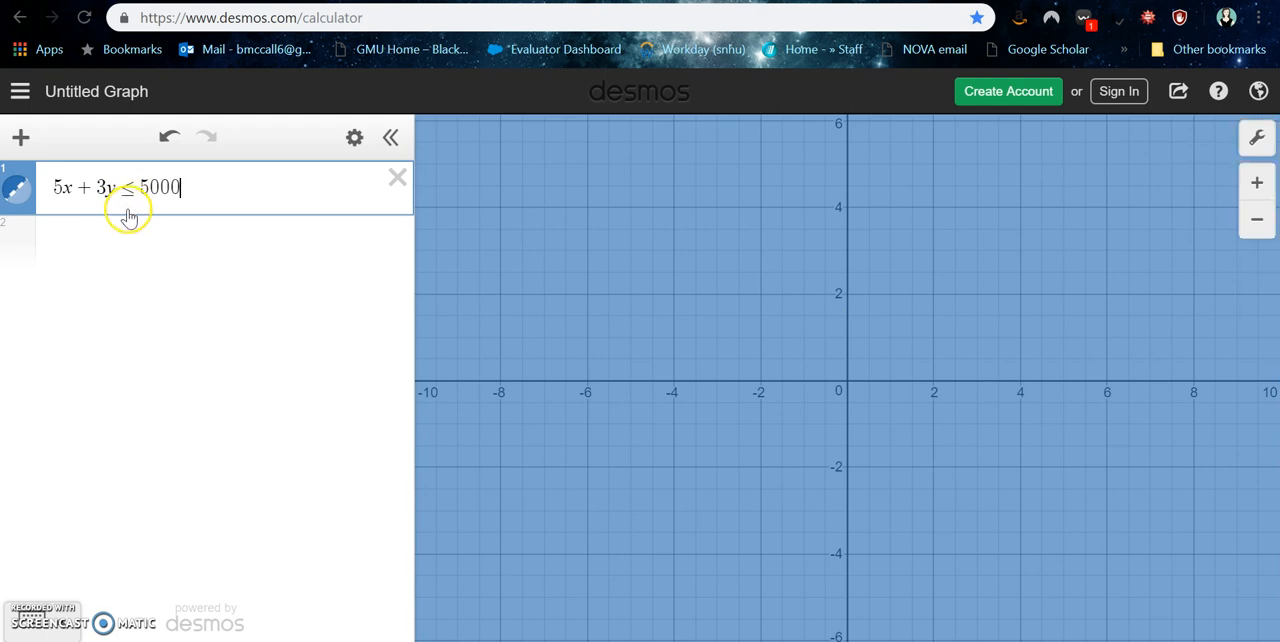
{"action": "type", "text": "="}
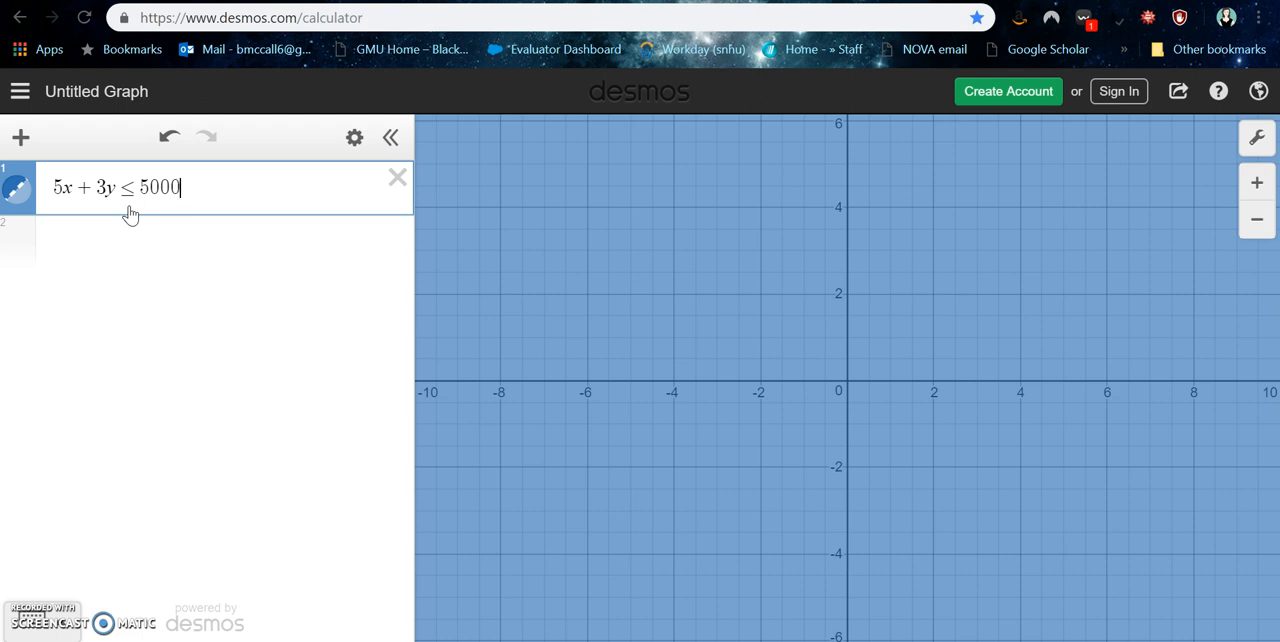
{"action": "mouse_move", "coordinate": [1004, 302]}
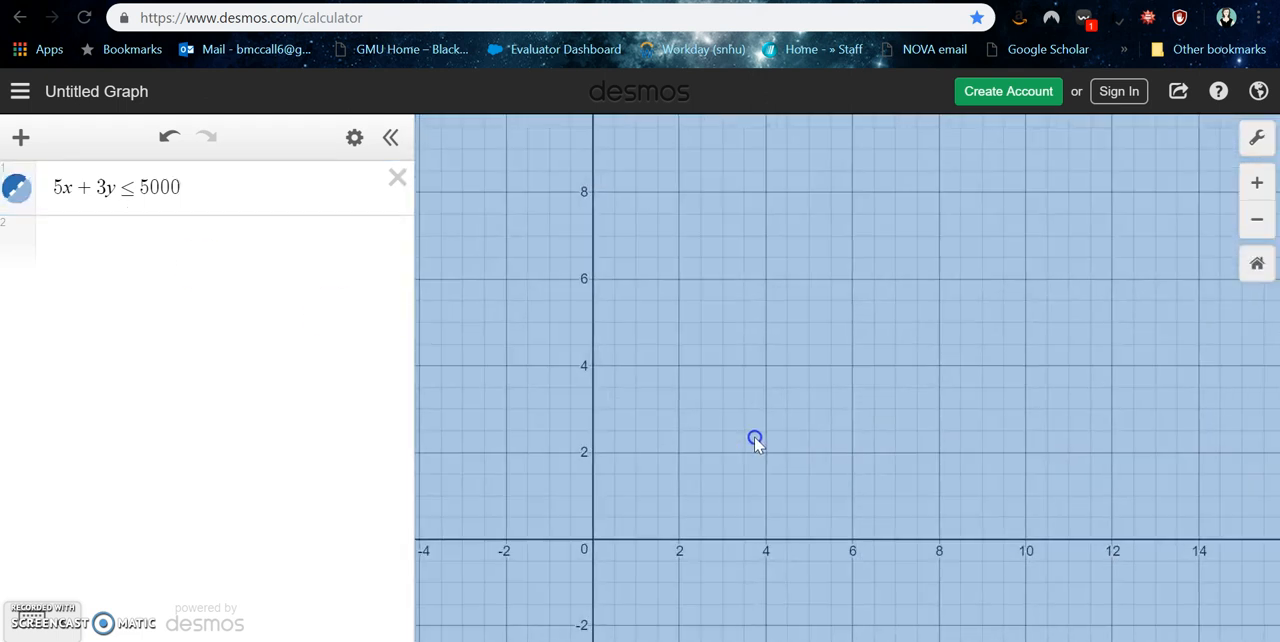
Zoom out and pan until the boundary line's axis intercepts appear in the first quadrant.
{"action": "left_click", "coordinate": [1258, 228]}
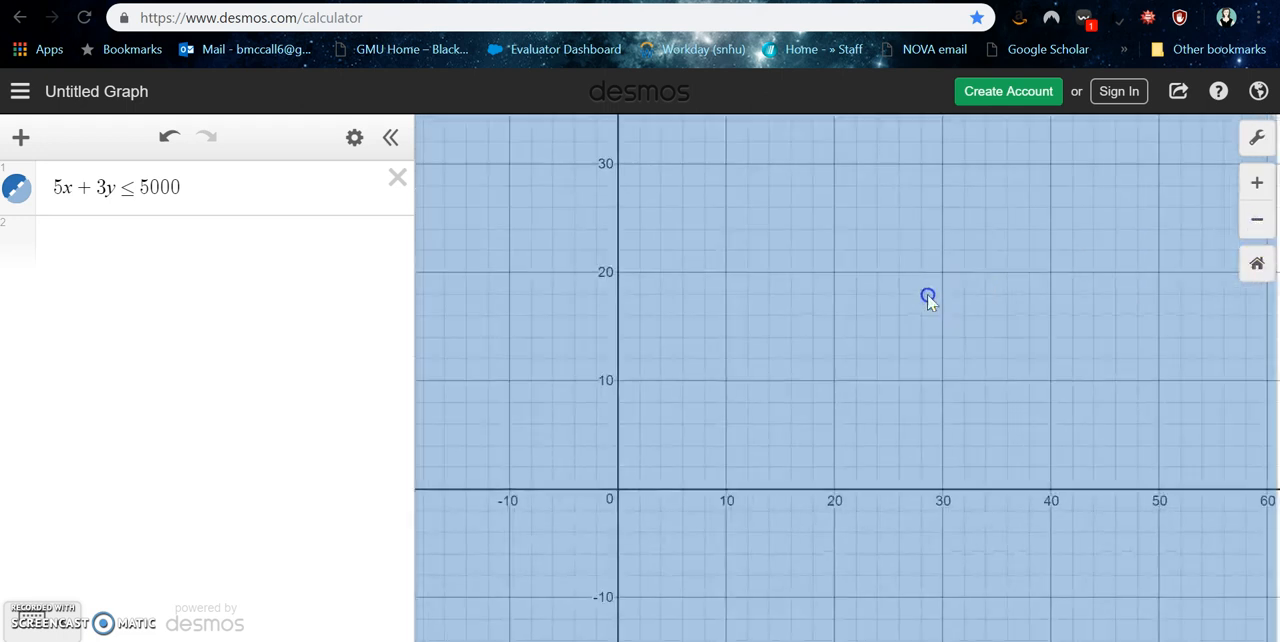
{"action": "left_click", "coordinate": [1256, 220]}
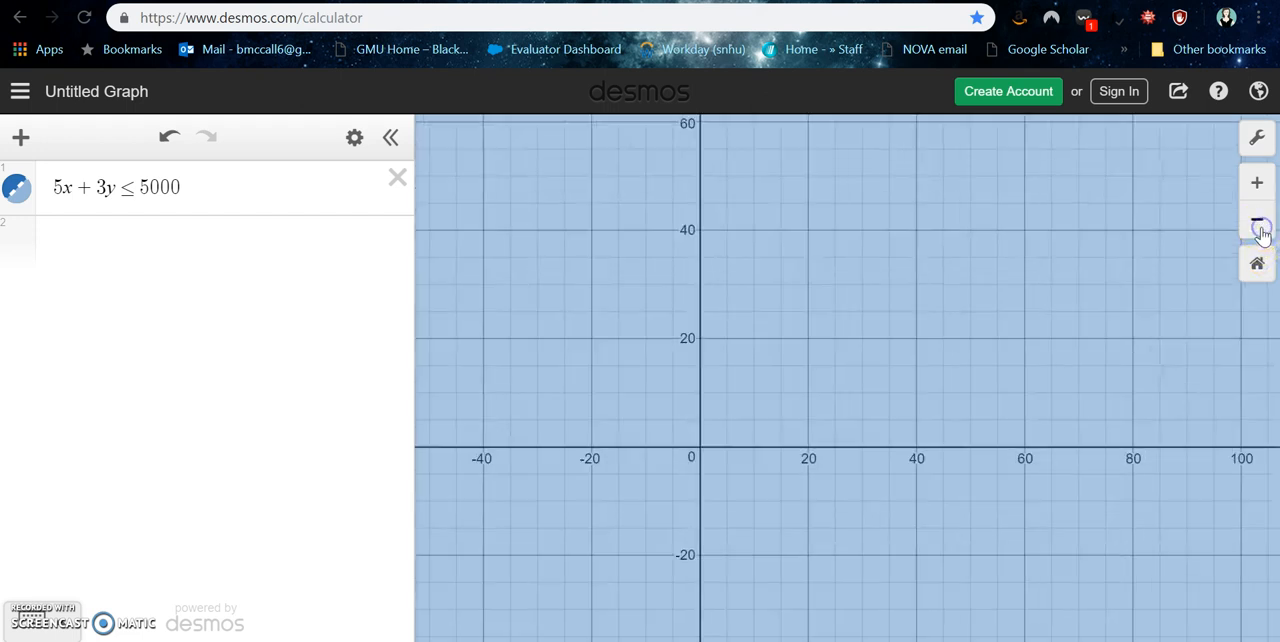
{"action": "left_click", "coordinate": [1256, 220]}
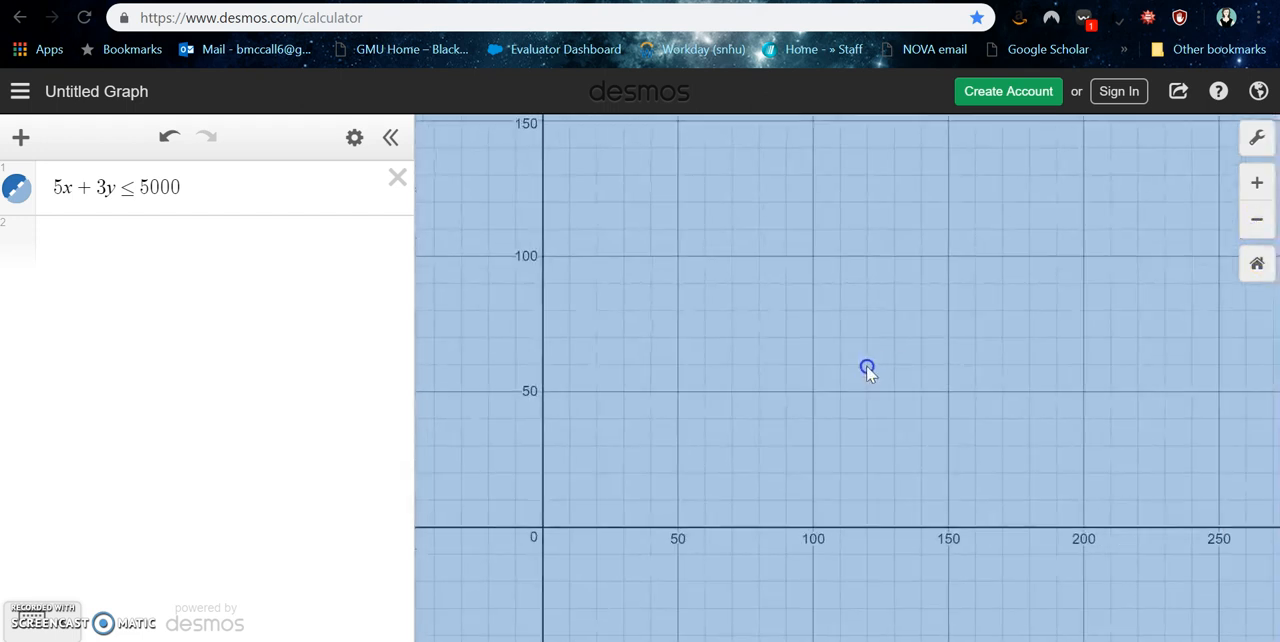
{"action": "left_click", "coordinate": [1258, 220]}
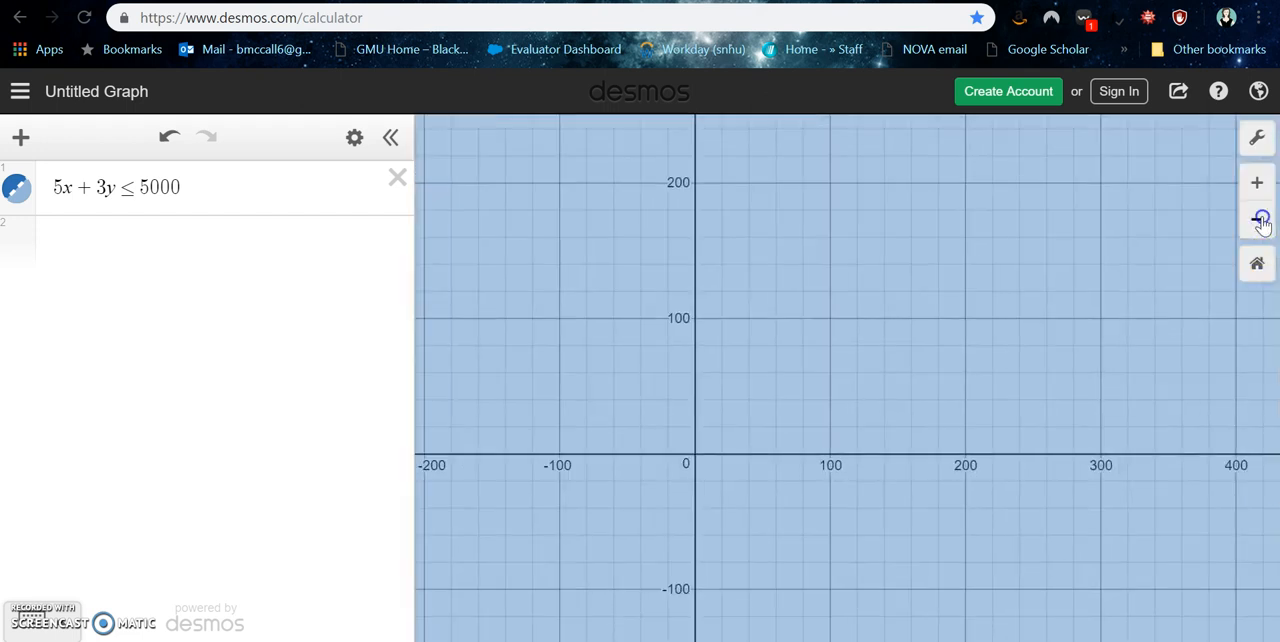
{"action": "left_click", "coordinate": [1256, 218]}
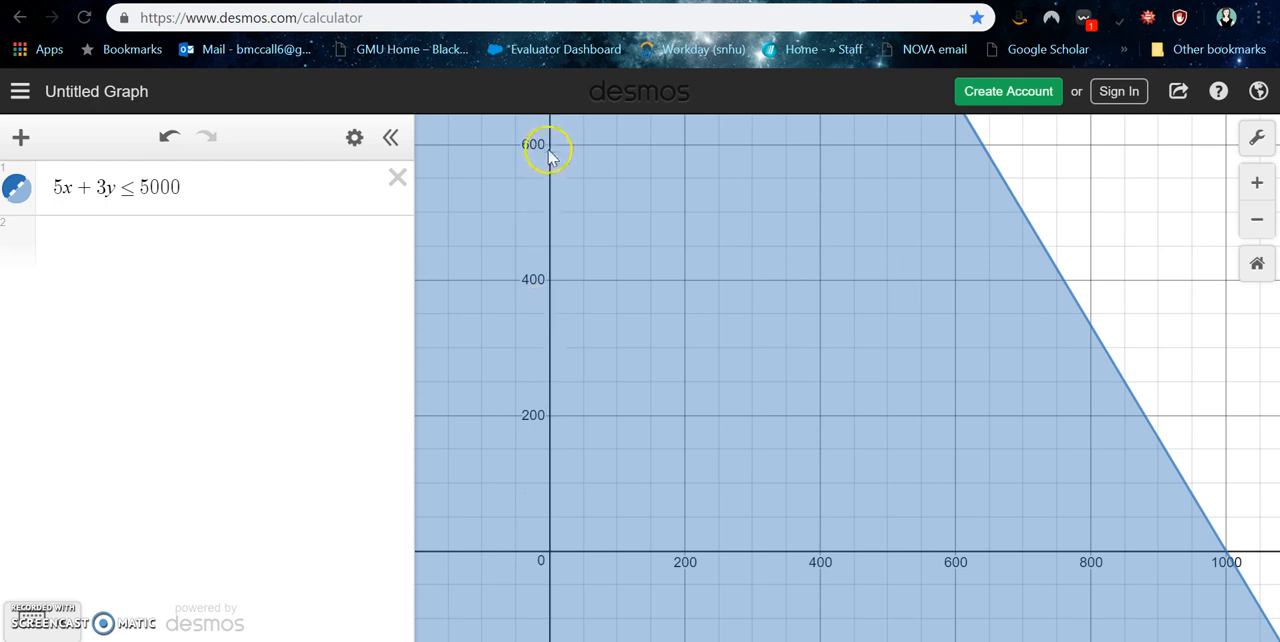
{"action": "mouse_move", "coordinate": [1258, 220]}
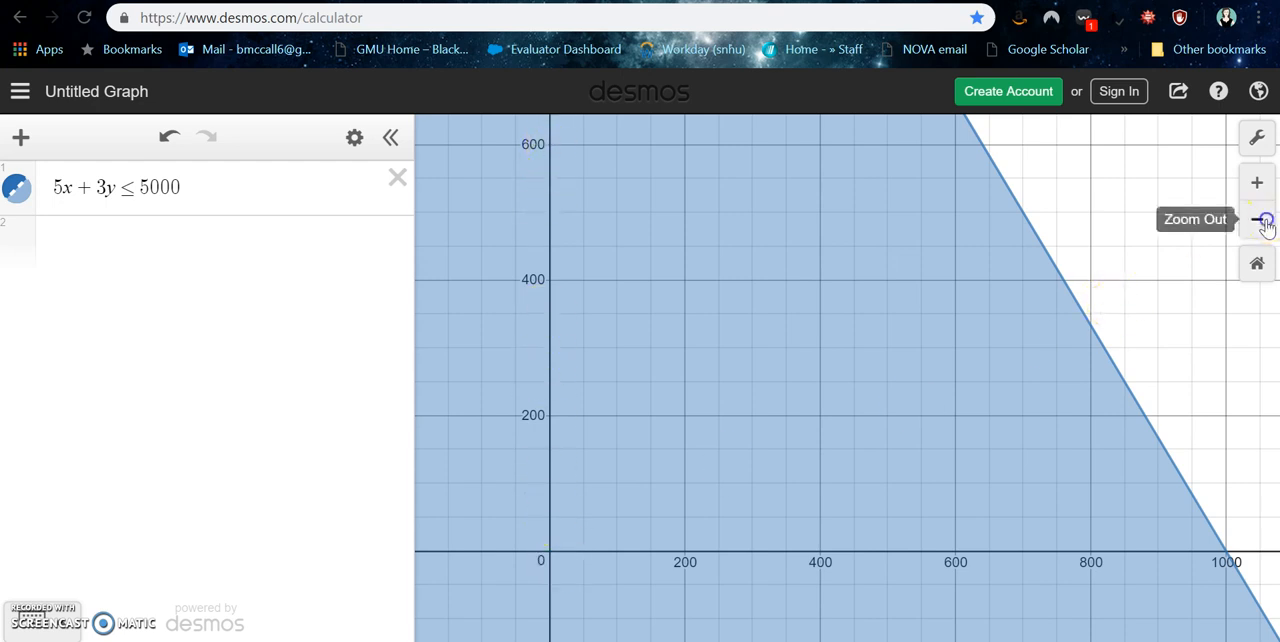
{"action": "left_click", "coordinate": [1256, 220]}
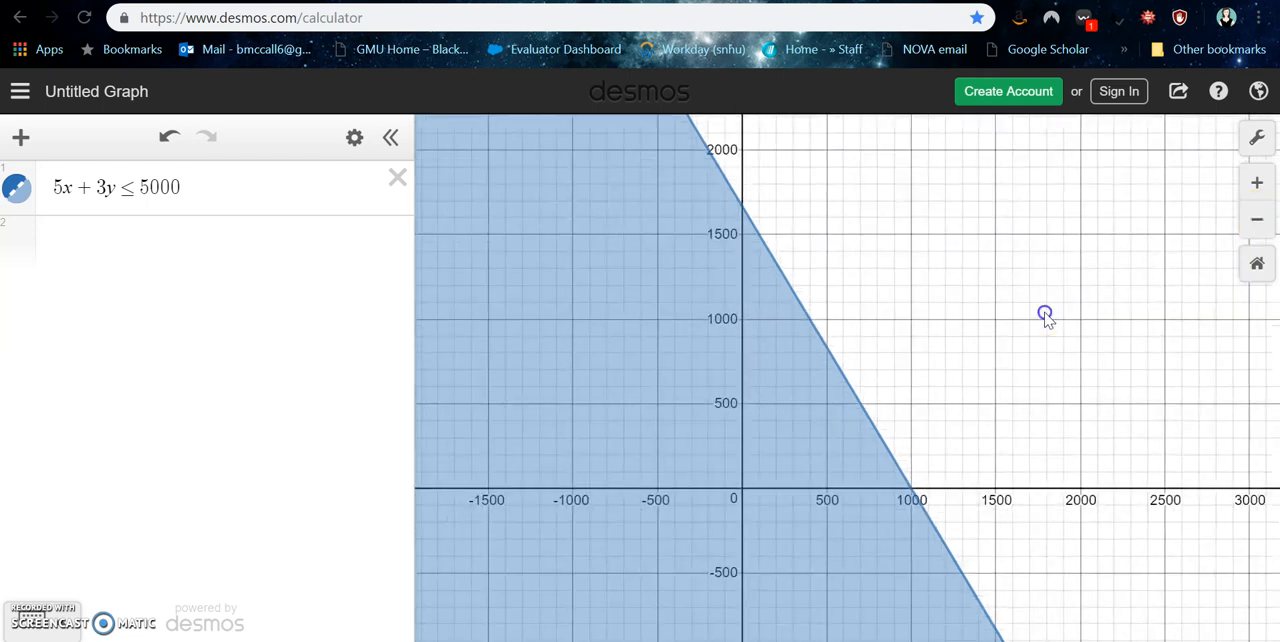
{"action": "left_click_drag", "start_coordinate": [1044, 318], "coordinate": [856, 372]}
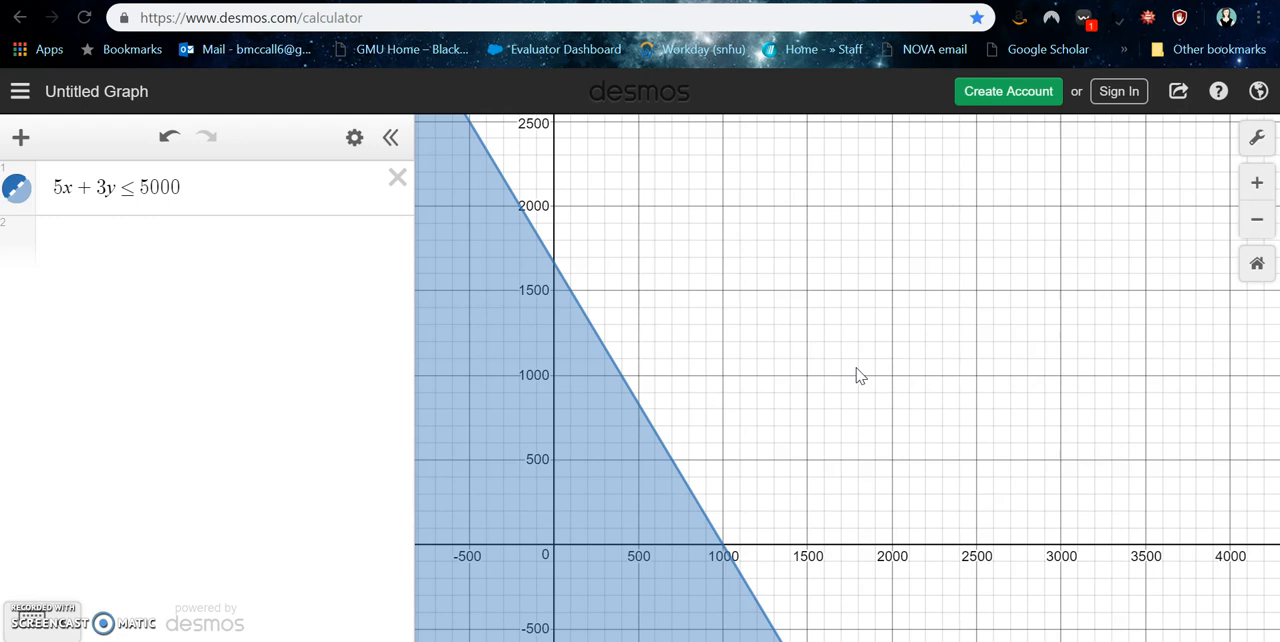
{"action": "mouse_move", "coordinate": [228, 186]}
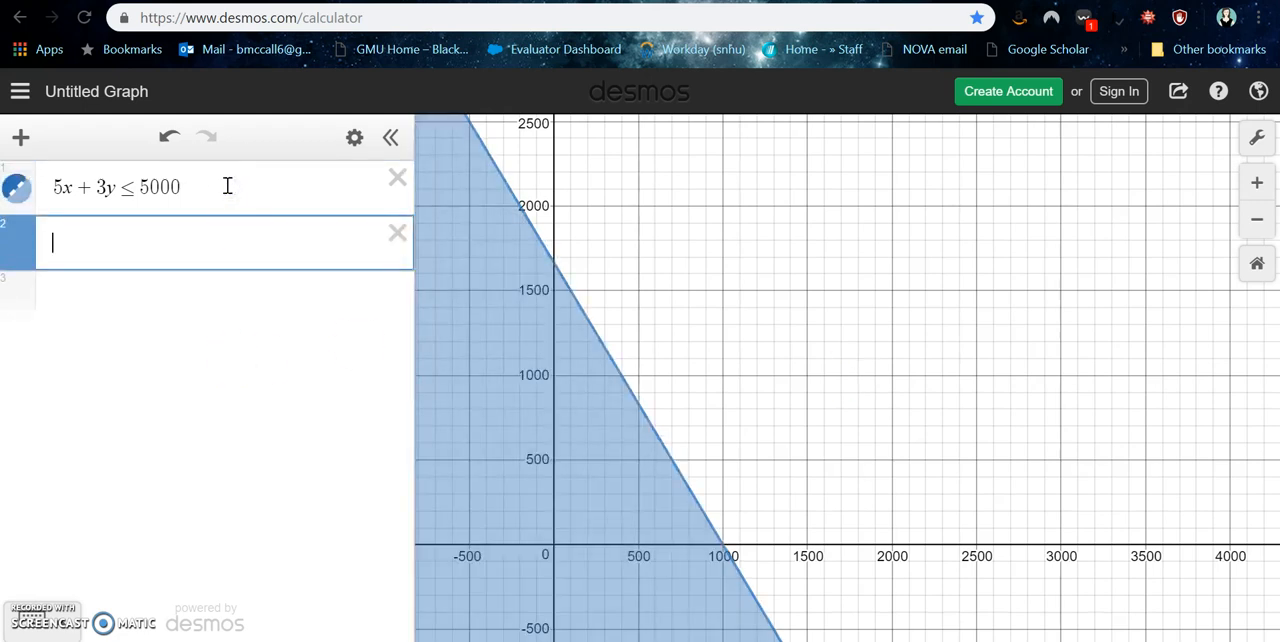
Graph the constraints 2x + 7y ≤ 7000 and x + y ≤ 2000 as expressions 2 and 3.
{"action": "type", "text": "2x"}
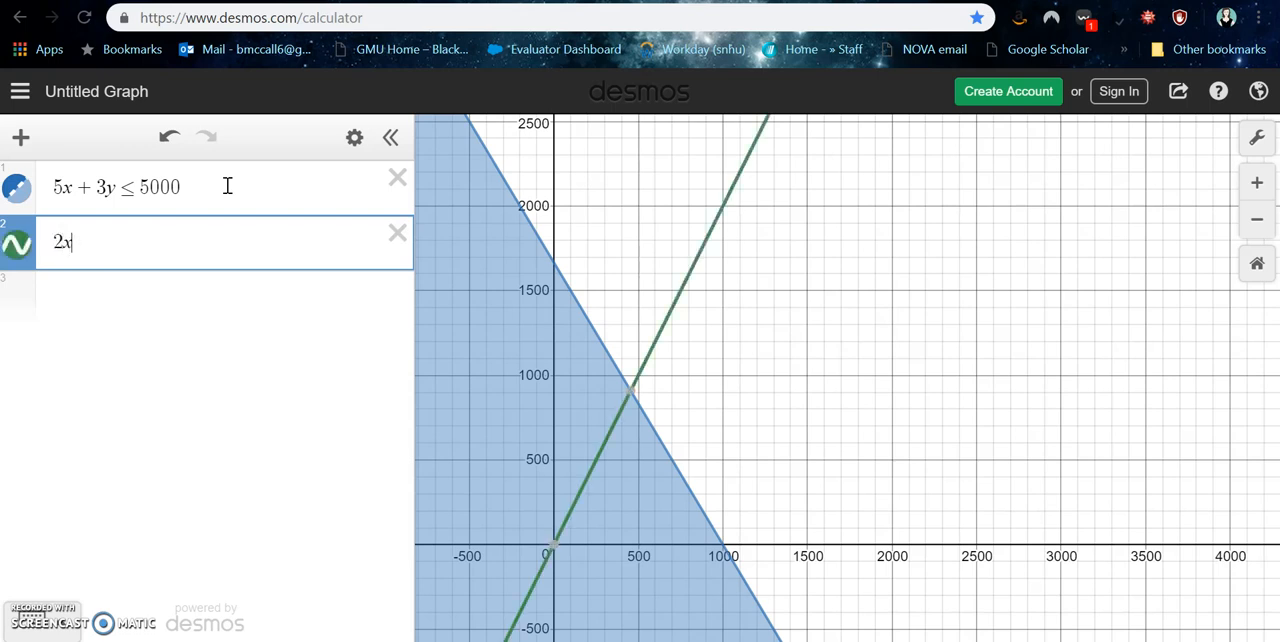
{"action": "type", "text": "+ 7y <"}
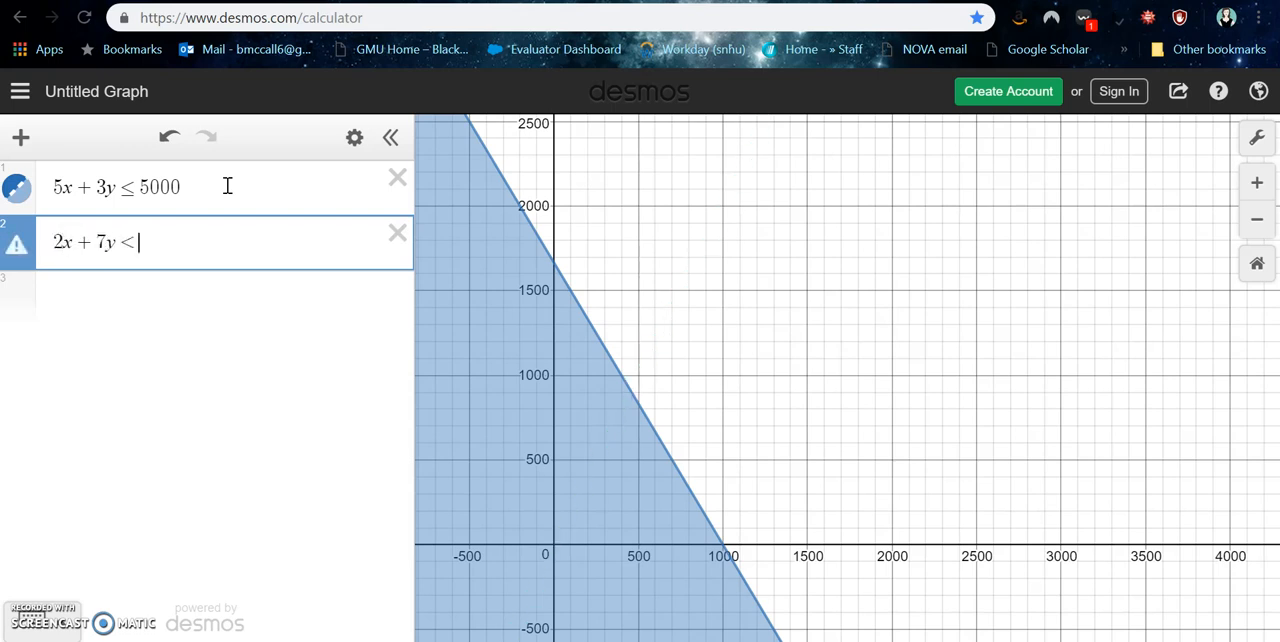
{"action": "type", "text": "="}
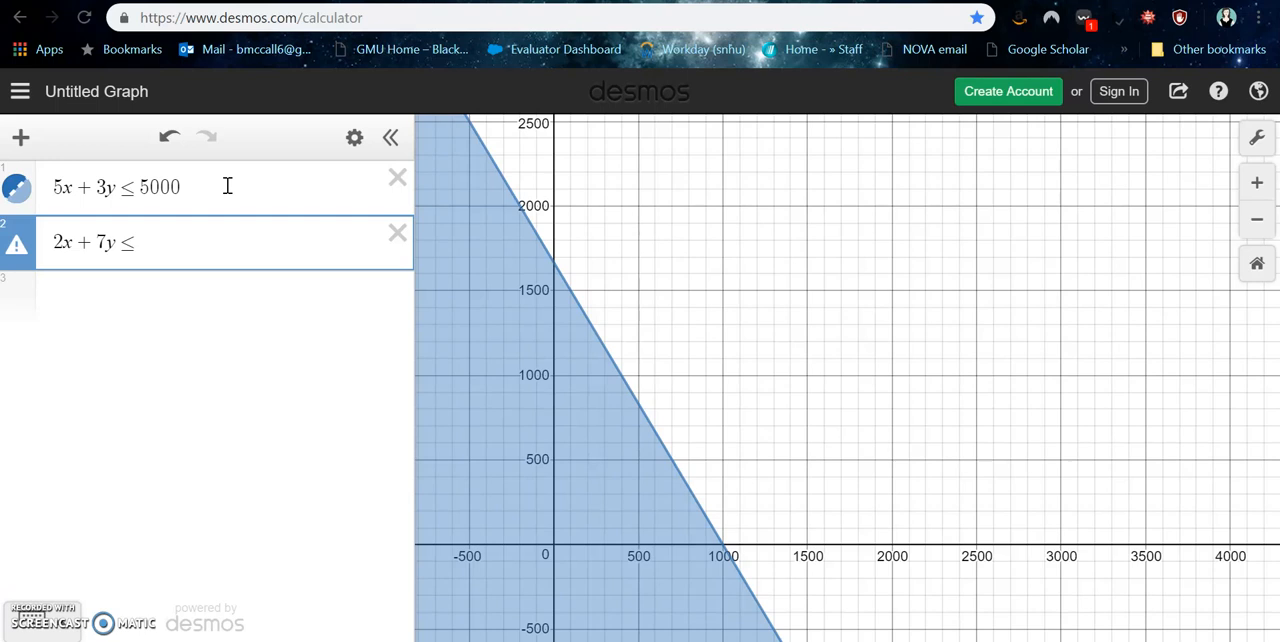
{"action": "type", "text": "7000"}
{"action": "left_click", "coordinate": [224, 296]}
{"action": "type", "text": "x + y ≤"}
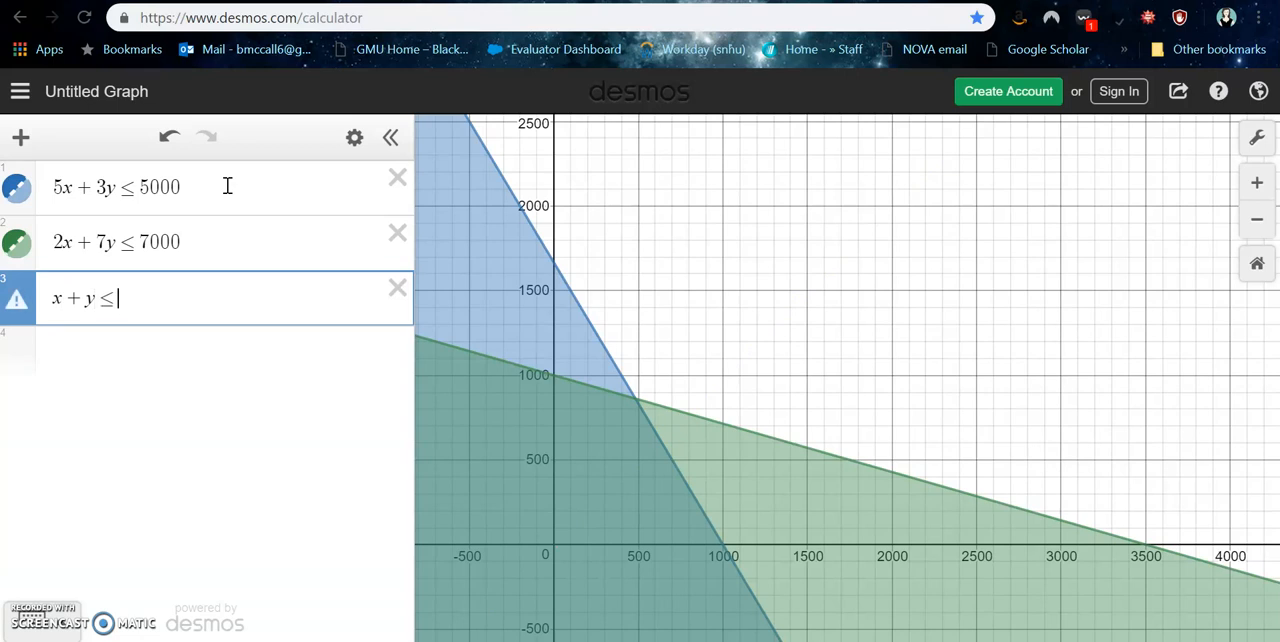
{"action": "type", "text": "2000"}
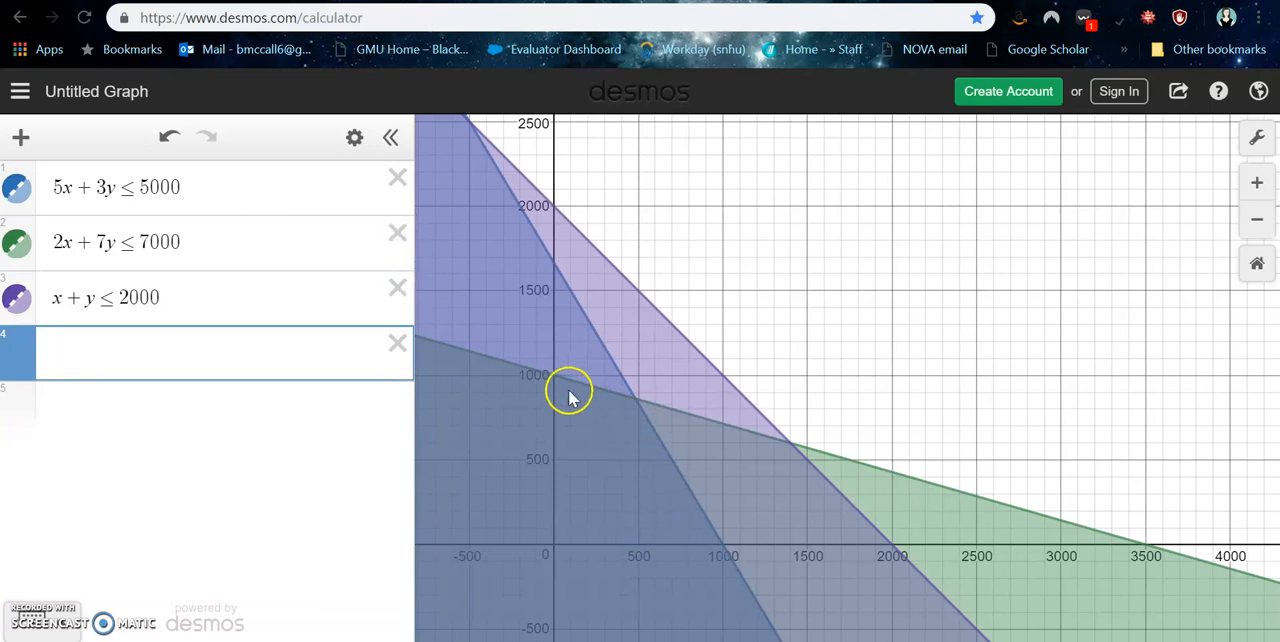
Reveal the corner points (0, 1000), (482.759, 862.069) and (1000, 0) of the feasible region.
{"action": "left_click", "coordinate": [200, 352]}
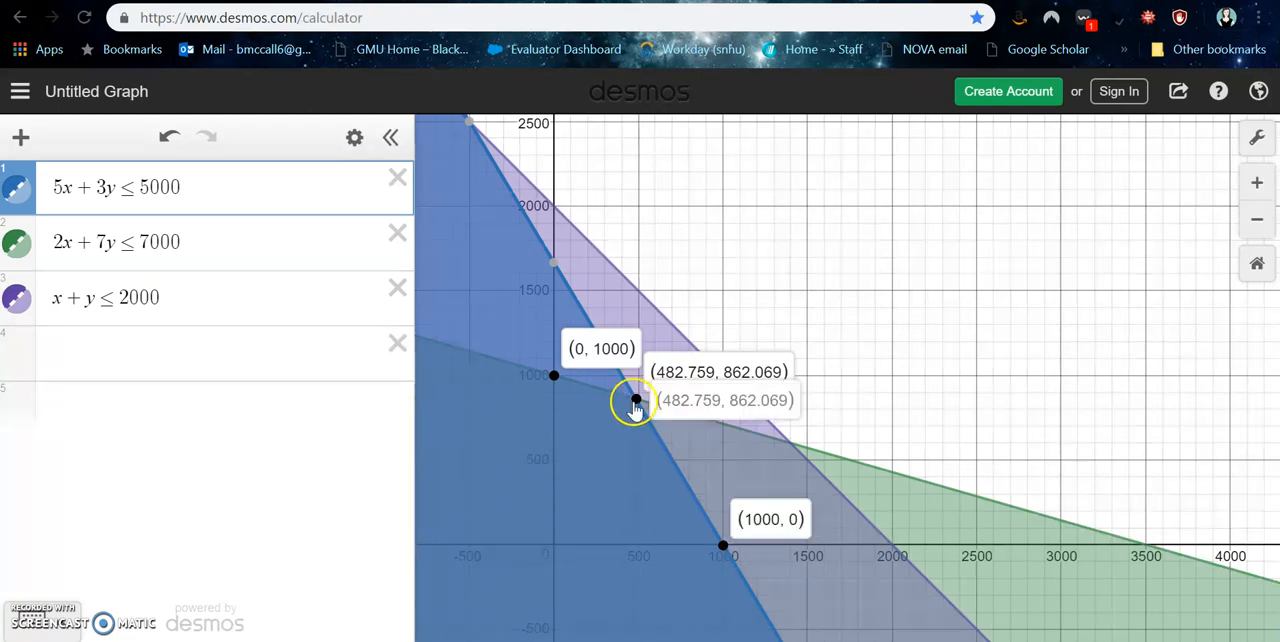
{"action": "mouse_move", "coordinate": [568, 532]}
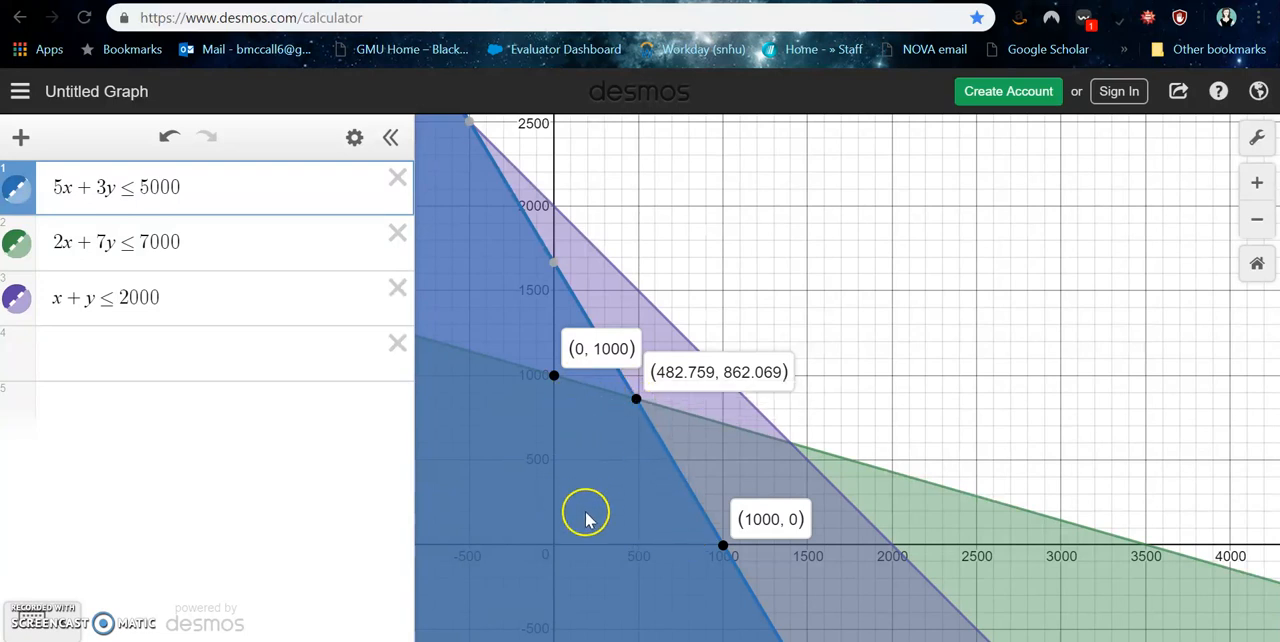
{"action": "mouse_move", "coordinate": [560, 552]}
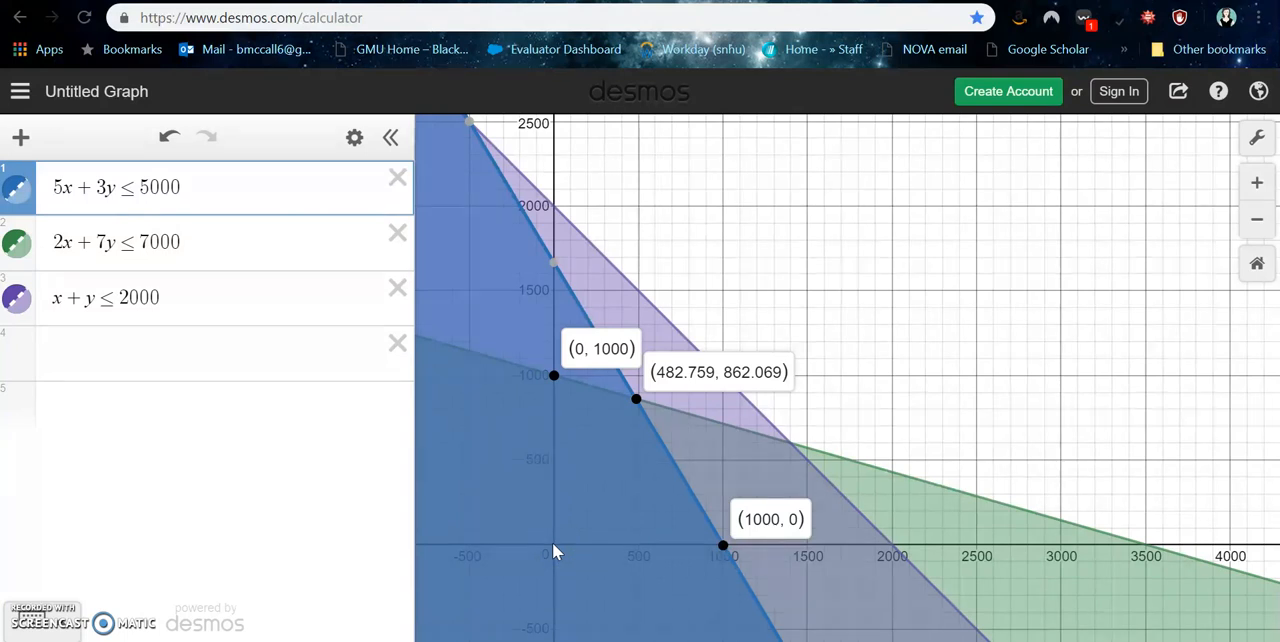
{"action": "mouse_move", "coordinate": [612, 476]}
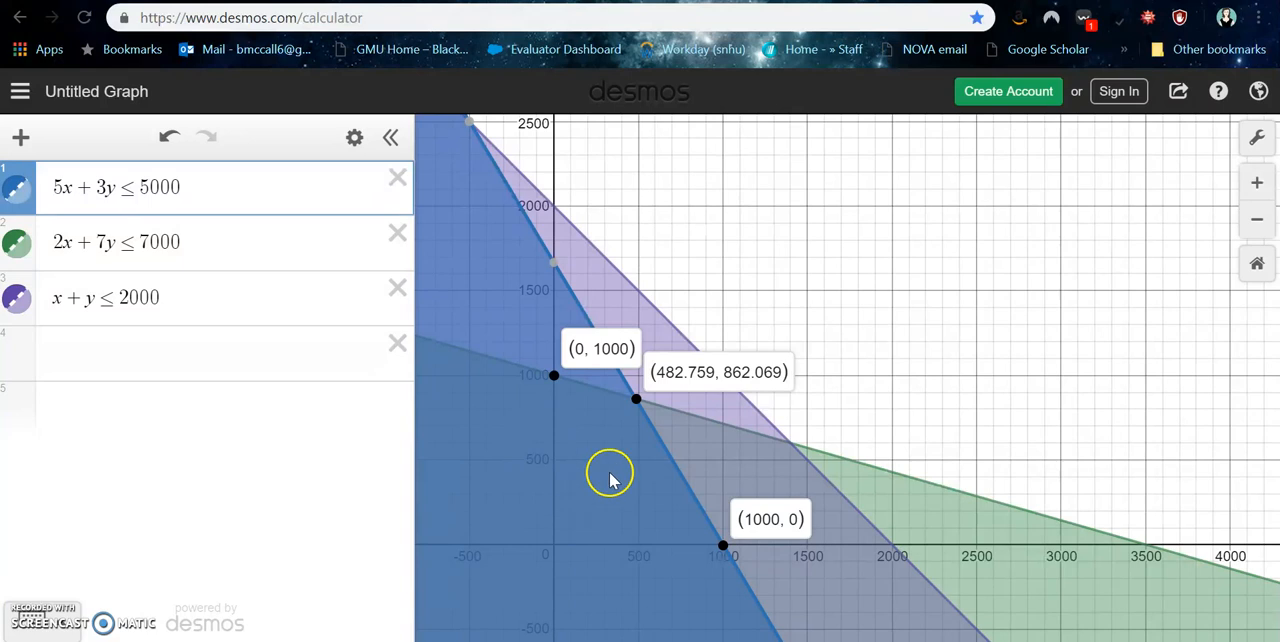
{"action": "mouse_move", "coordinate": [636, 436]}
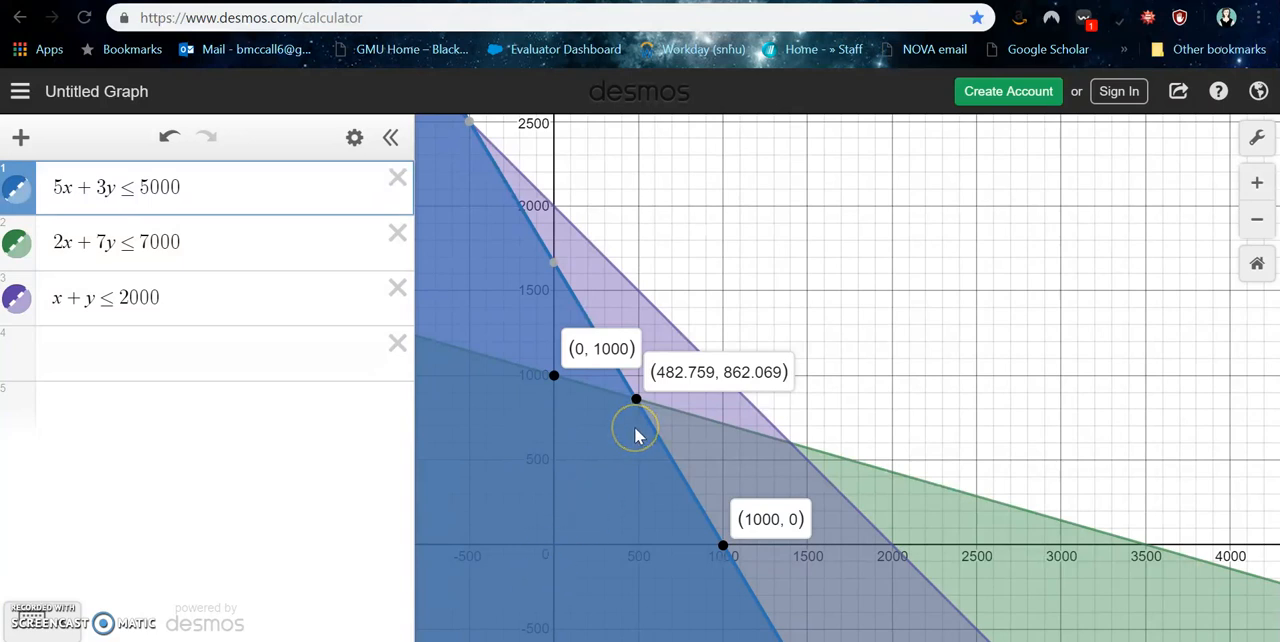
{"action": "mouse_move", "coordinate": [718, 552]}
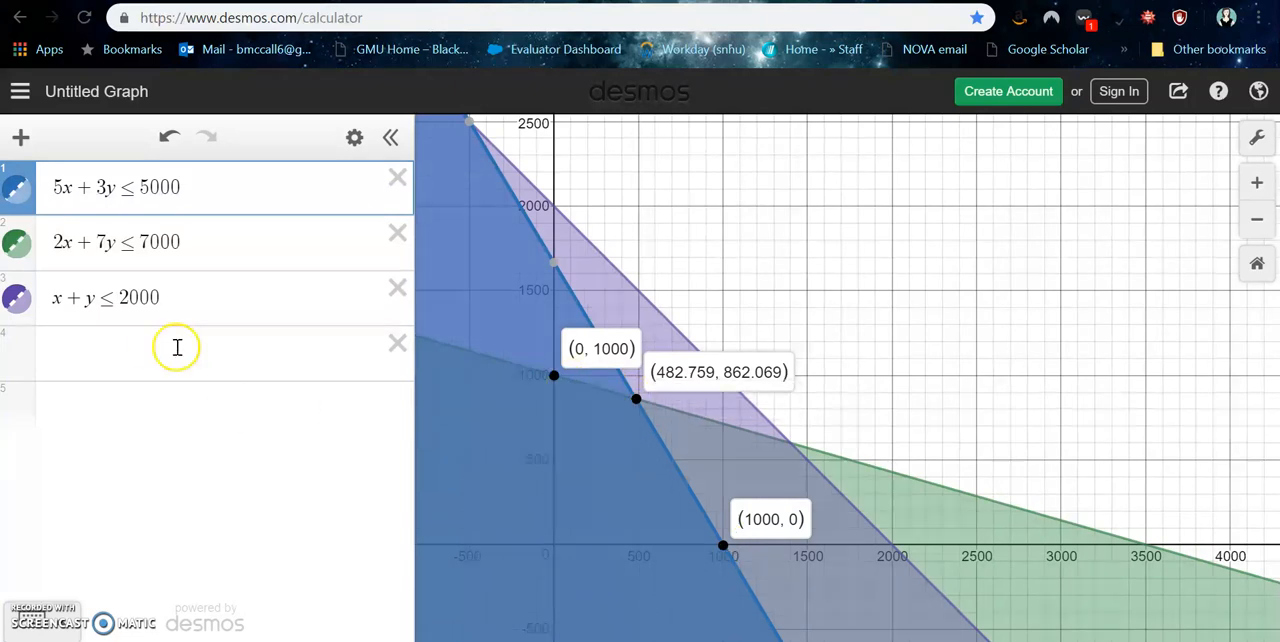
Graph the profit line 375x + 450y = P as a new expression.
{"action": "left_click", "coordinate": [176, 352]}
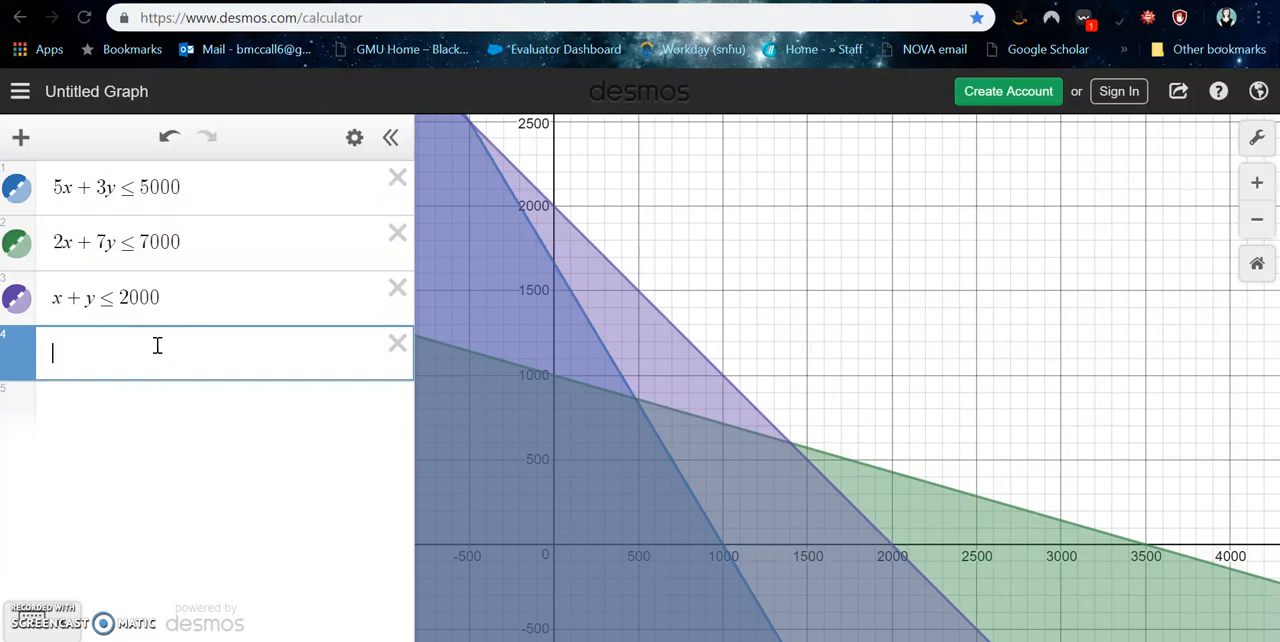
{"action": "type", "text": "375x +"}
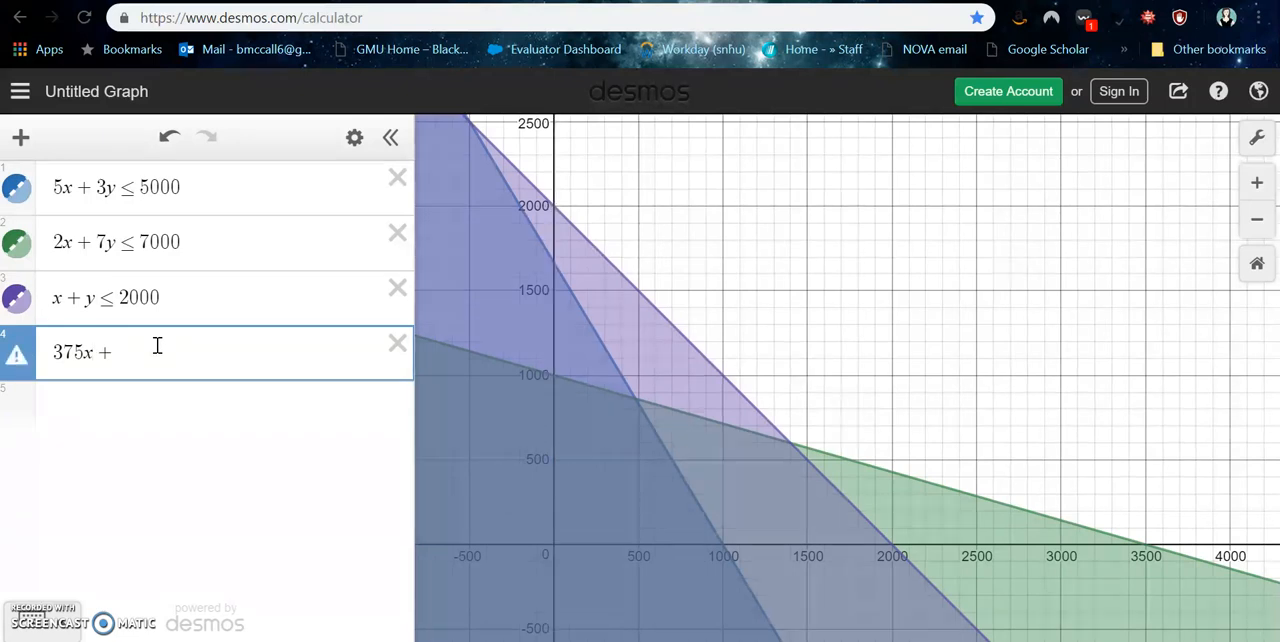
{"action": "type", "text": "450y"}
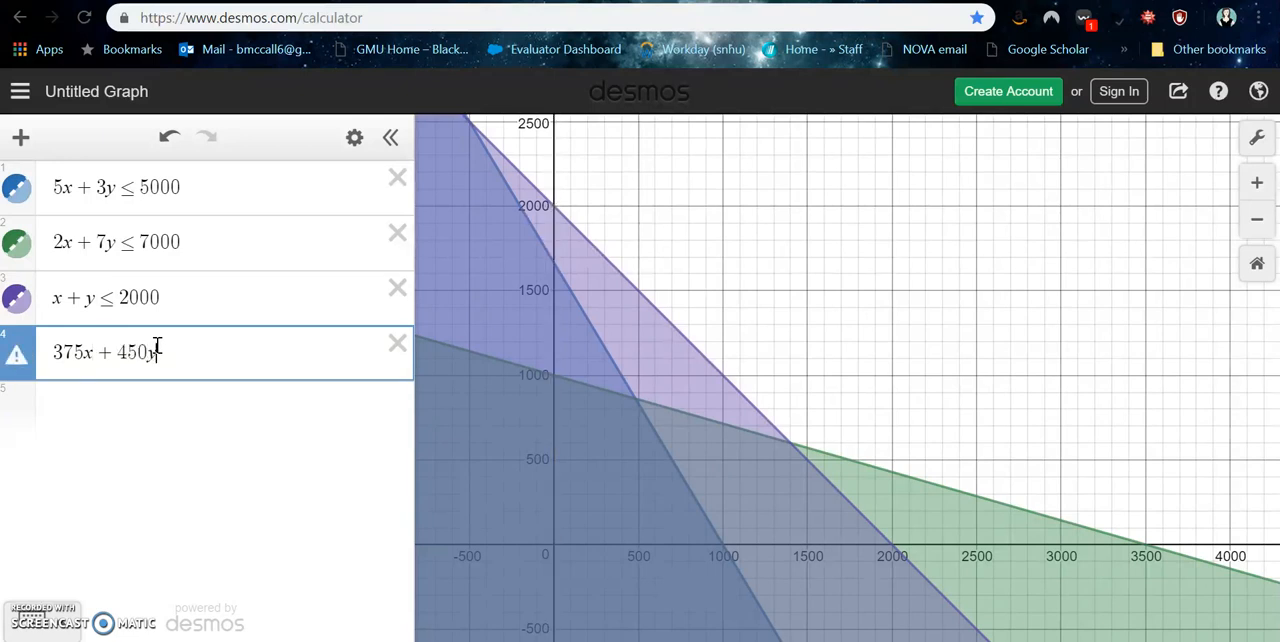
{"action": "type", "text": "=P"}
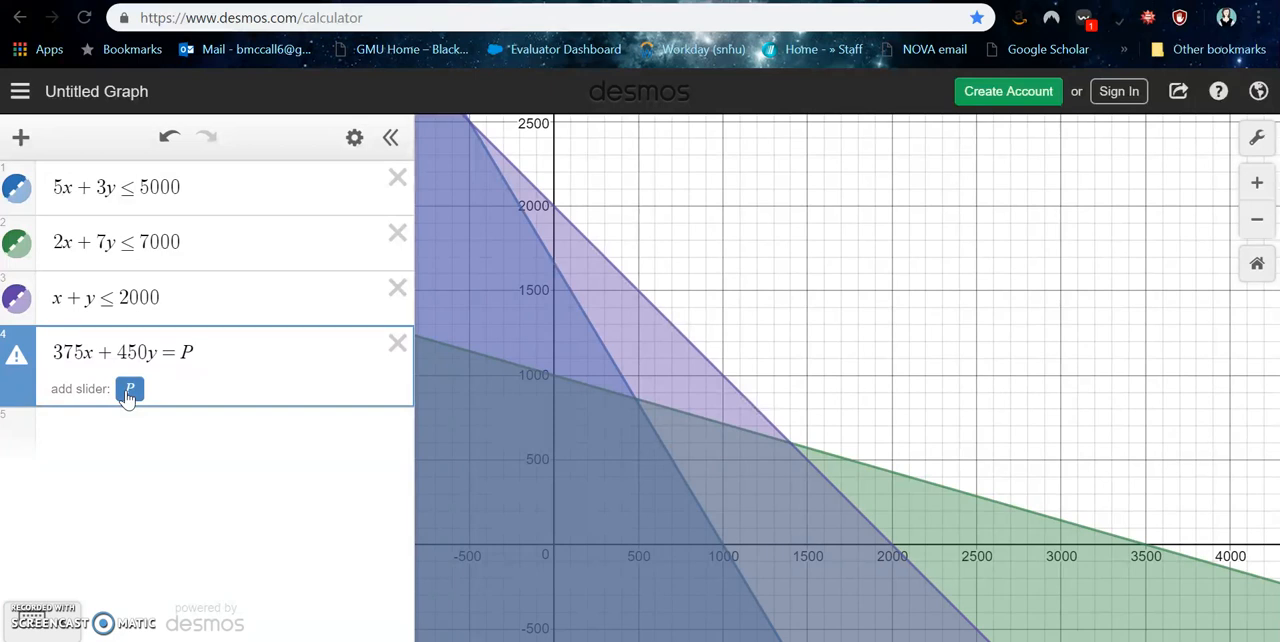
Add a slider for P and raise its upper limit to 1000000.
{"action": "left_click", "coordinate": [128, 390]}
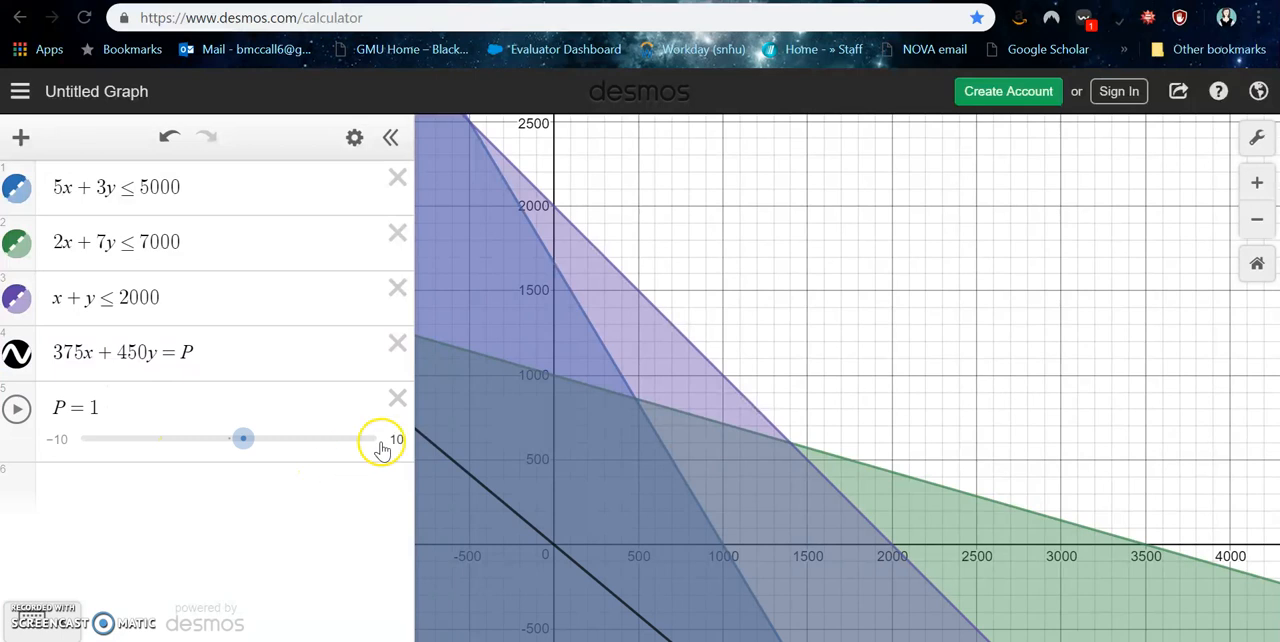
{"action": "left_click", "coordinate": [396, 440]}
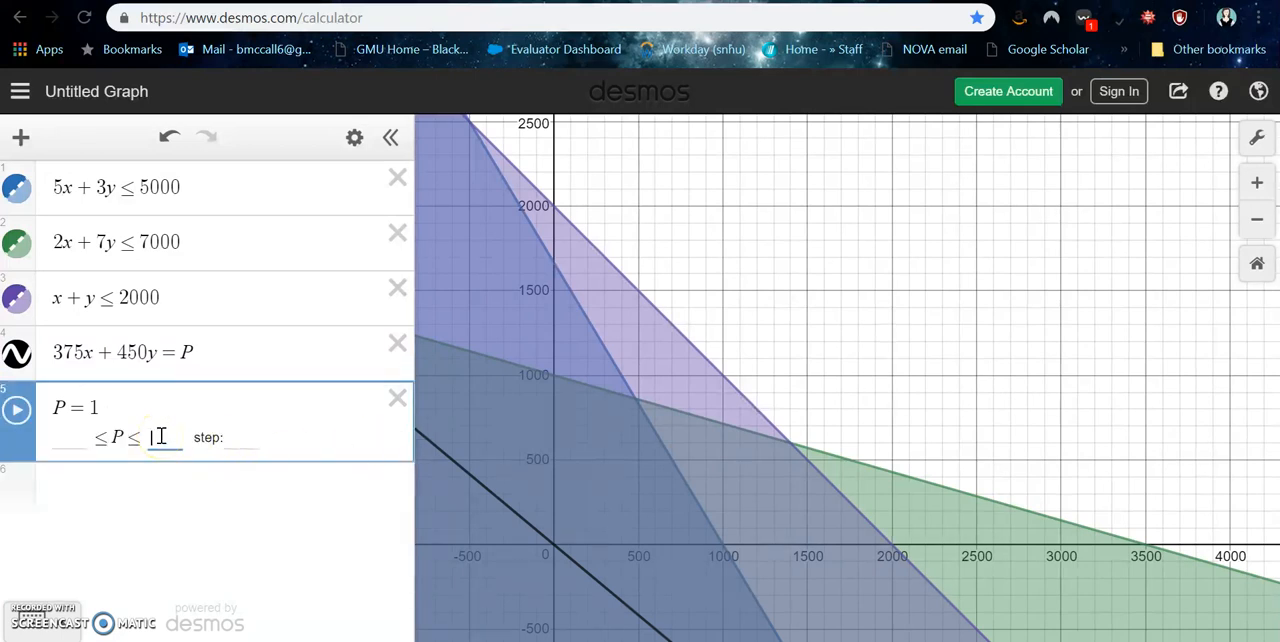
{"action": "type", "text": "1000000"}
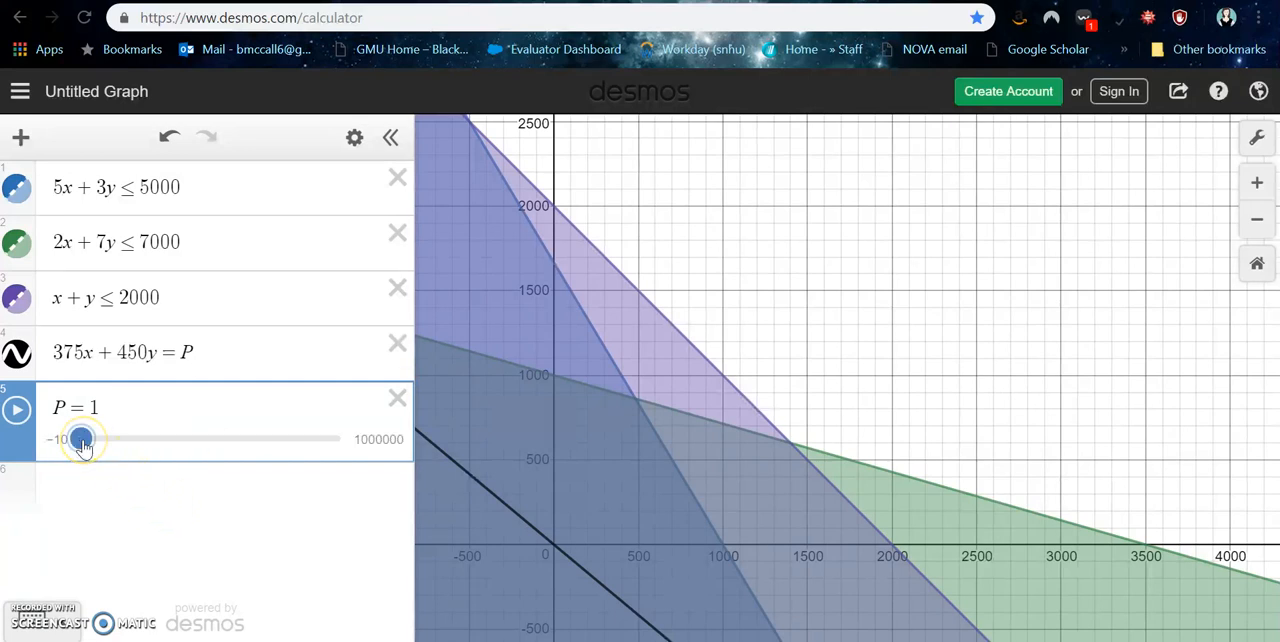
Raise P gradually from 10000 to about 444000, moving the profit line across the feasible region.
{"action": "left_click_drag", "start_coordinate": [82, 440], "coordinate": [86, 440]}
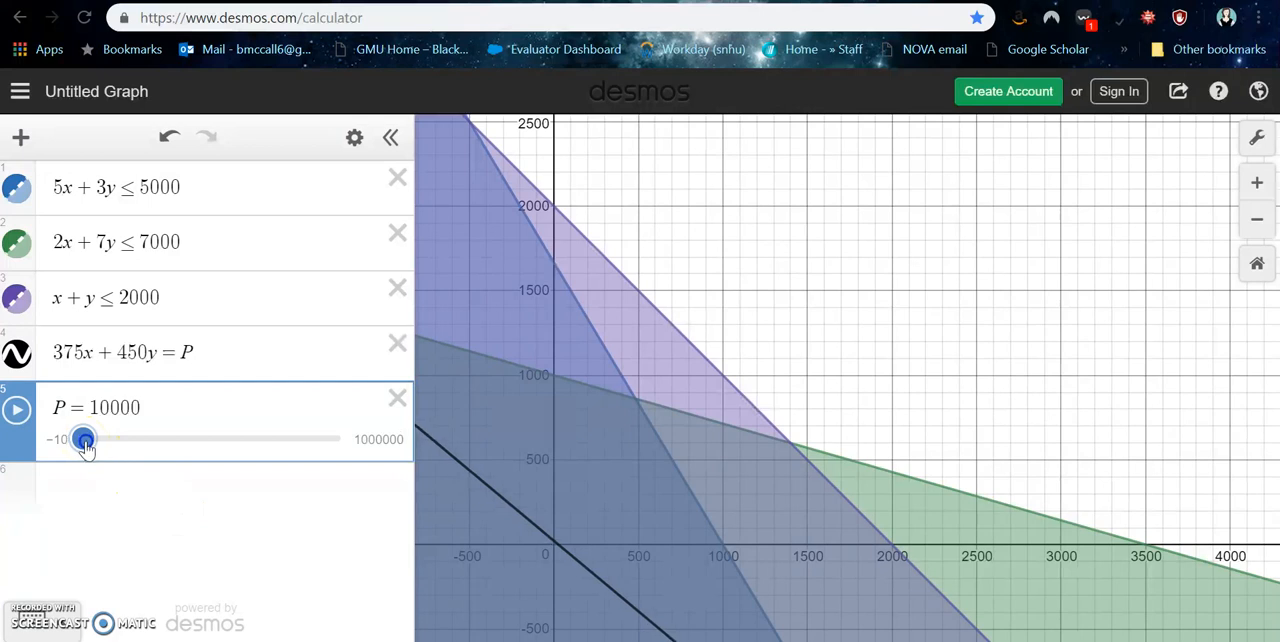
{"action": "left_click_drag", "start_coordinate": [84, 440], "coordinate": [128, 440]}
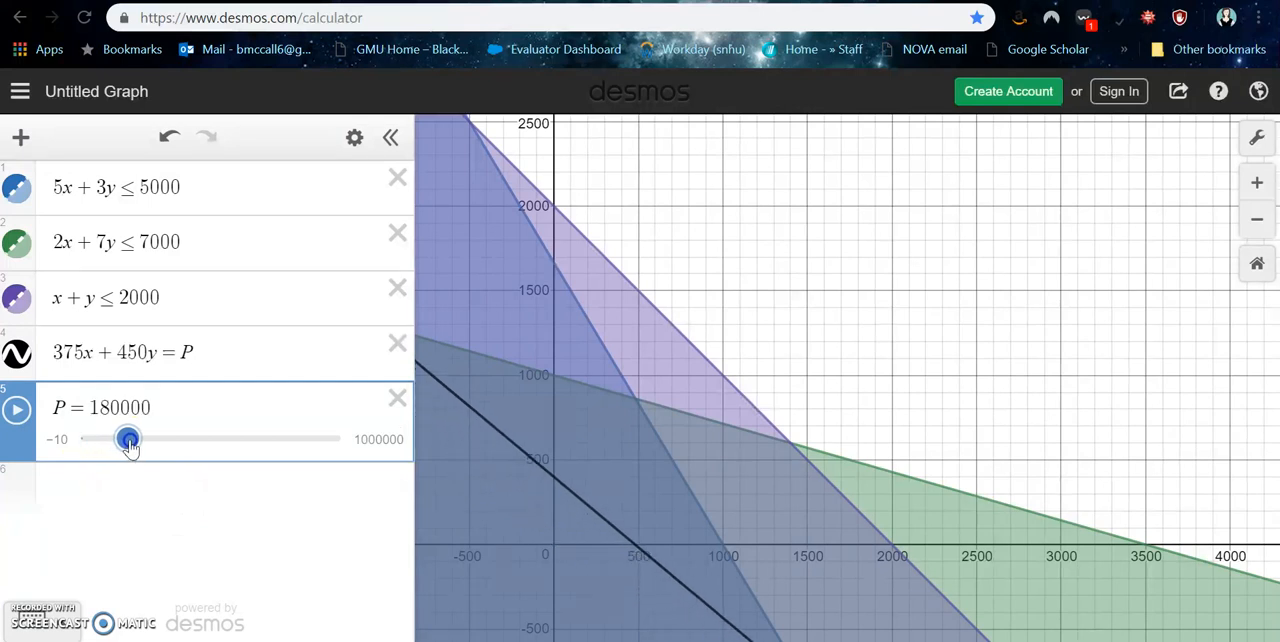
{"action": "left_click_drag", "start_coordinate": [128, 438], "coordinate": [138, 438]}
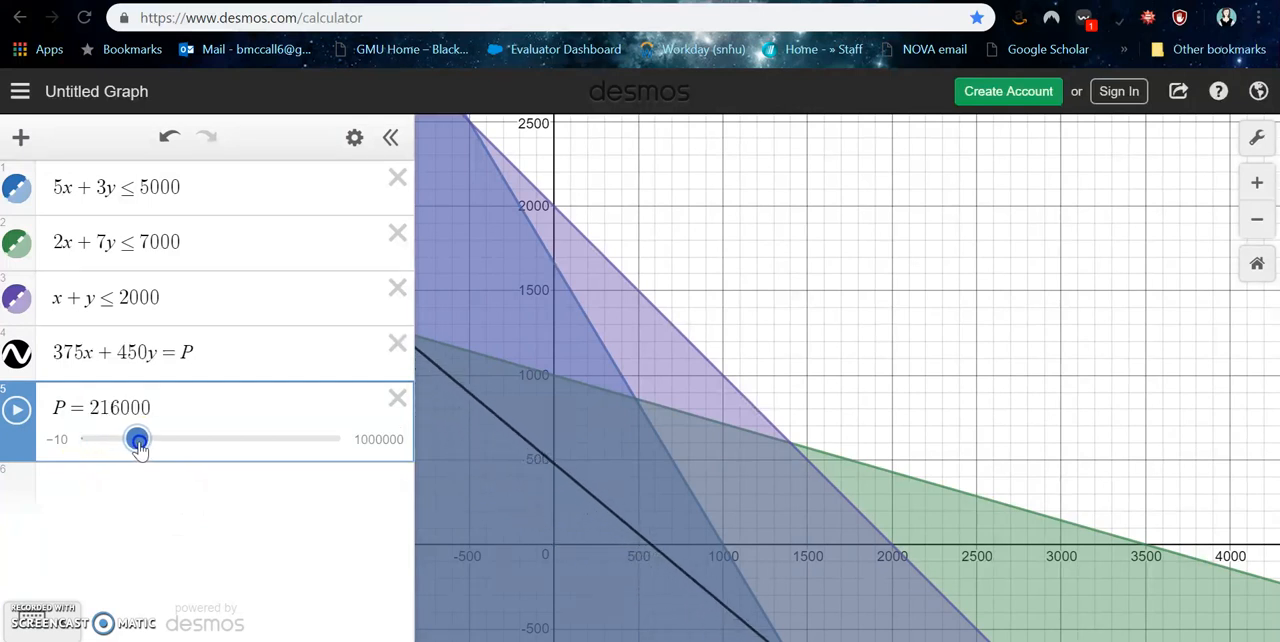
{"action": "left_click_drag", "start_coordinate": [138, 438], "coordinate": [144, 438]}
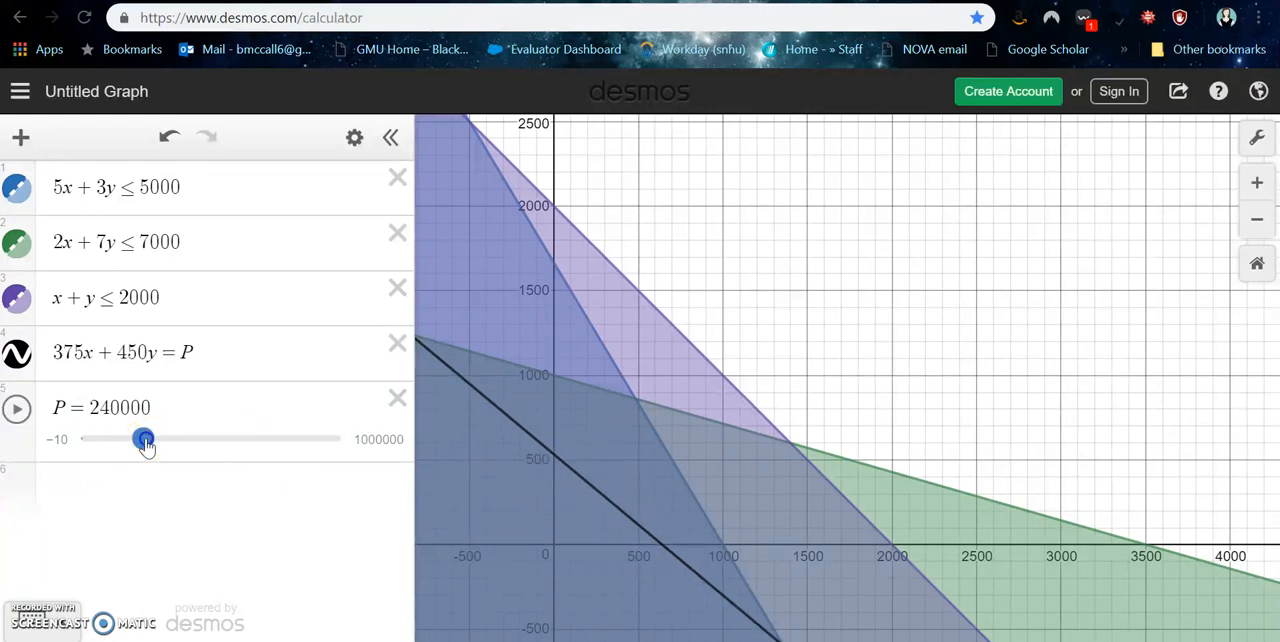
{"action": "left_click_drag", "start_coordinate": [144, 438], "coordinate": [184, 438]}
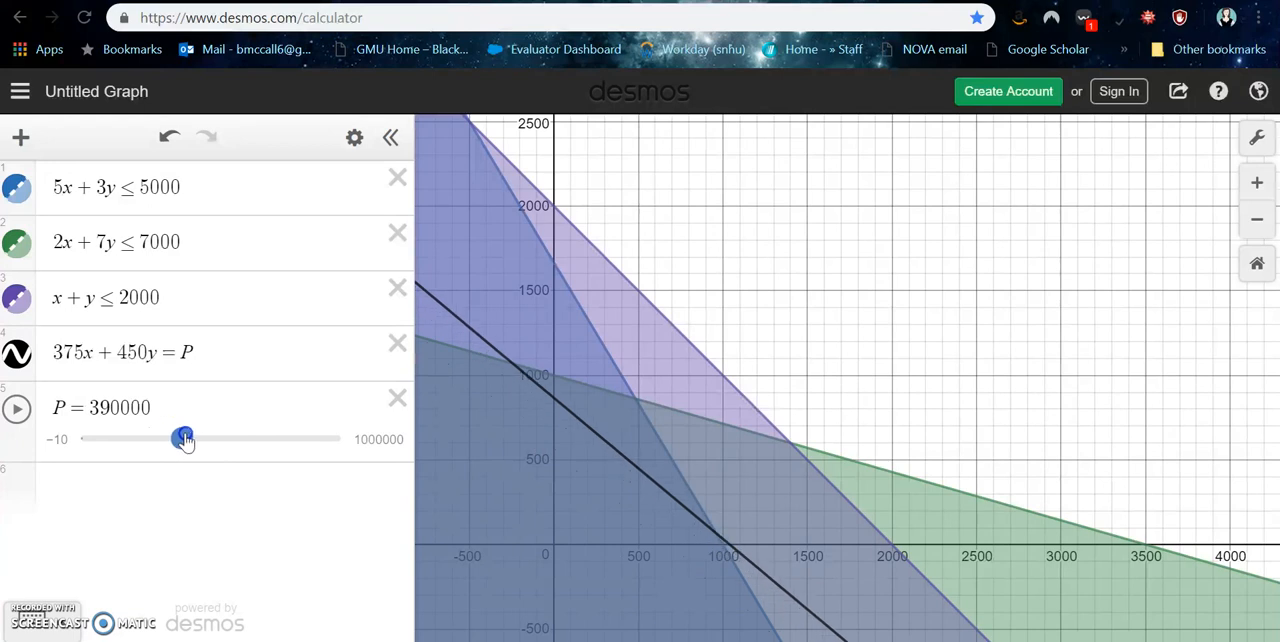
{"action": "left_click_drag", "start_coordinate": [184, 438], "coordinate": [178, 438]}
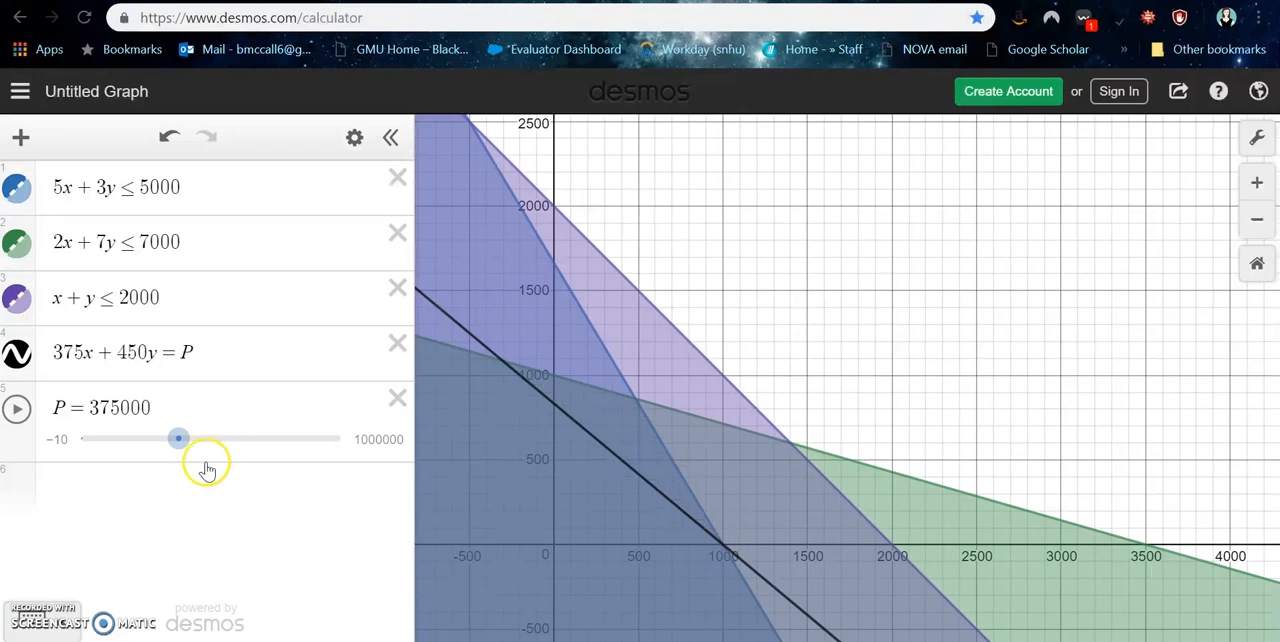
{"action": "left_click_drag", "start_coordinate": [178, 438], "coordinate": [188, 438]}
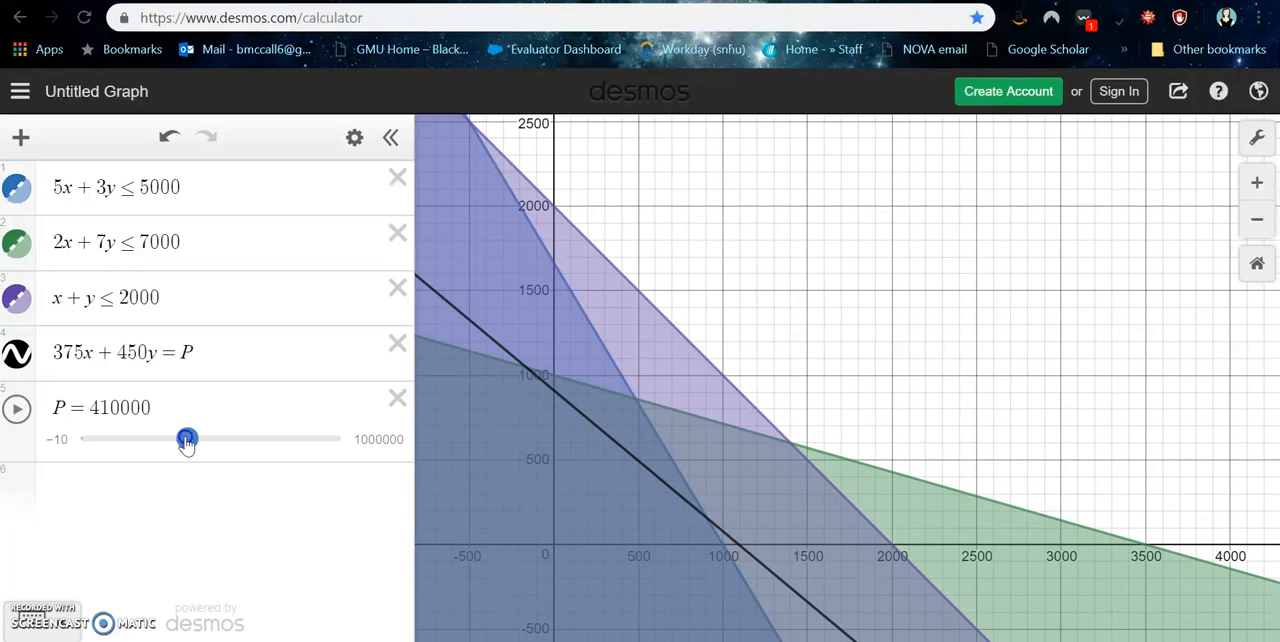
{"action": "left_click_drag", "start_coordinate": [186, 440], "coordinate": [196, 440]}
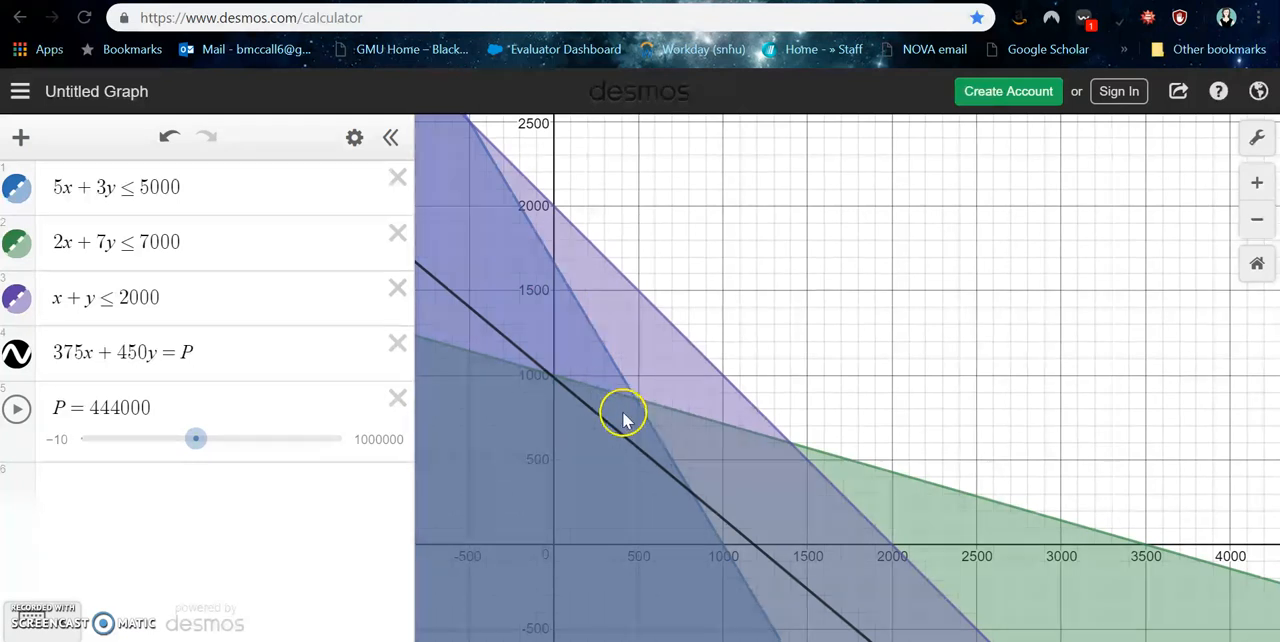
{"action": "mouse_move", "coordinate": [504, 400]}
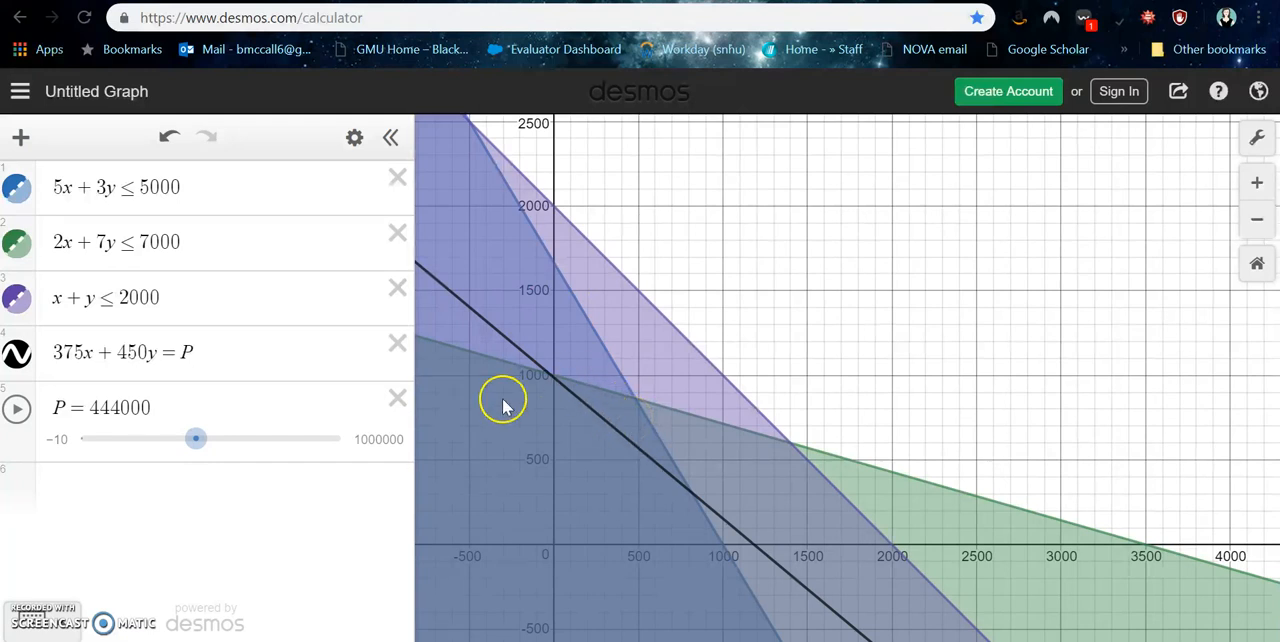
Push P past the corner to 570000, then settle back at P = 510000 near (482.759, 862.069).
{"action": "left_click_drag", "start_coordinate": [196, 438], "coordinate": [200, 438]}
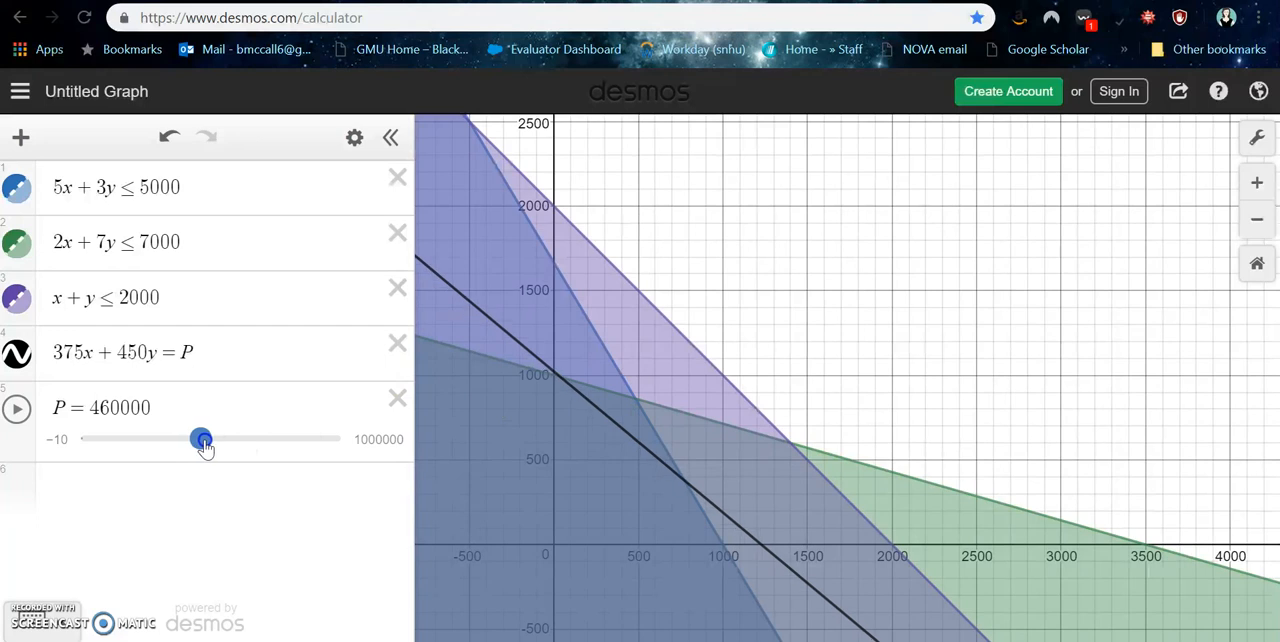
{"action": "left_click_drag", "start_coordinate": [200, 440], "coordinate": [220, 440]}
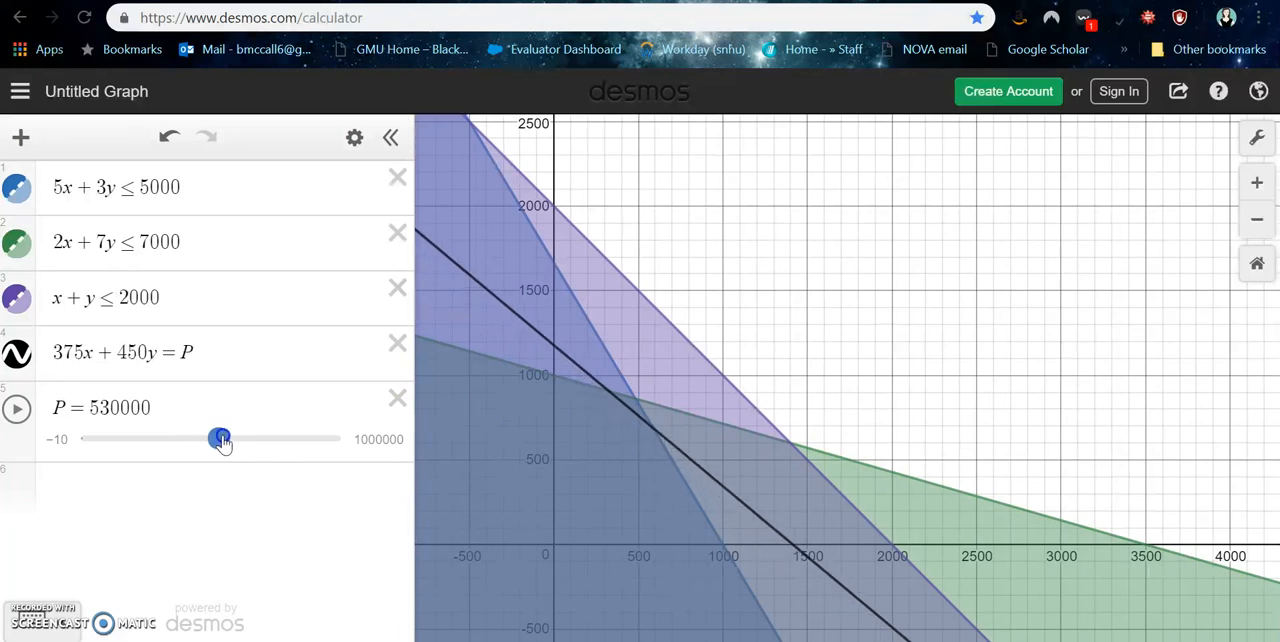
{"action": "left_click_drag", "start_coordinate": [220, 438], "coordinate": [232, 438]}
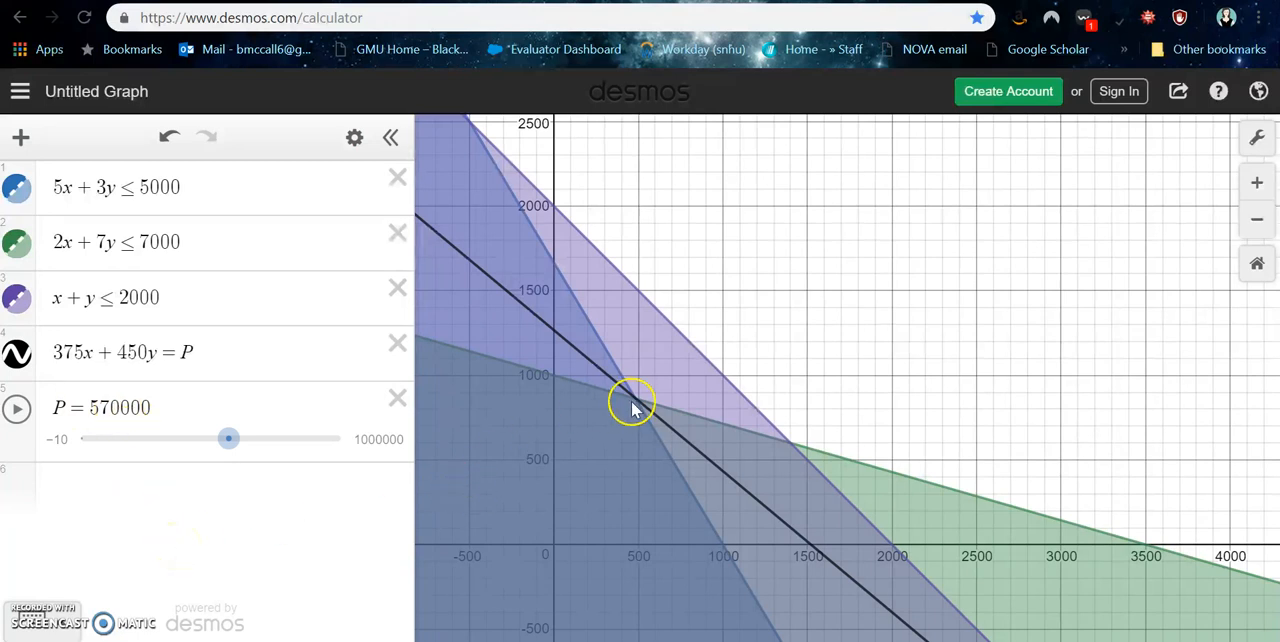
{"action": "left_click_drag", "start_coordinate": [228, 438], "coordinate": [216, 440]}
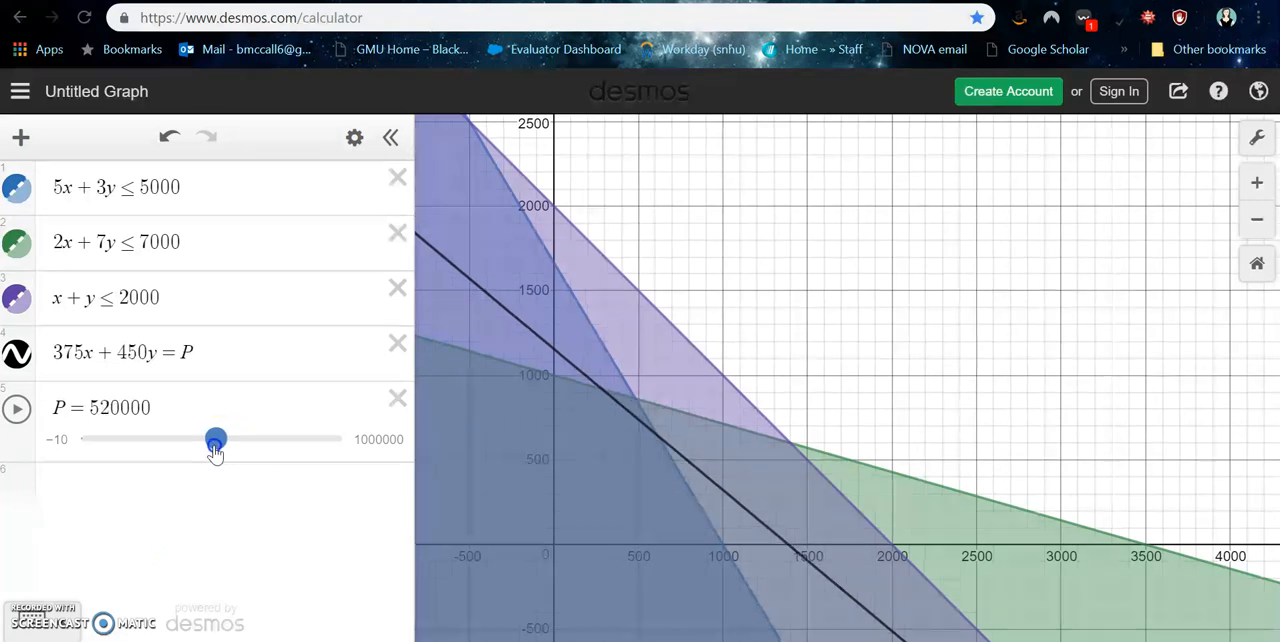
{"action": "left_click_drag", "start_coordinate": [216, 440], "coordinate": [212, 440]}
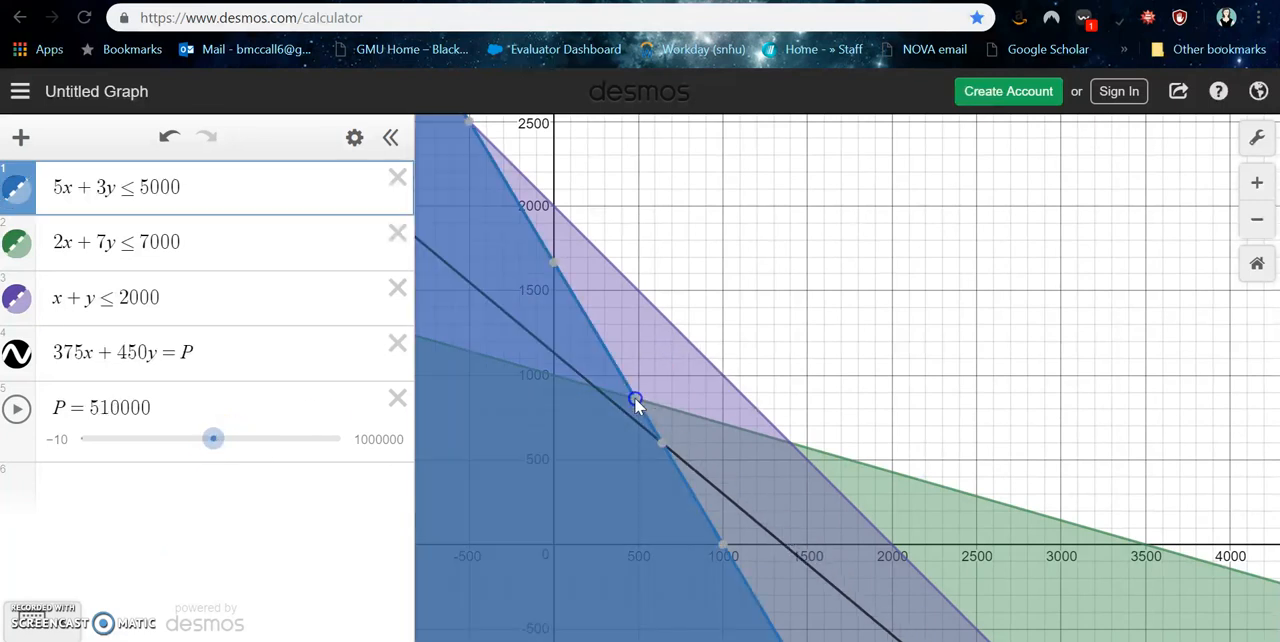
{"action": "left_click", "coordinate": [634, 400]}
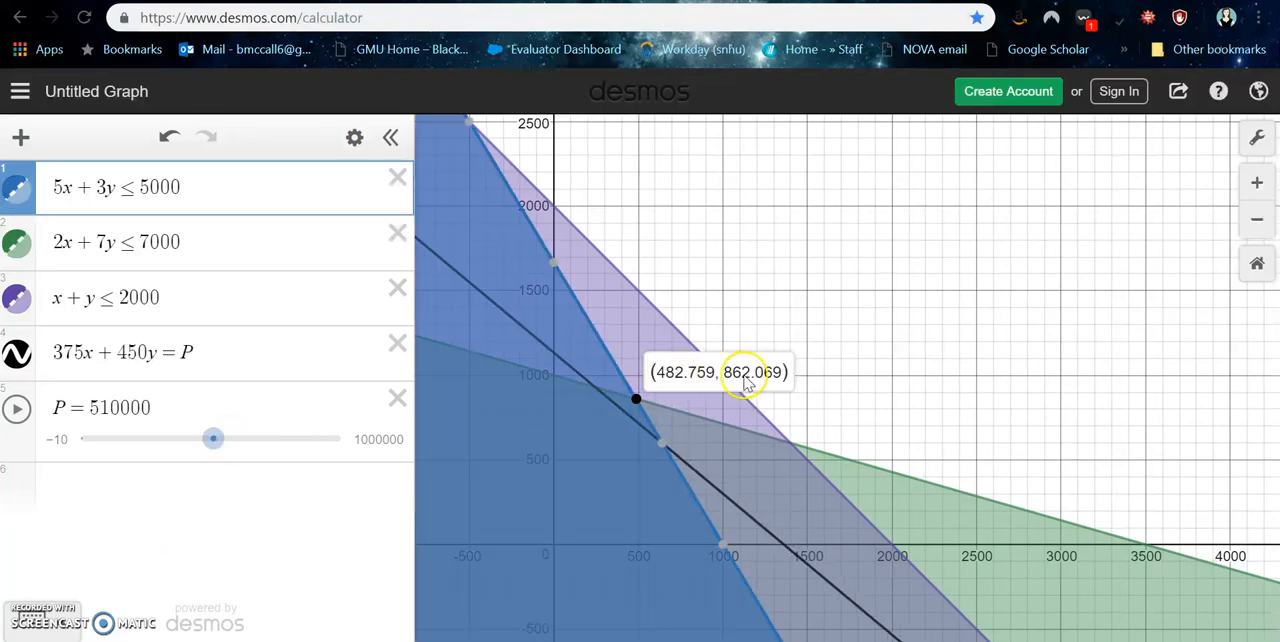
{"action": "mouse_move", "coordinate": [688, 384]}
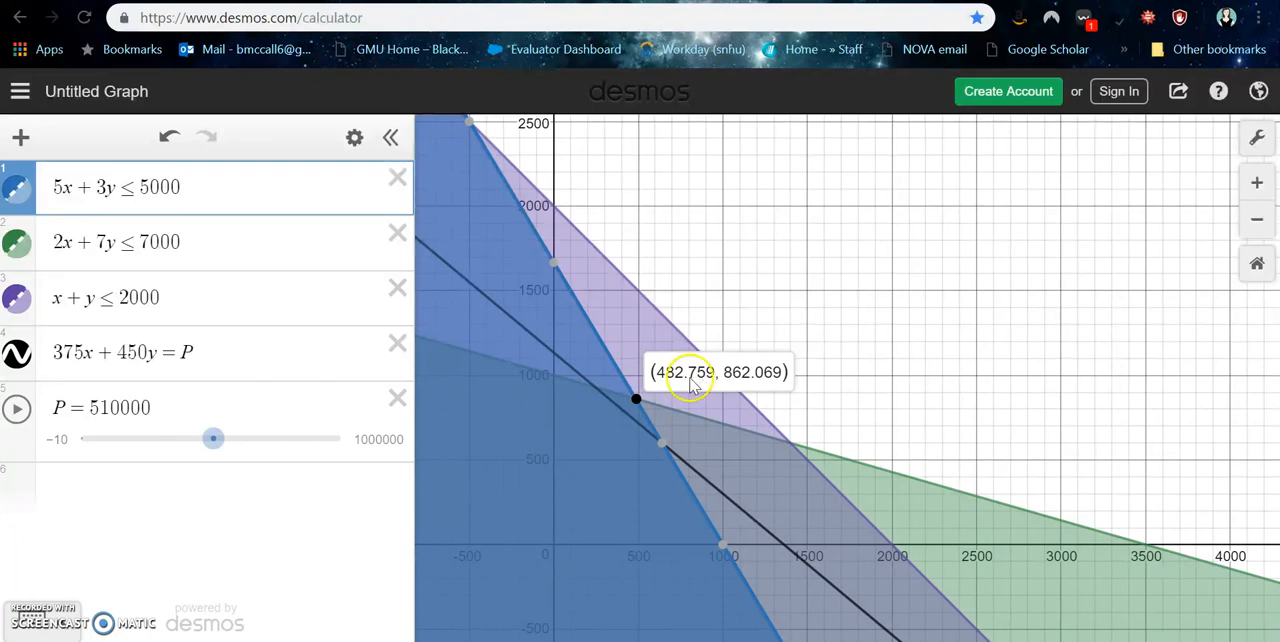
{"action": "mouse_move", "coordinate": [708, 384]}
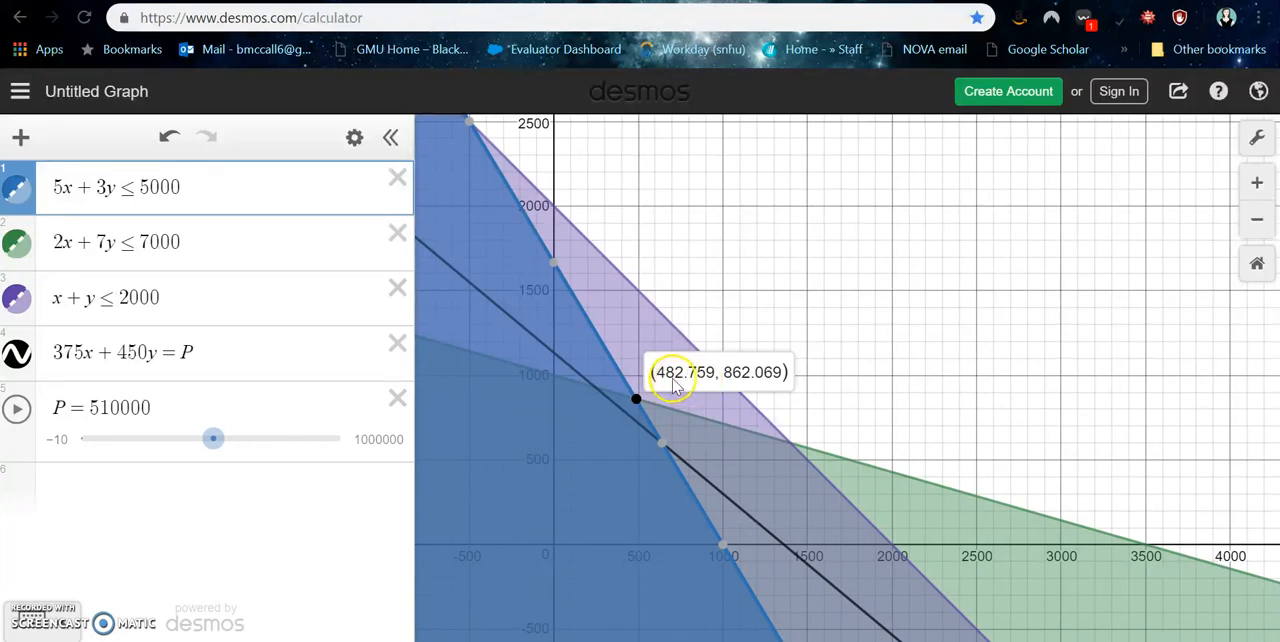
{"action": "mouse_move", "coordinate": [760, 386]}
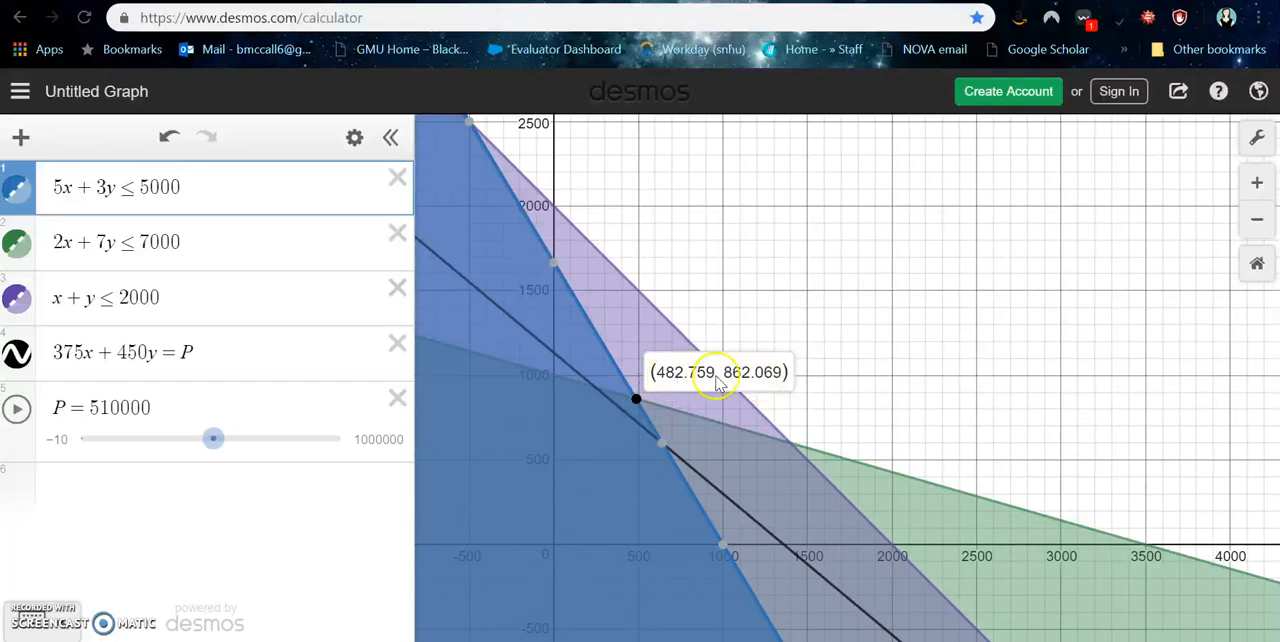
{"action": "mouse_move", "coordinate": [776, 384]}
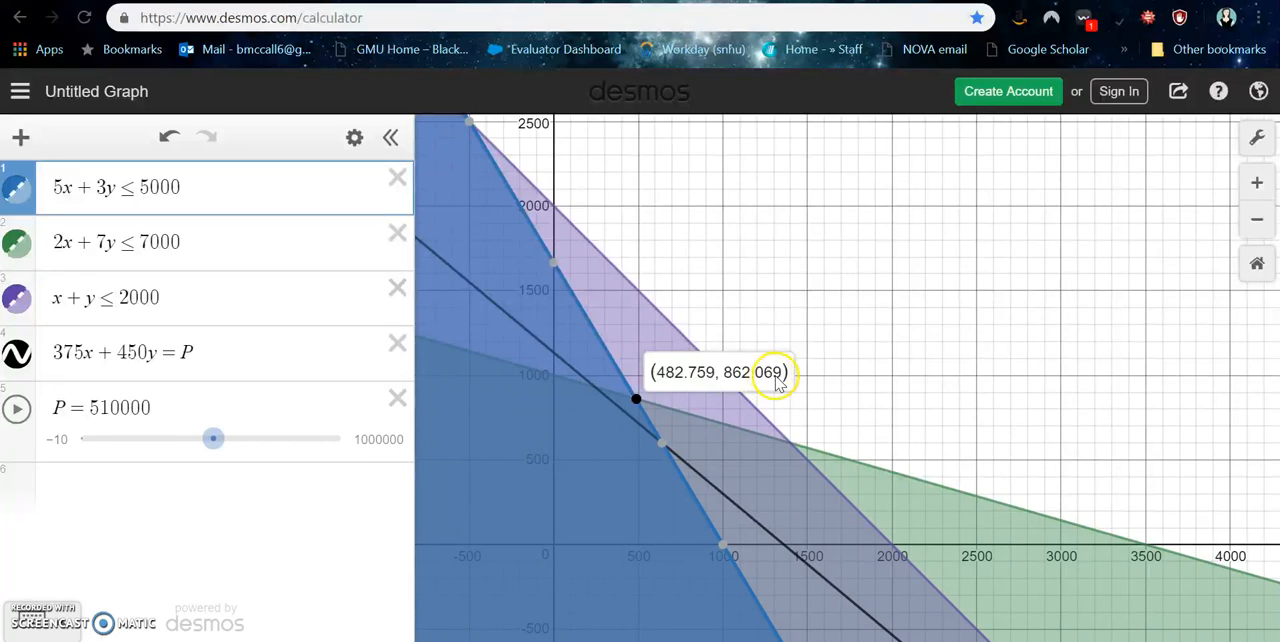
{"action": "mouse_move", "coordinate": [700, 378]}
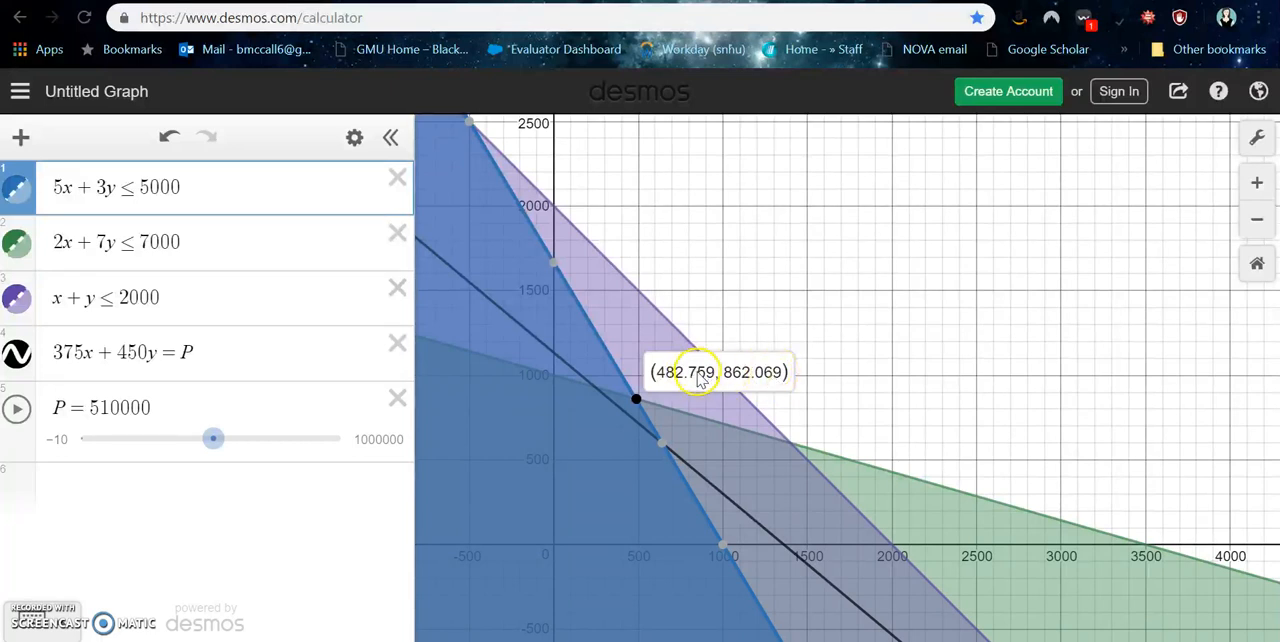
{"action": "mouse_move", "coordinate": [764, 384]}
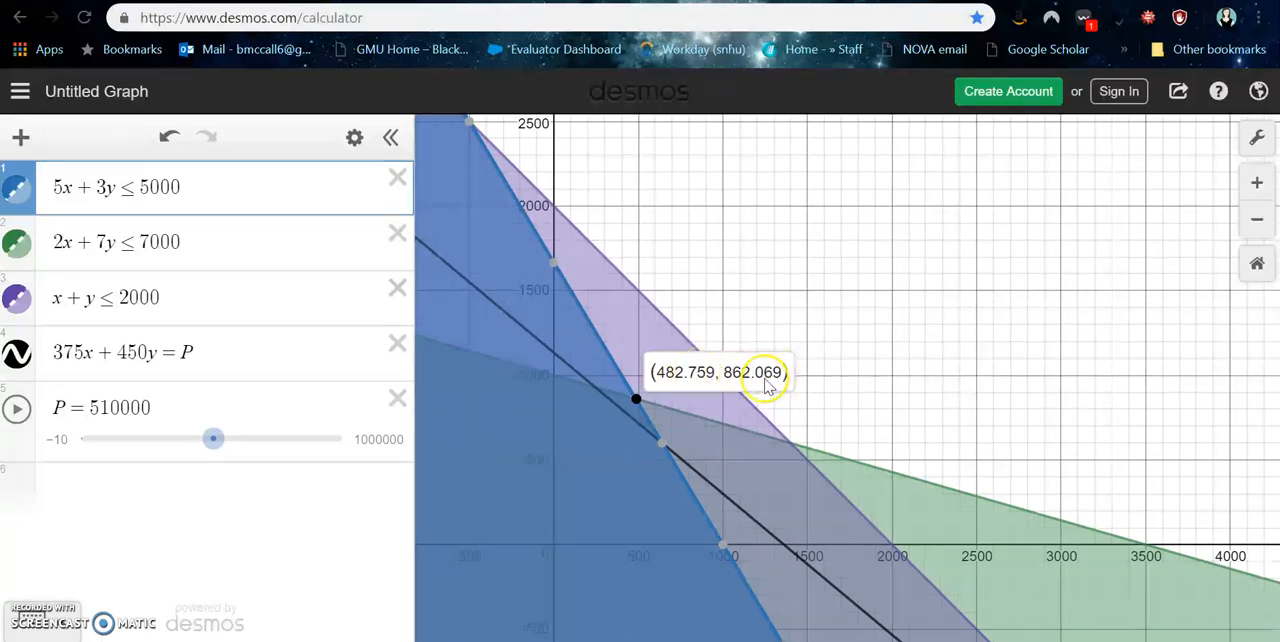
{"action": "mouse_move", "coordinate": [716, 384]}
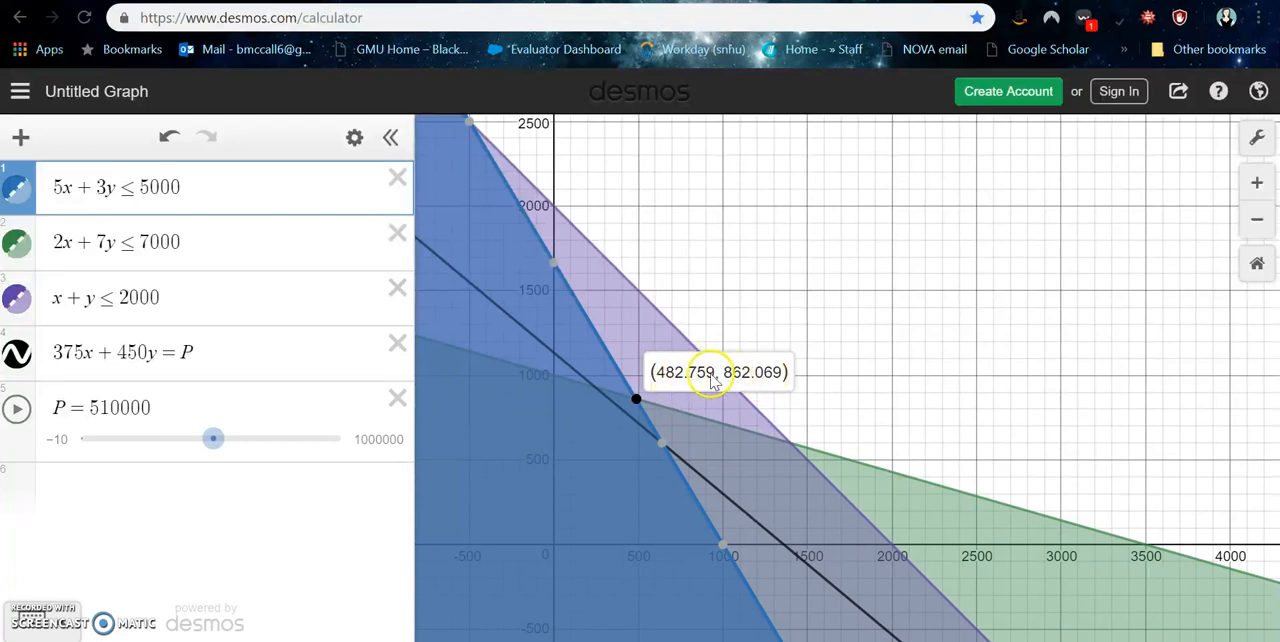
{"action": "mouse_move", "coordinate": [672, 384]}
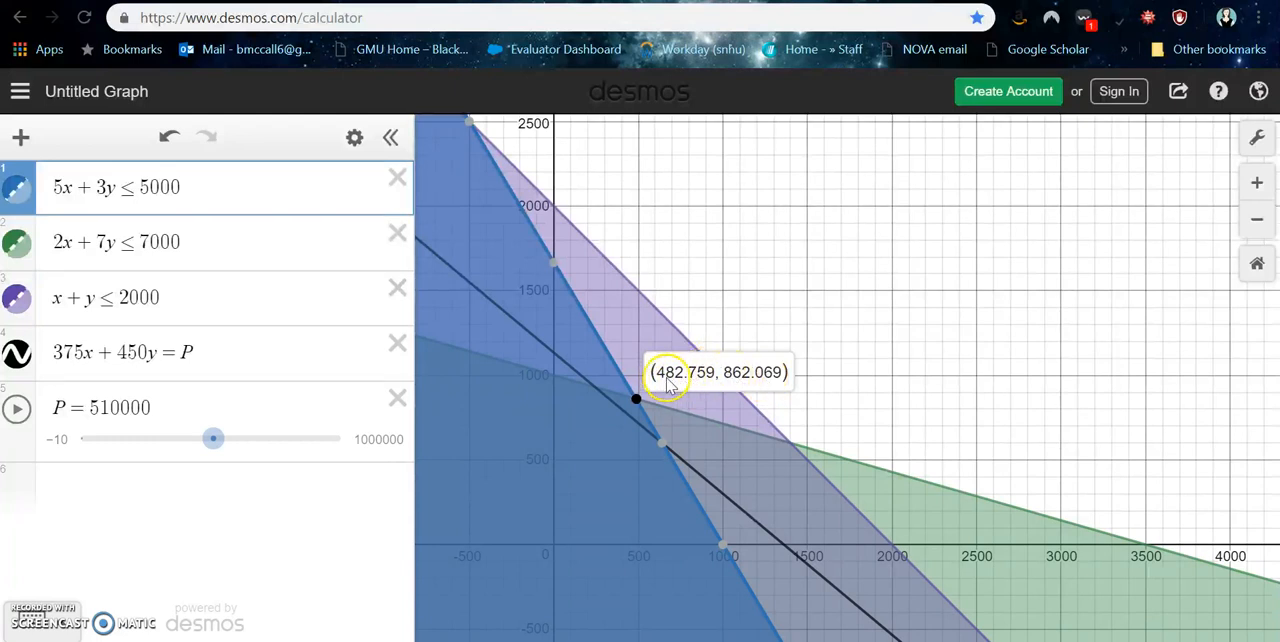
{"action": "mouse_move", "coordinate": [682, 382]}
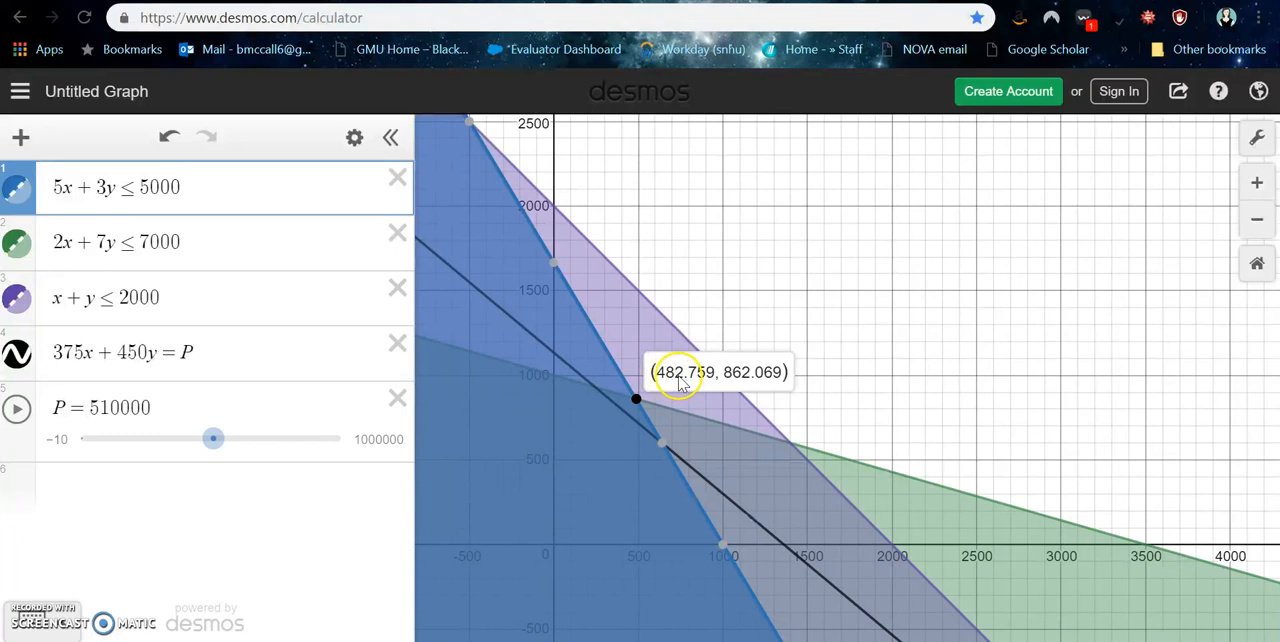
{"action": "mouse_move", "coordinate": [744, 384]}
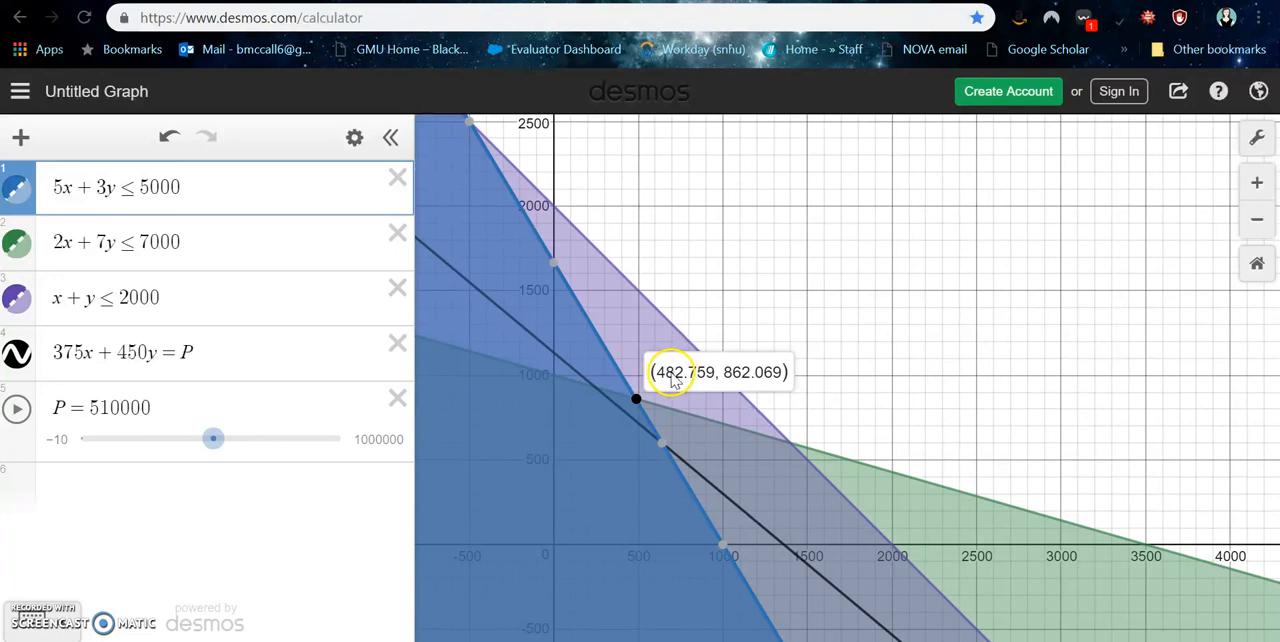
{"action": "mouse_move", "coordinate": [664, 380]}
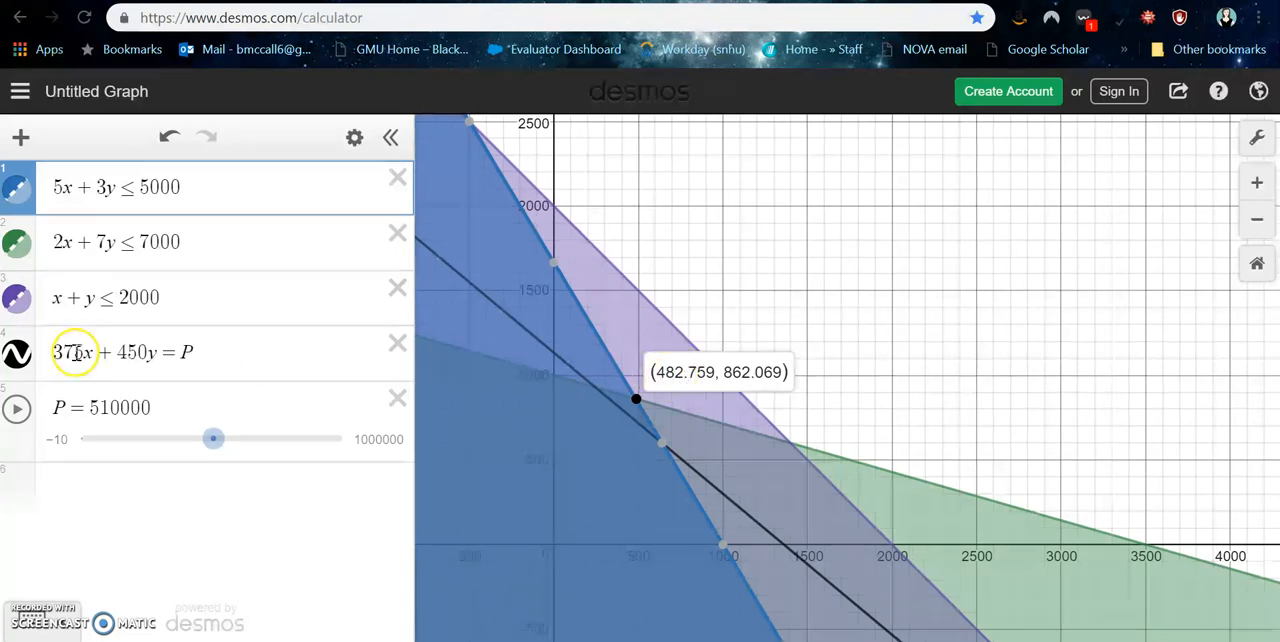
{"action": "mouse_move", "coordinate": [164, 372]}
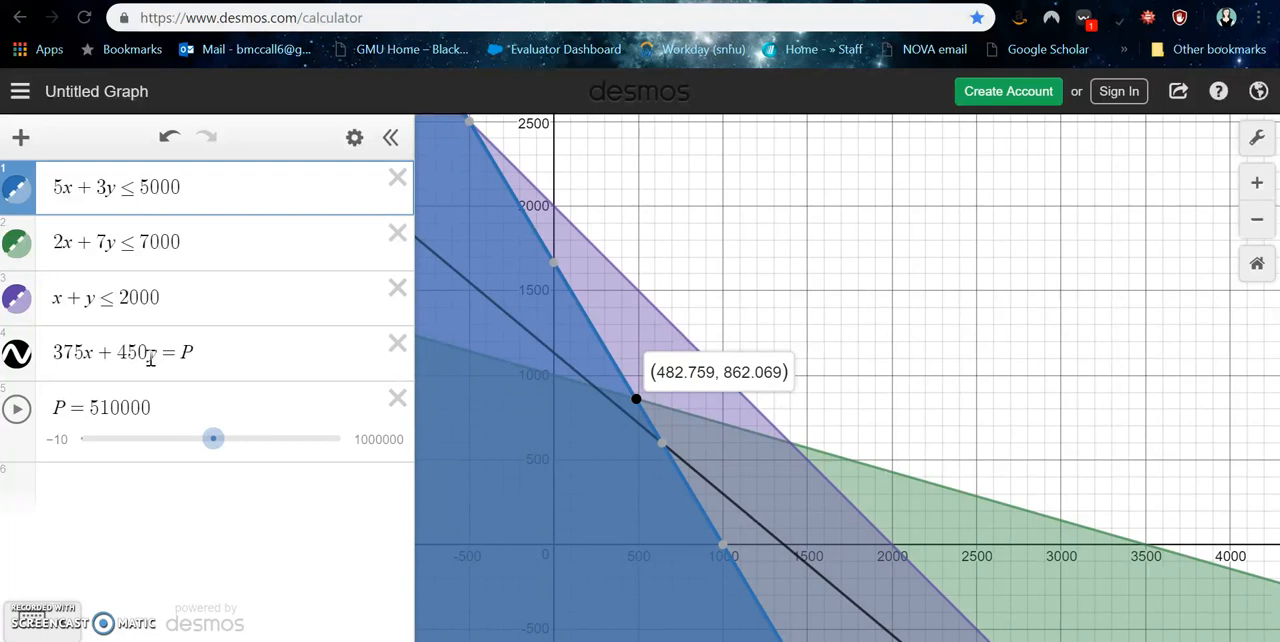
Touch the P slider once more before returning to the Word document.
{"action": "left_click", "coordinate": [212, 438]}
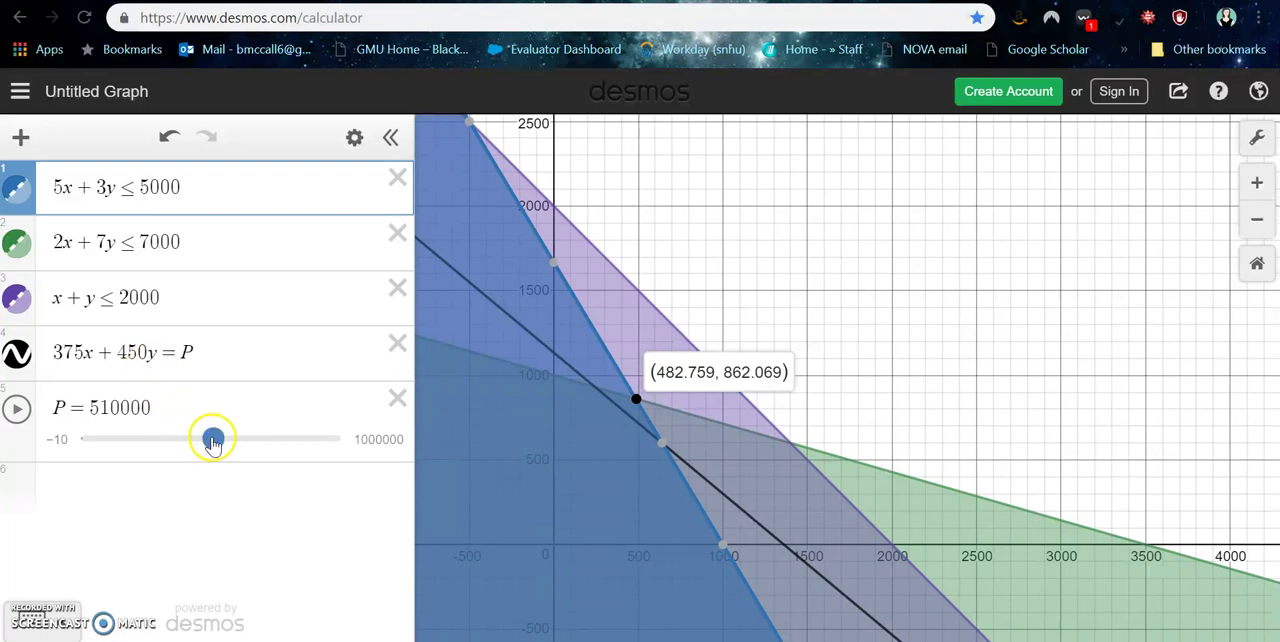
{"action": "left_click_drag", "start_coordinate": [212, 440], "coordinate": [228, 440]}
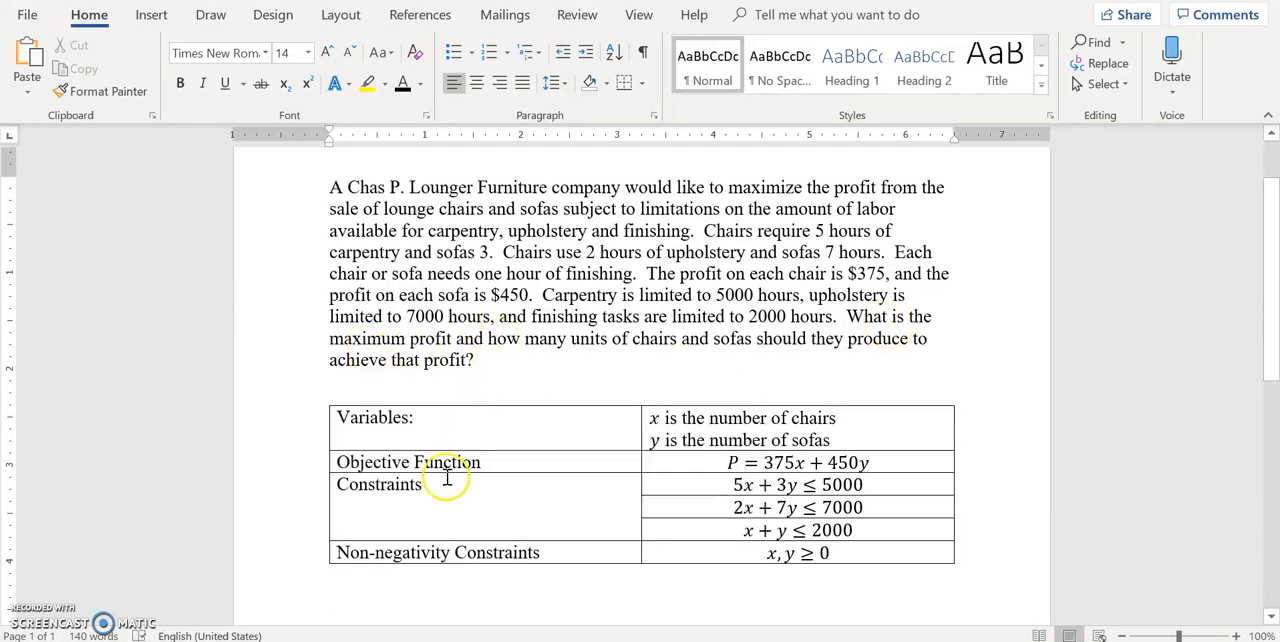
State below the table that the maximum profit is $568,650.
{"action": "type", "text": "Maximum"}
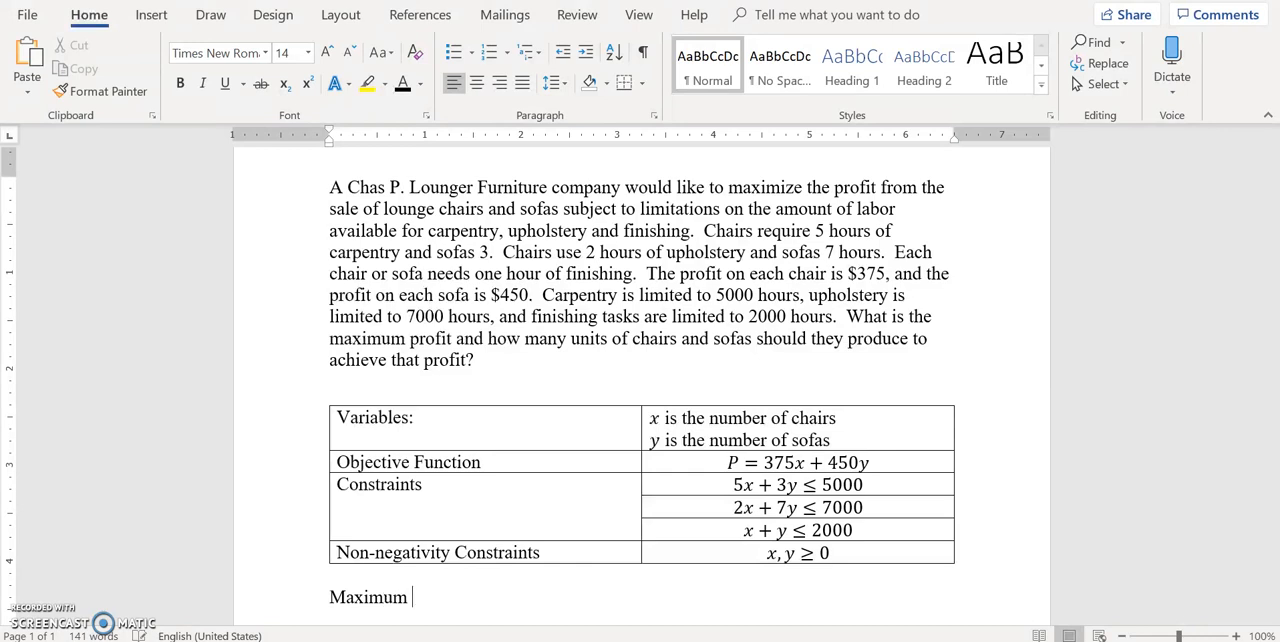
{"action": "type", "text": "Profit is"}
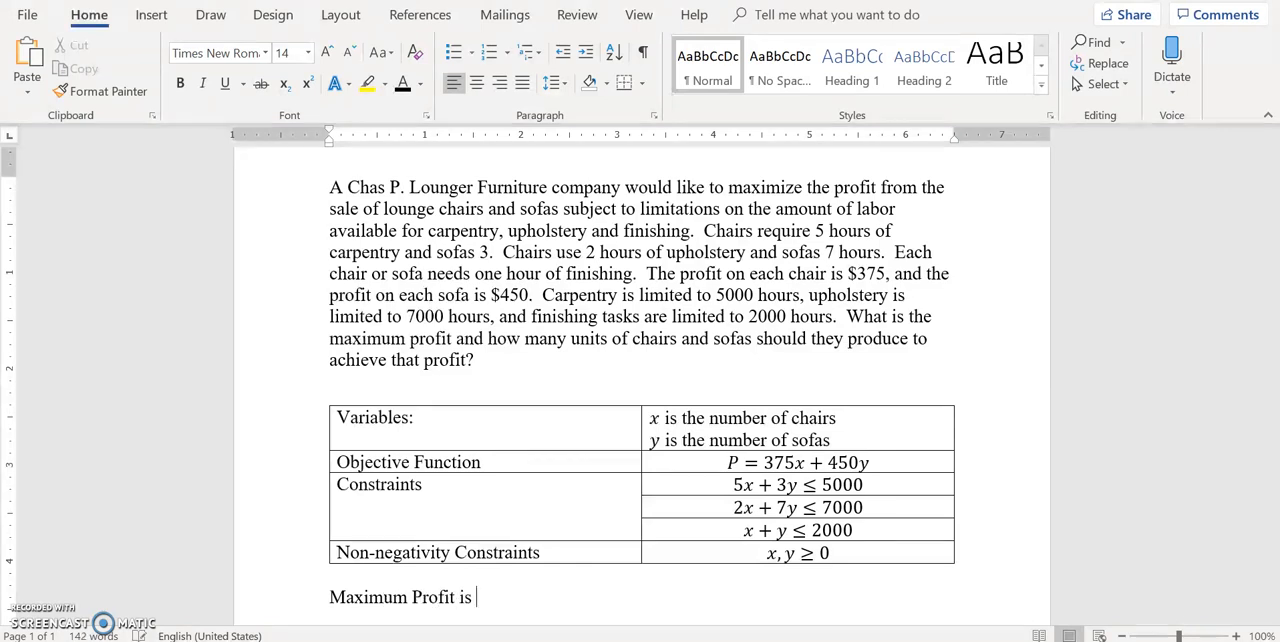
{"action": "type", "text": "$"}
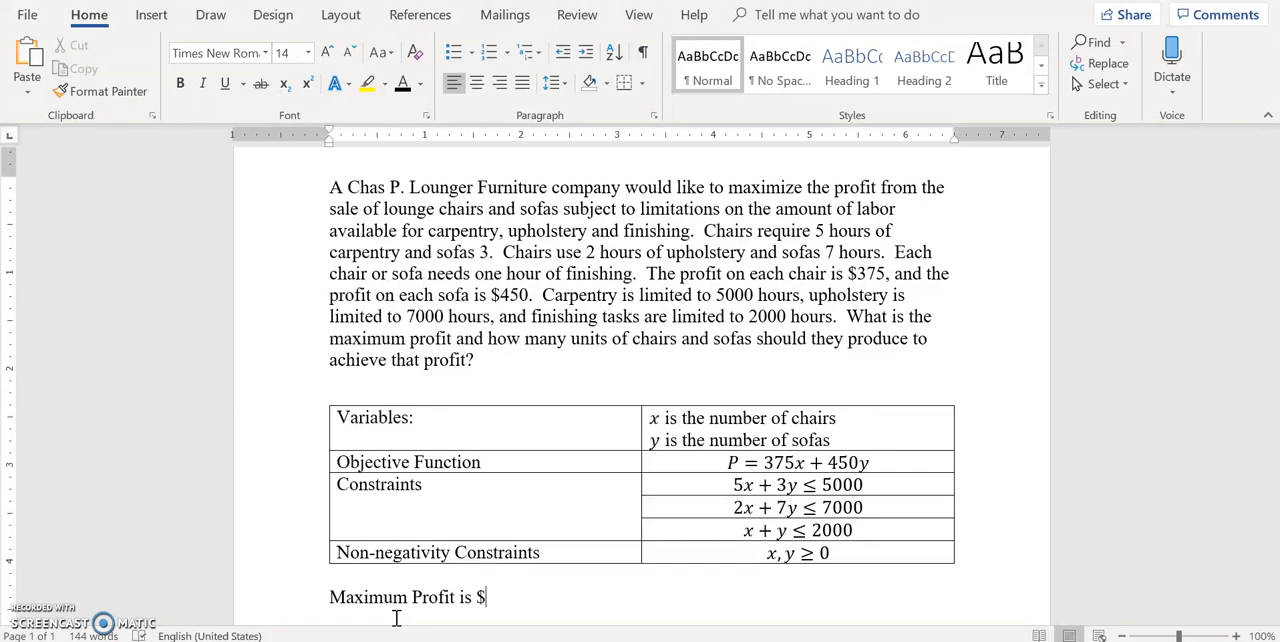
{"action": "type", "text": "568,"}
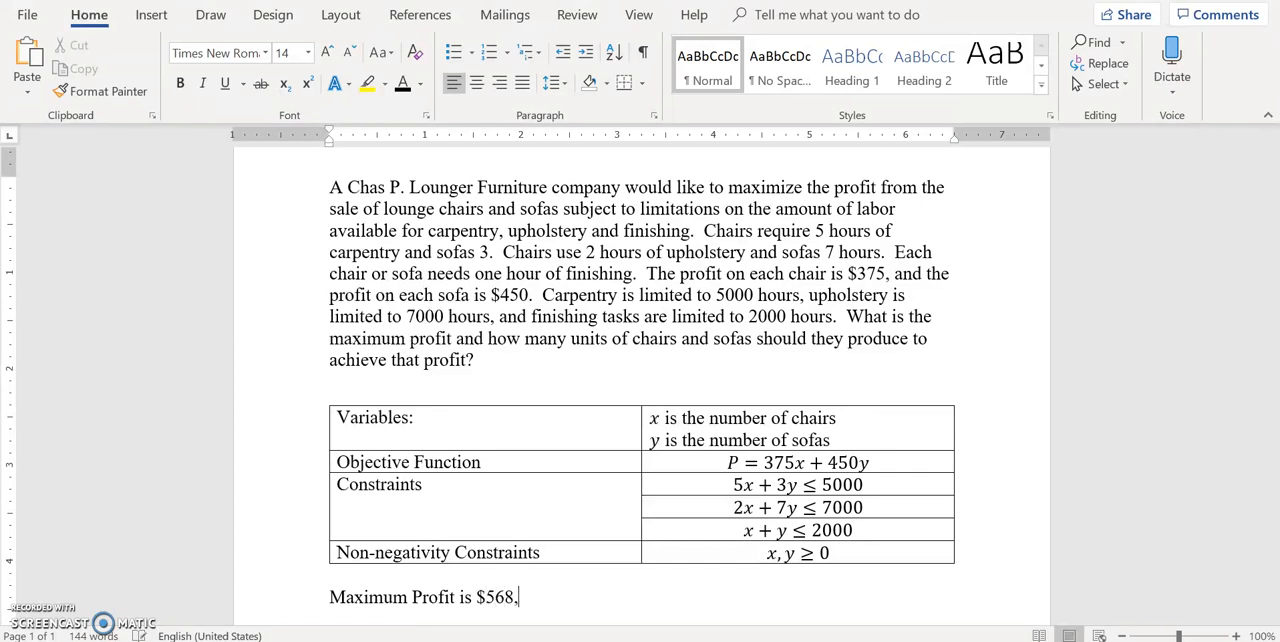
{"action": "type", "text": "650"}
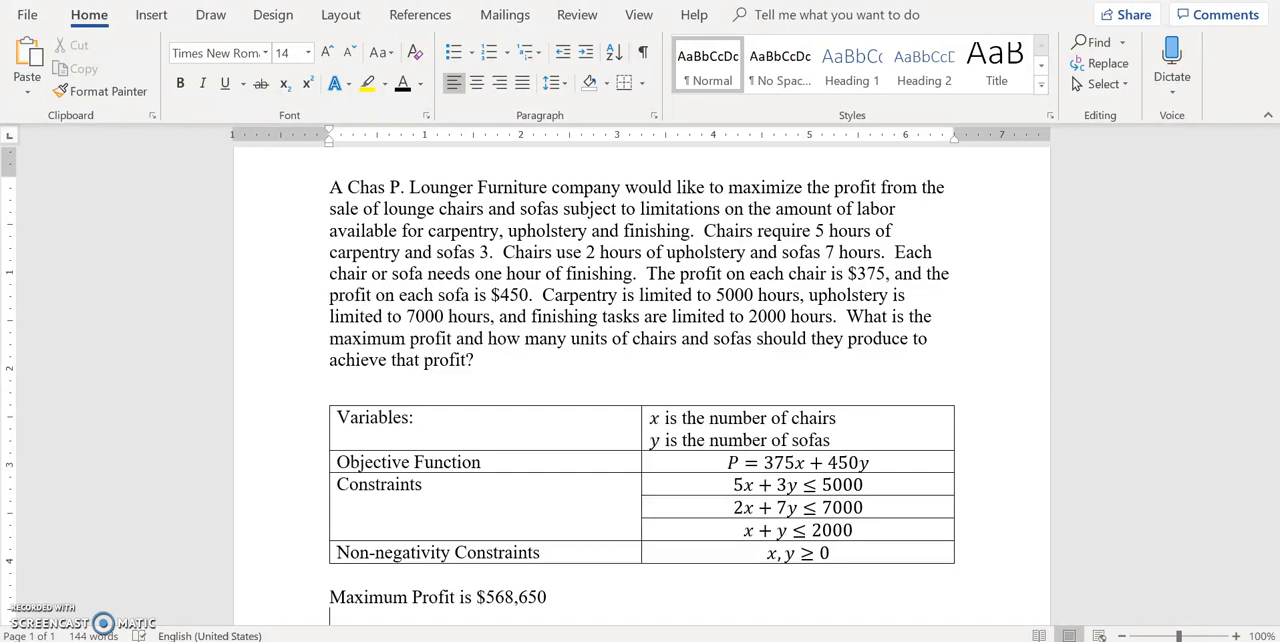
Add the next line: "Making 482 chairs, and 862 sofas.".
{"action": "type", "text": "Making"}
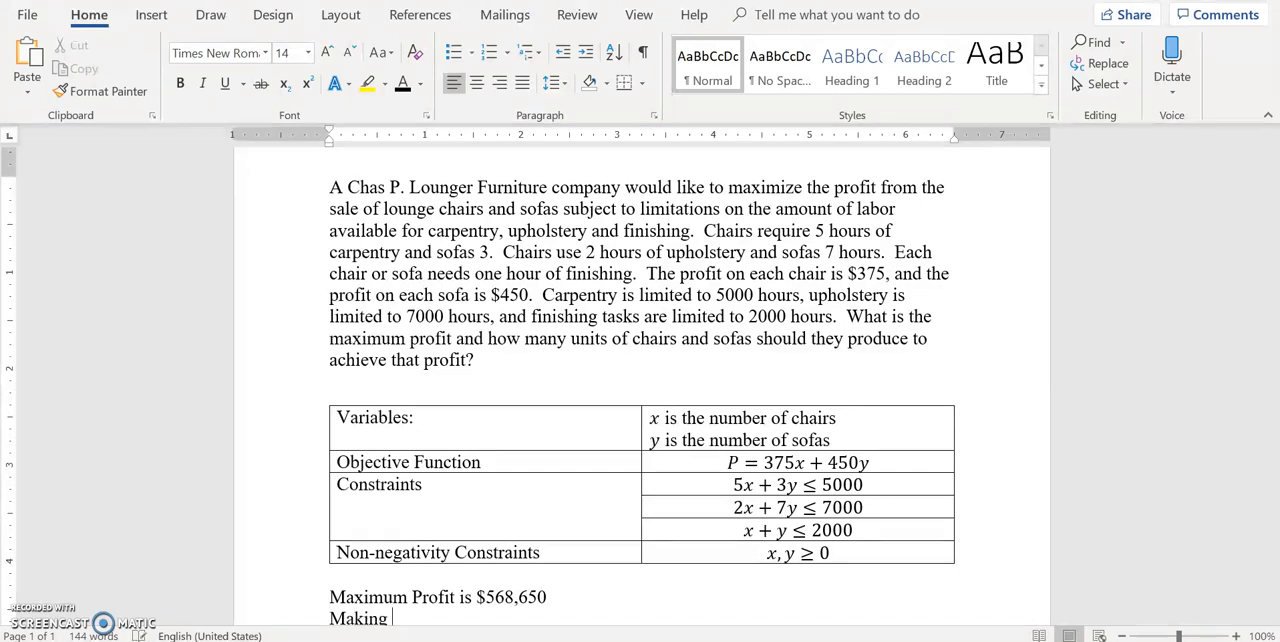
{"action": "type", "text": "48"}
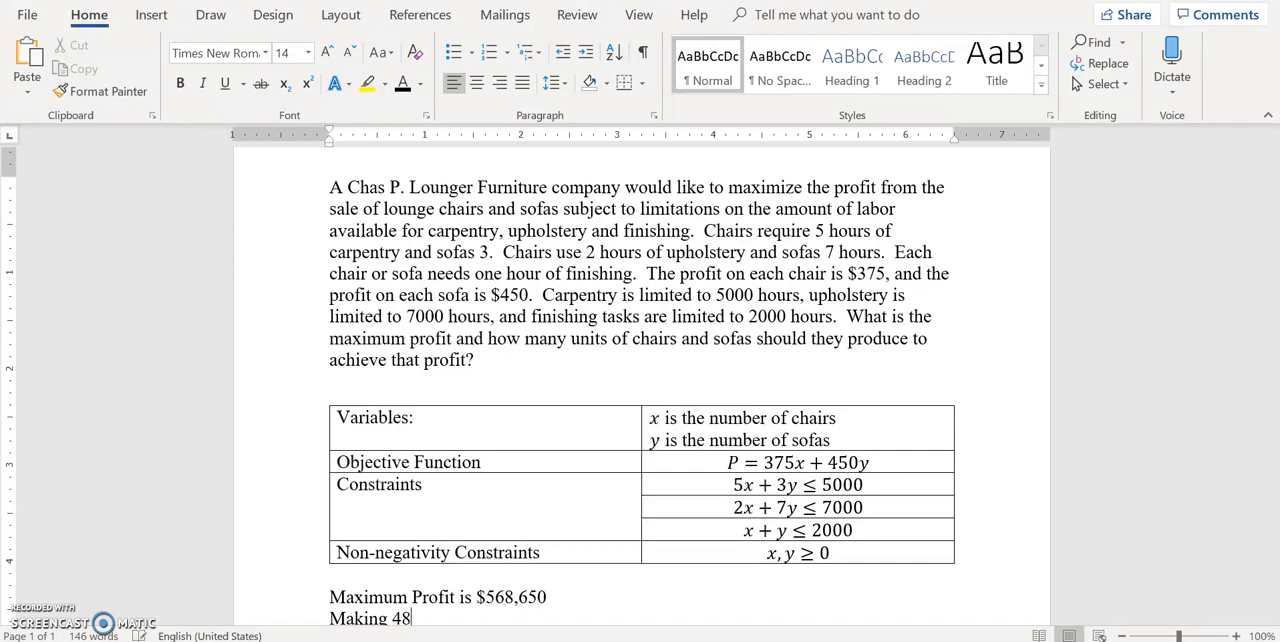
{"action": "type", "text": "2 chairs, and"}
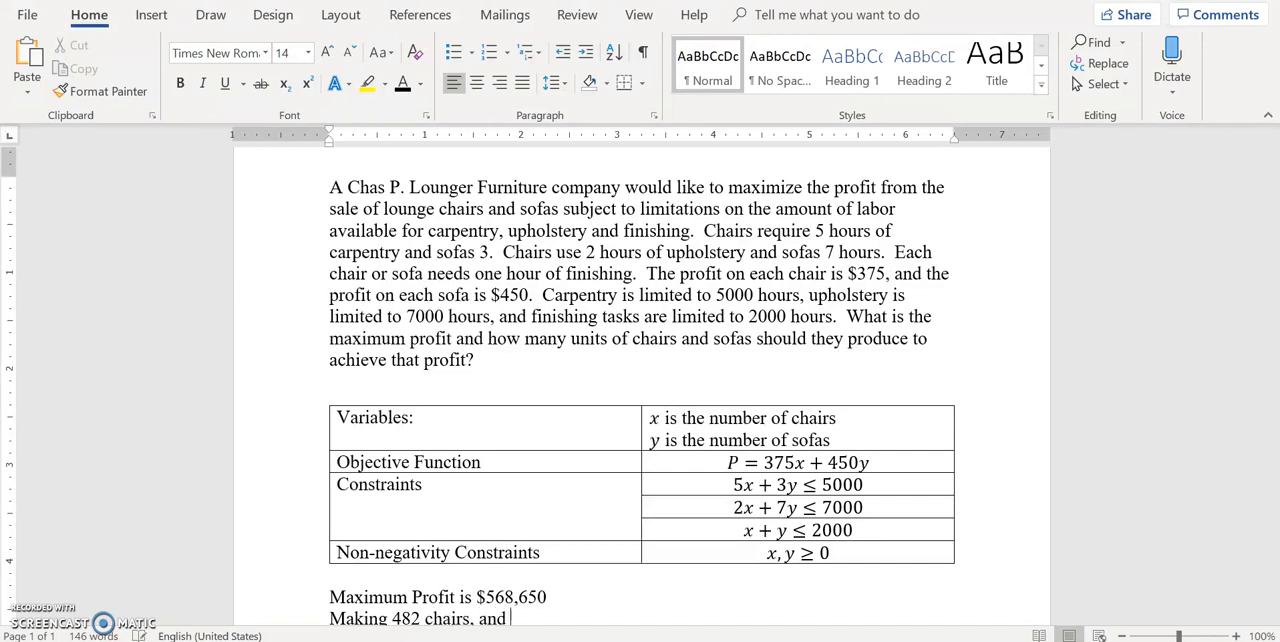
{"action": "type", "text": "862"}
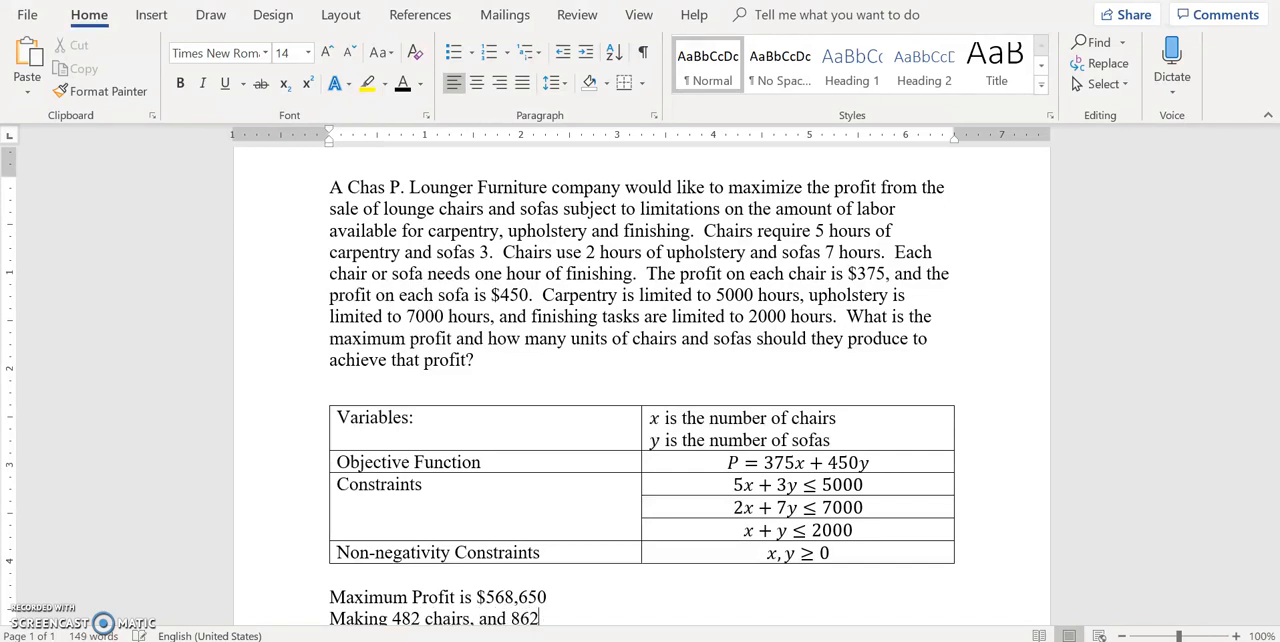
{"action": "type", "text": "sofas"}
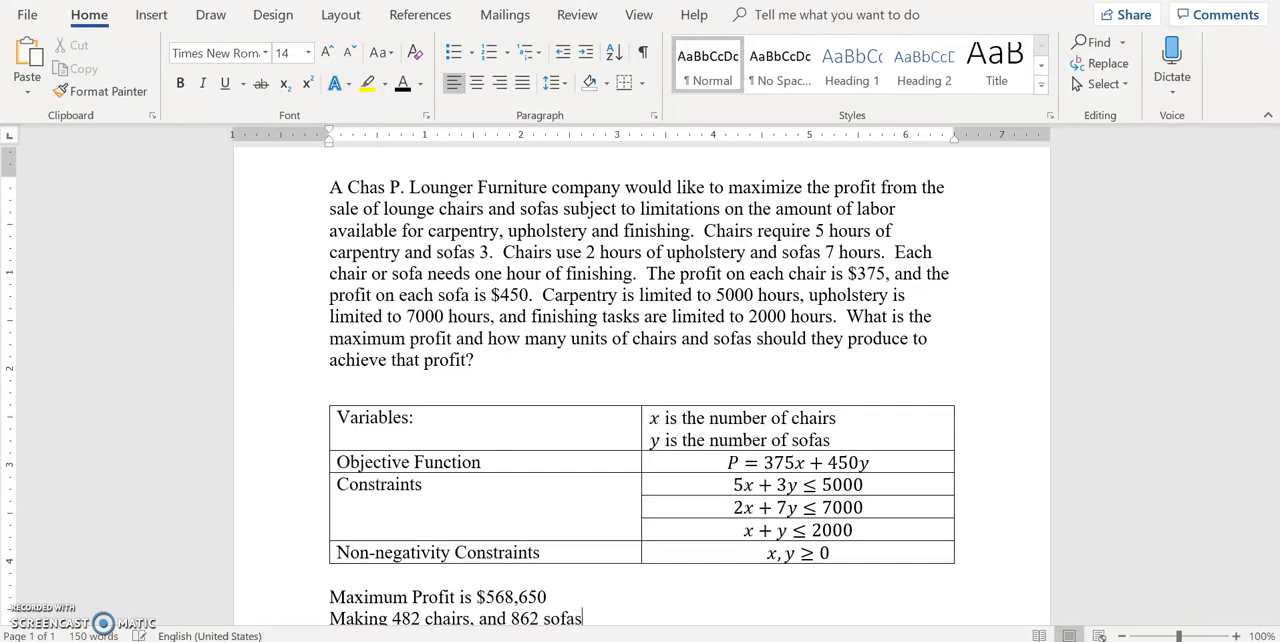
{"action": "mouse_move", "coordinate": [898, 588]}
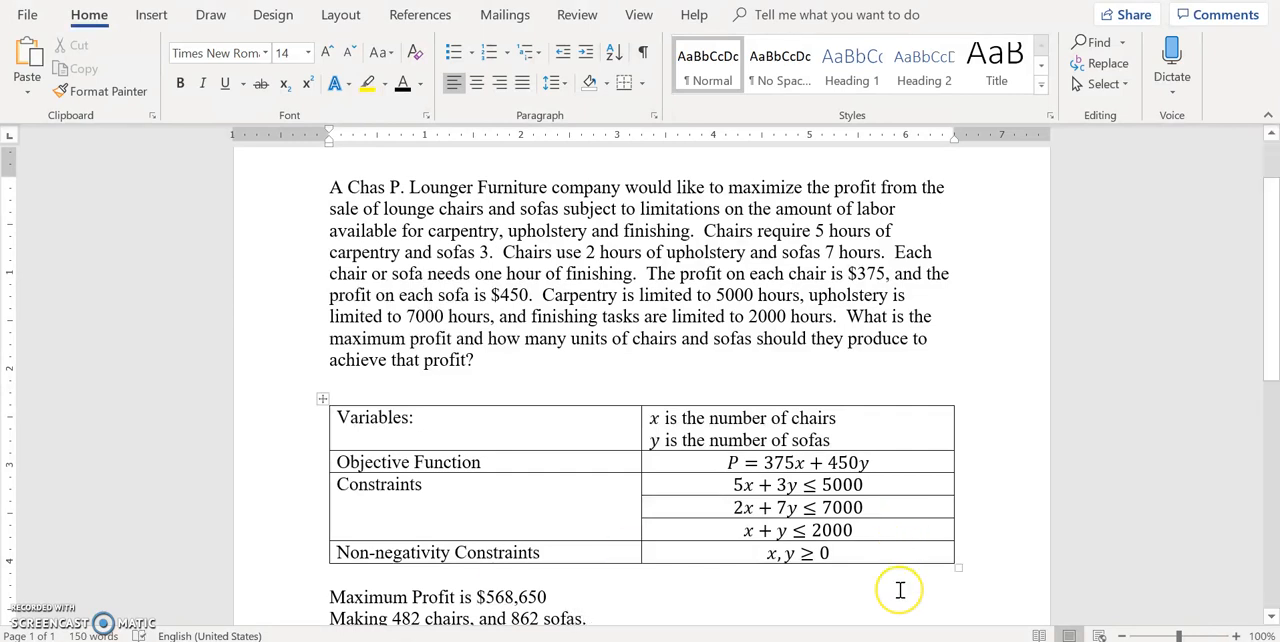
{"action": "left_click", "coordinate": [572, 618]}
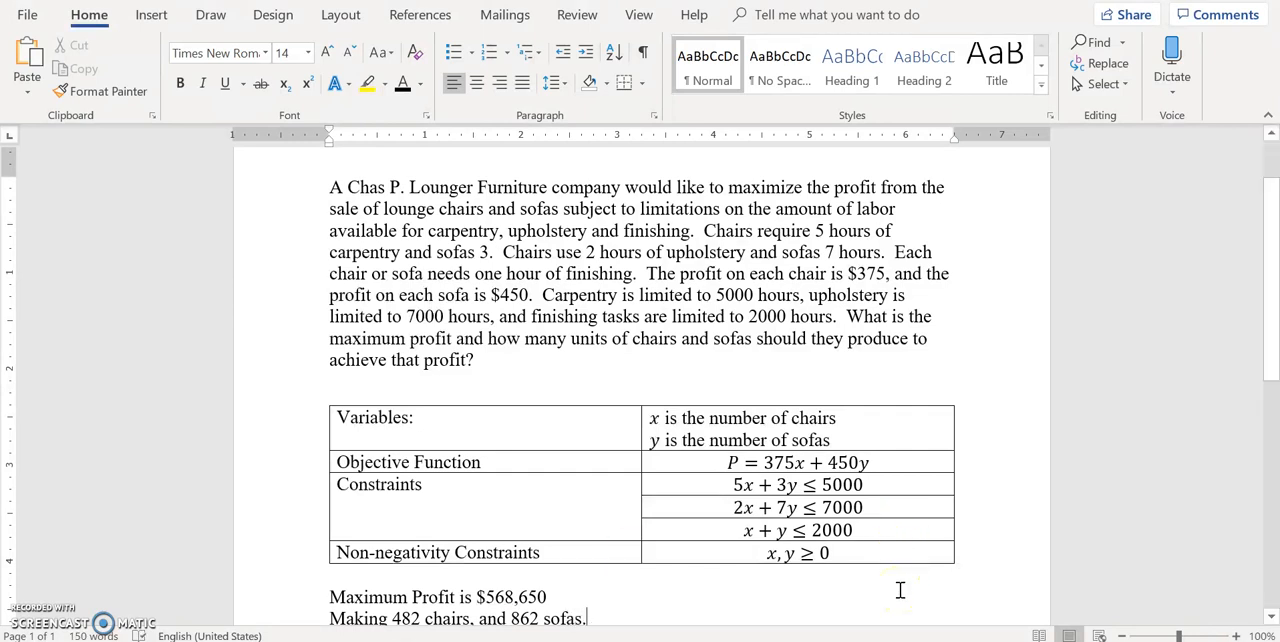